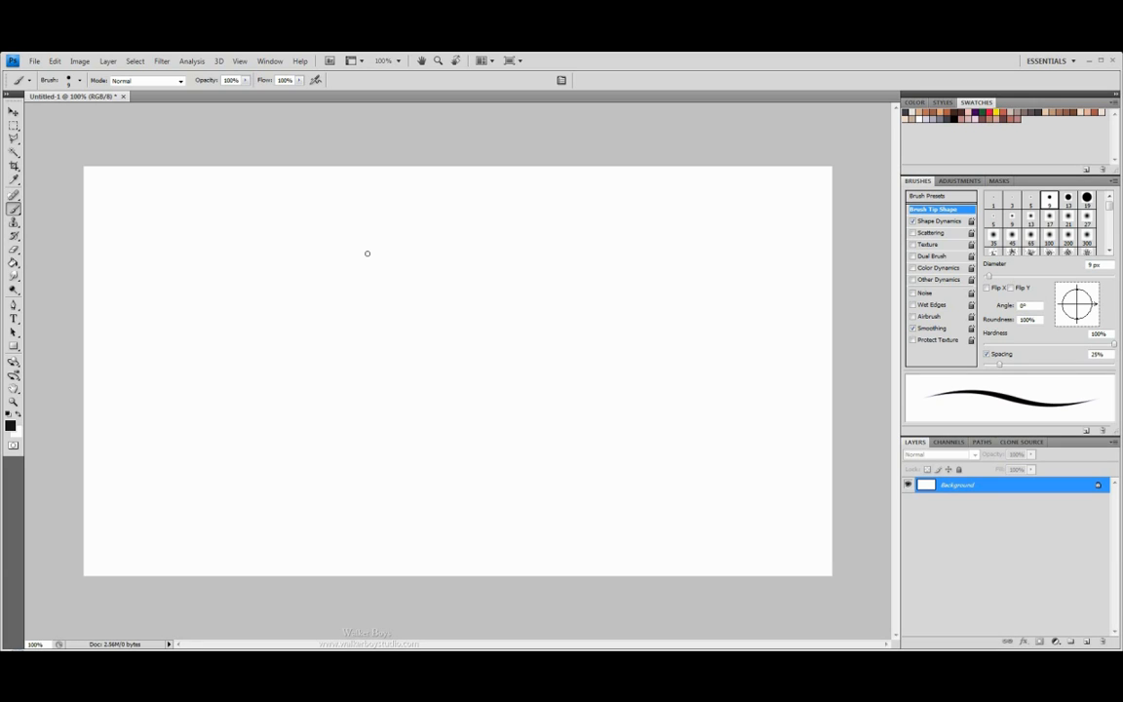
pyautogui.moveTo(386, 203)
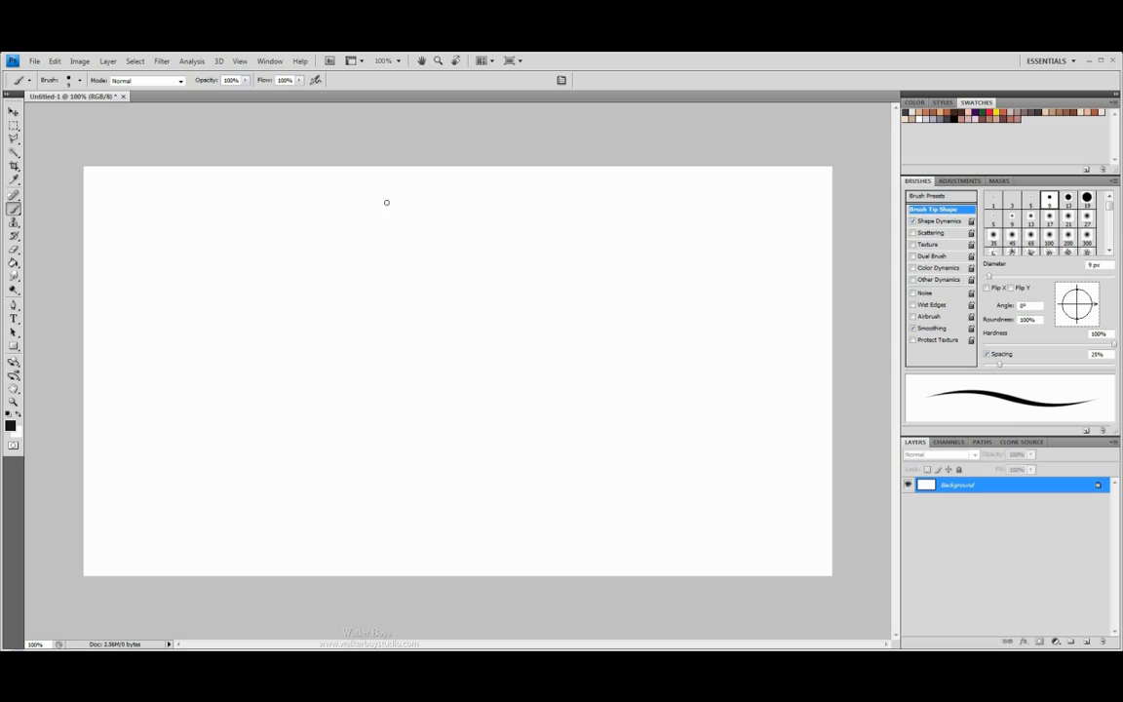
pyautogui.moveTo(393, 248)
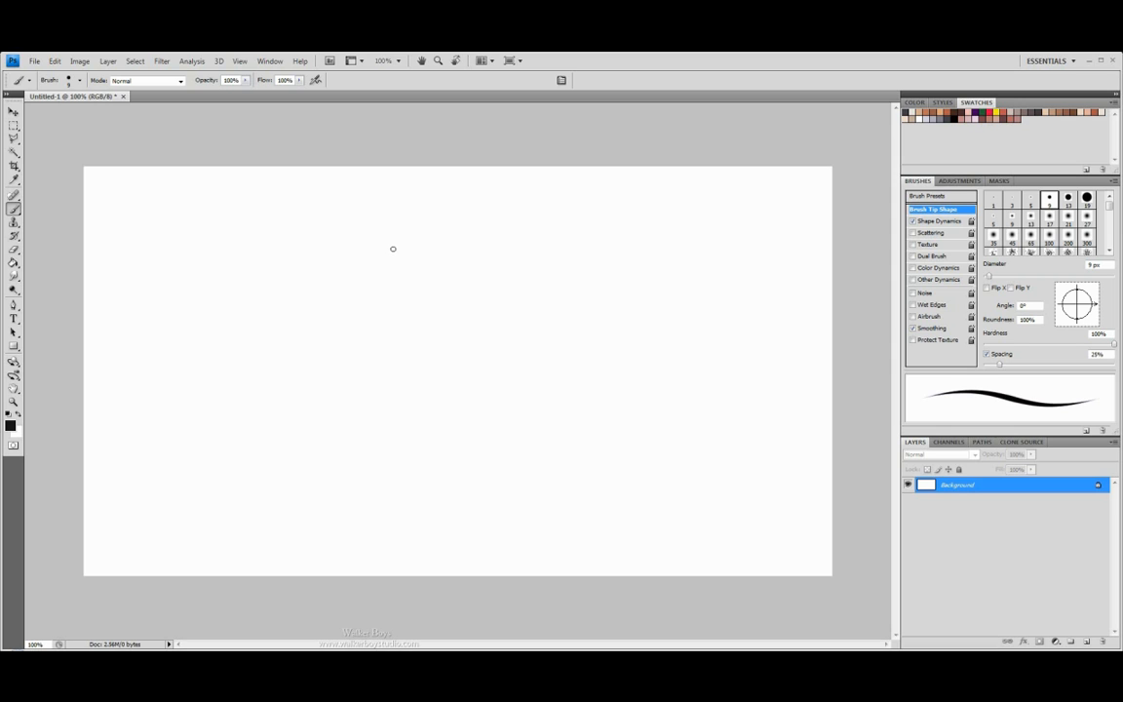
pyautogui.moveTo(402, 265)
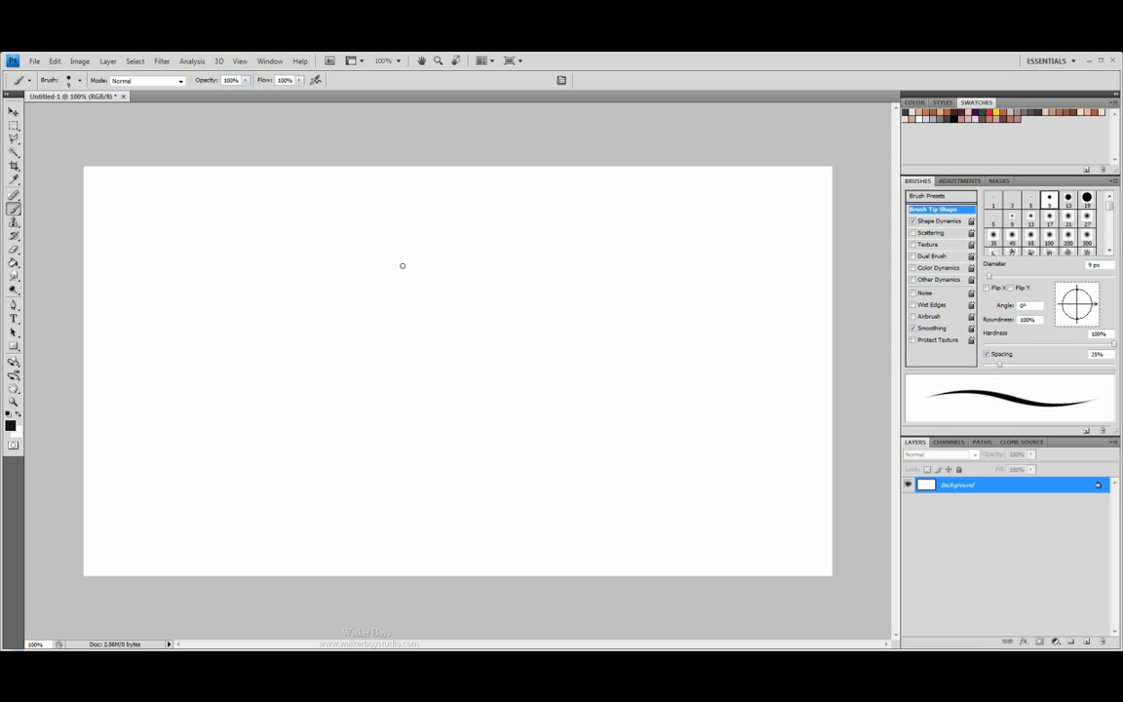
pyautogui.moveTo(397, 269)
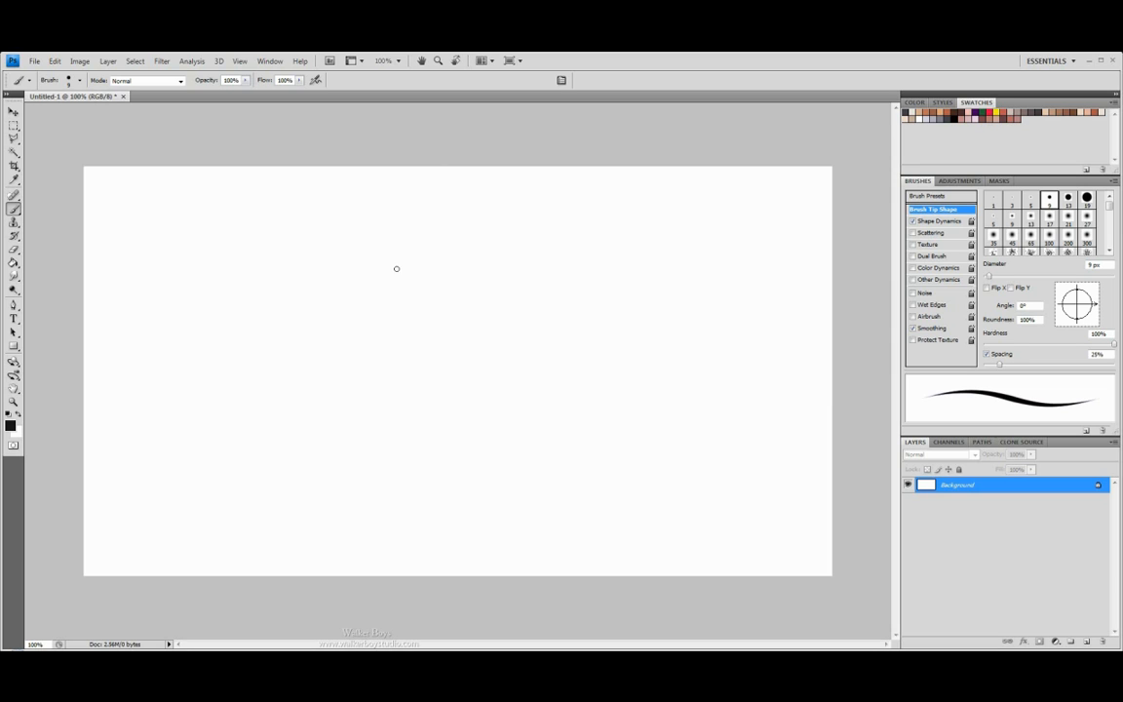
pyautogui.moveTo(299, 342)
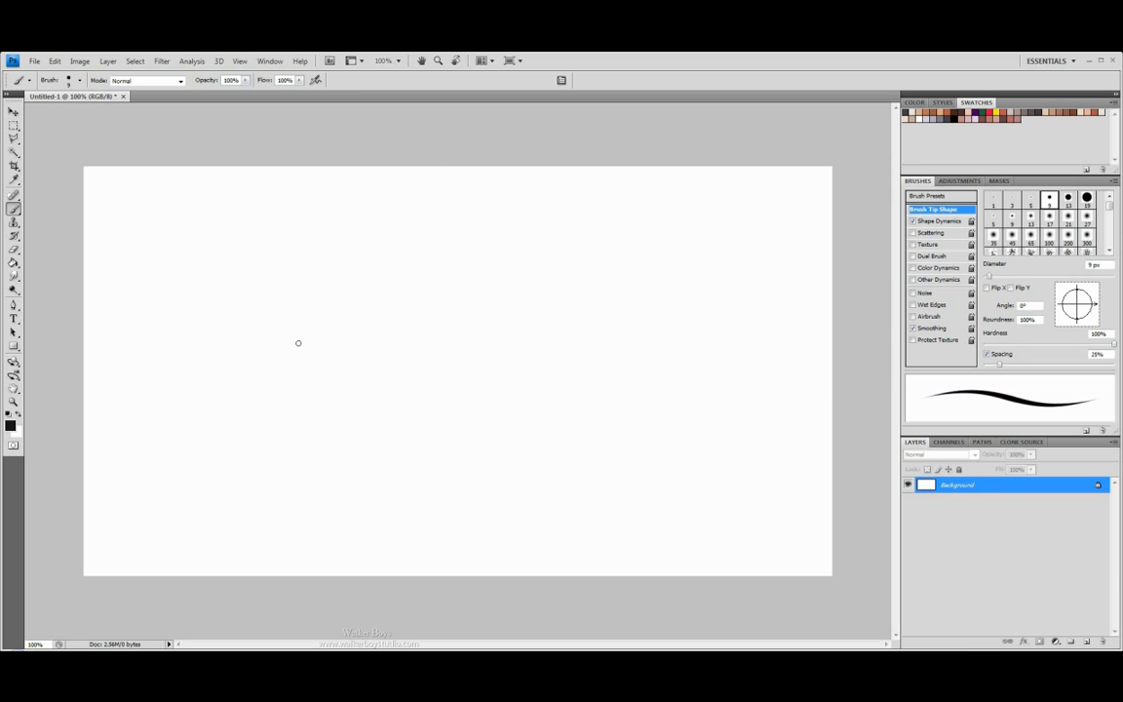
pyautogui.moveTo(326, 264)
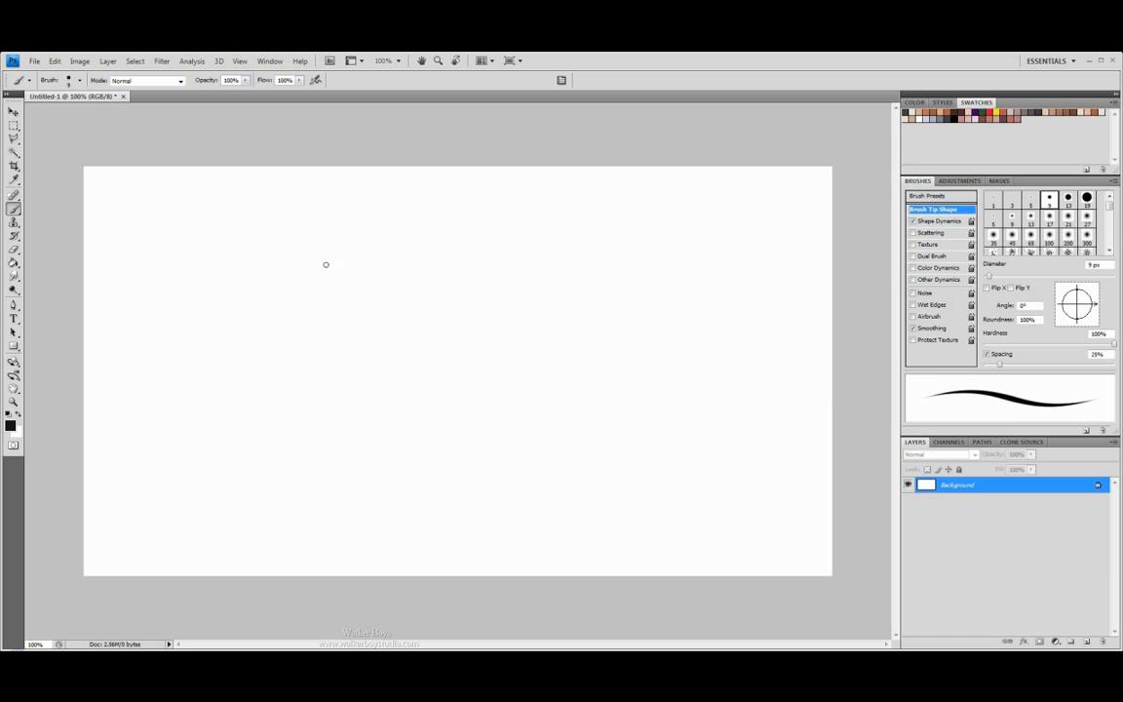
pyautogui.moveTo(379, 320)
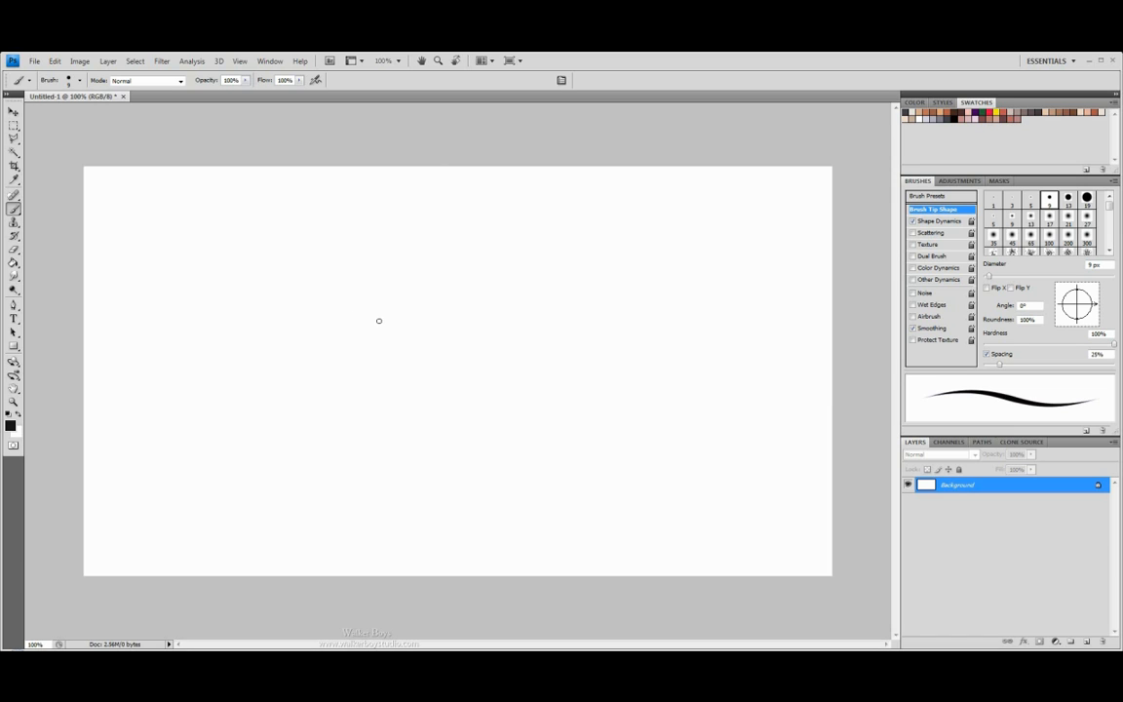
pyautogui.moveTo(375, 325)
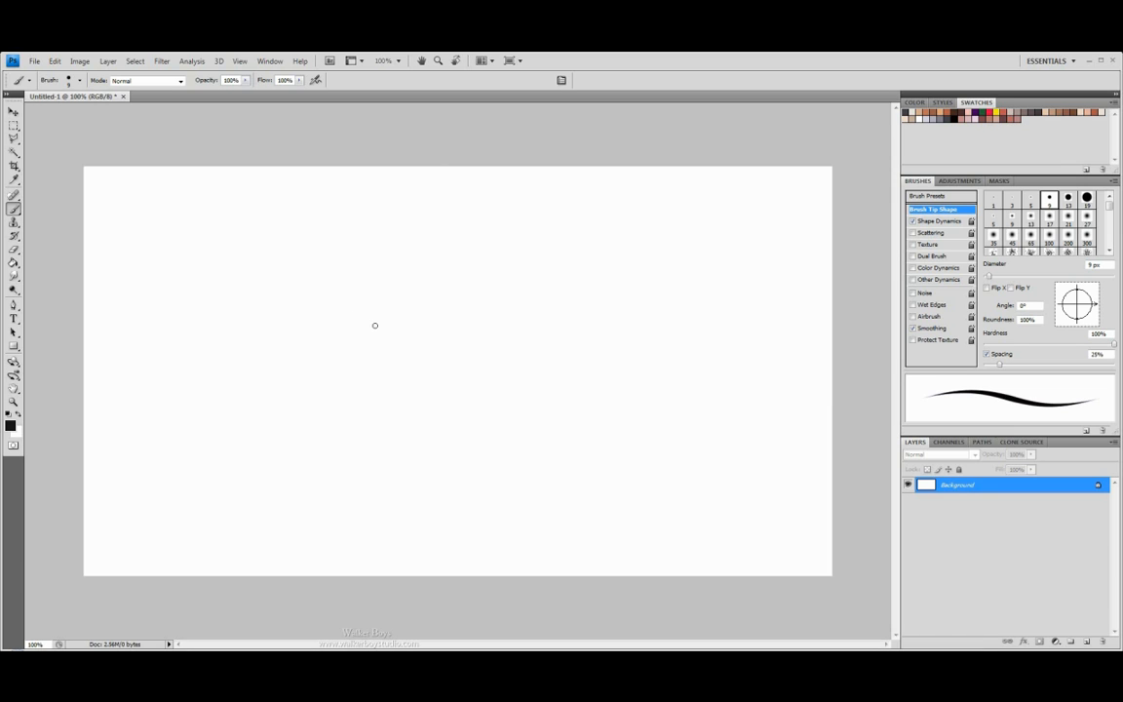
pyautogui.moveTo(281, 273)
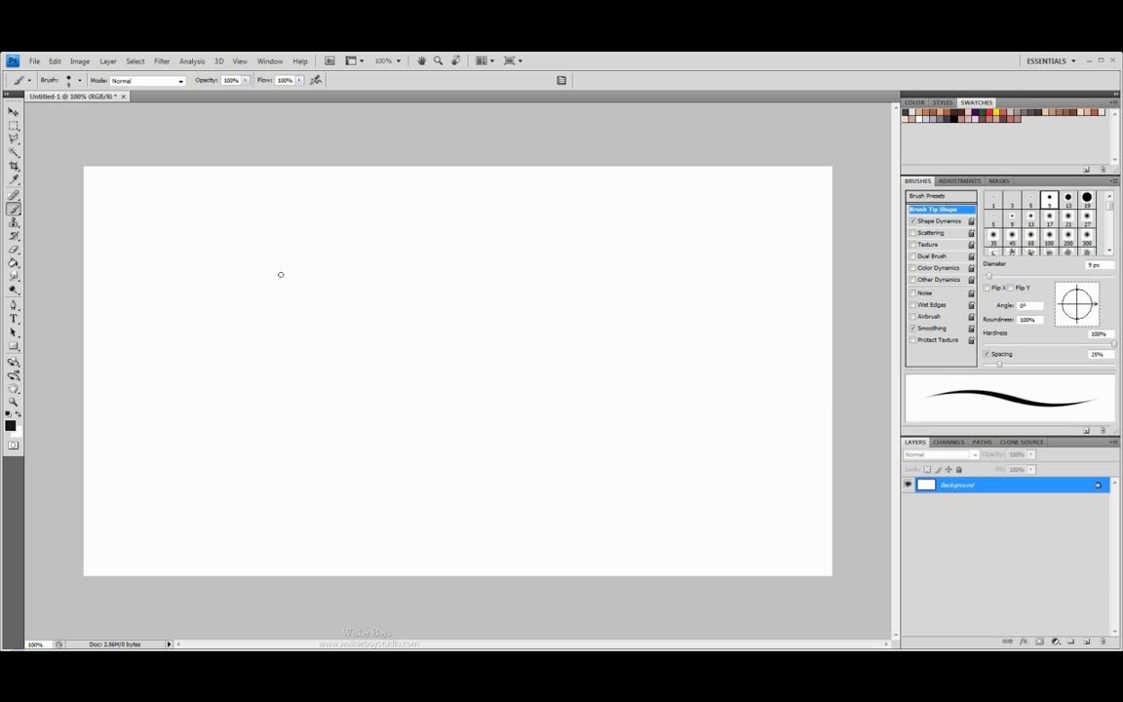
pyautogui.moveTo(306, 325)
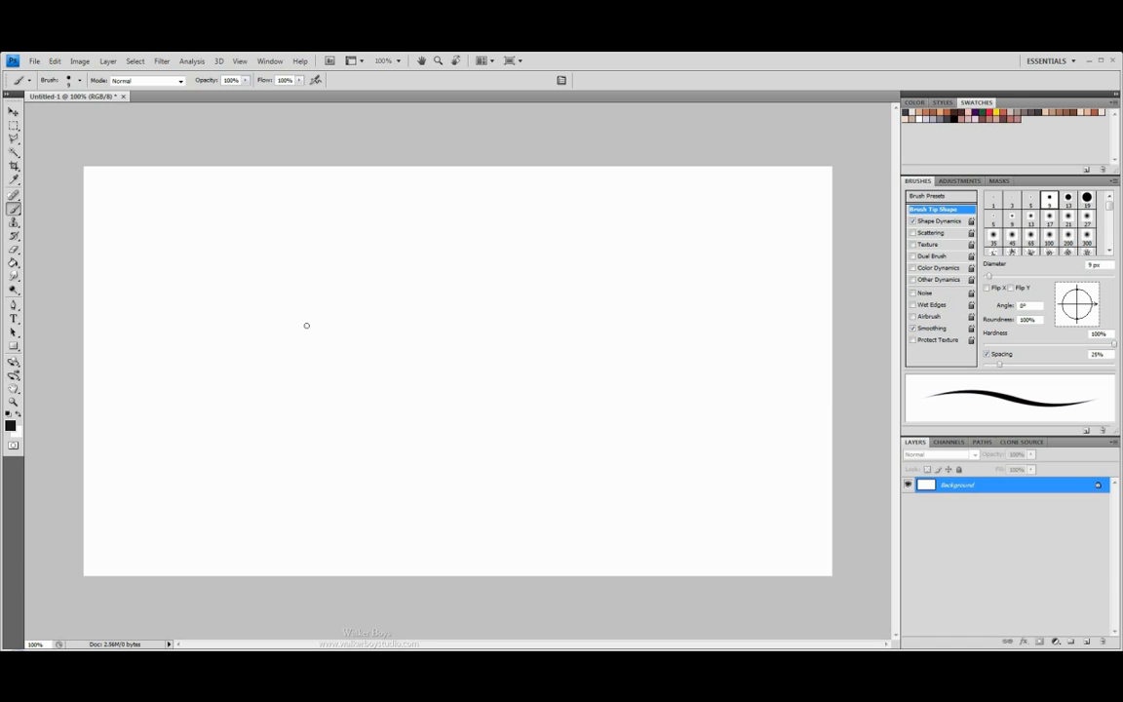
pyautogui.moveTo(321, 329)
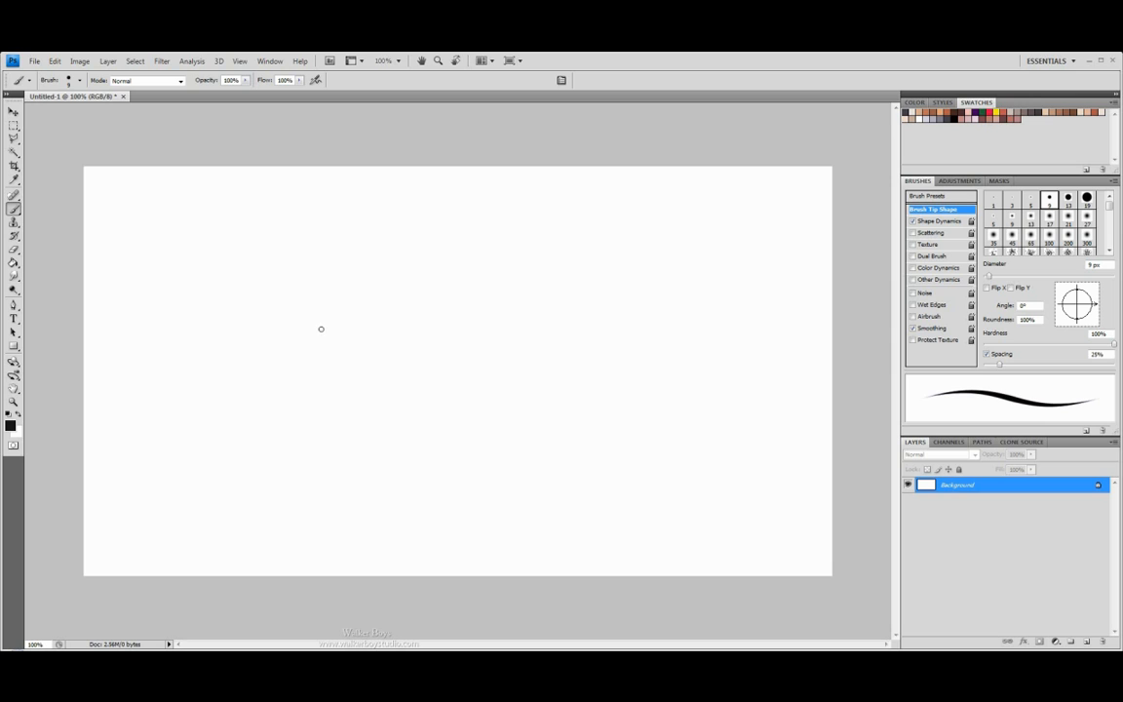
pyautogui.moveTo(329, 329)
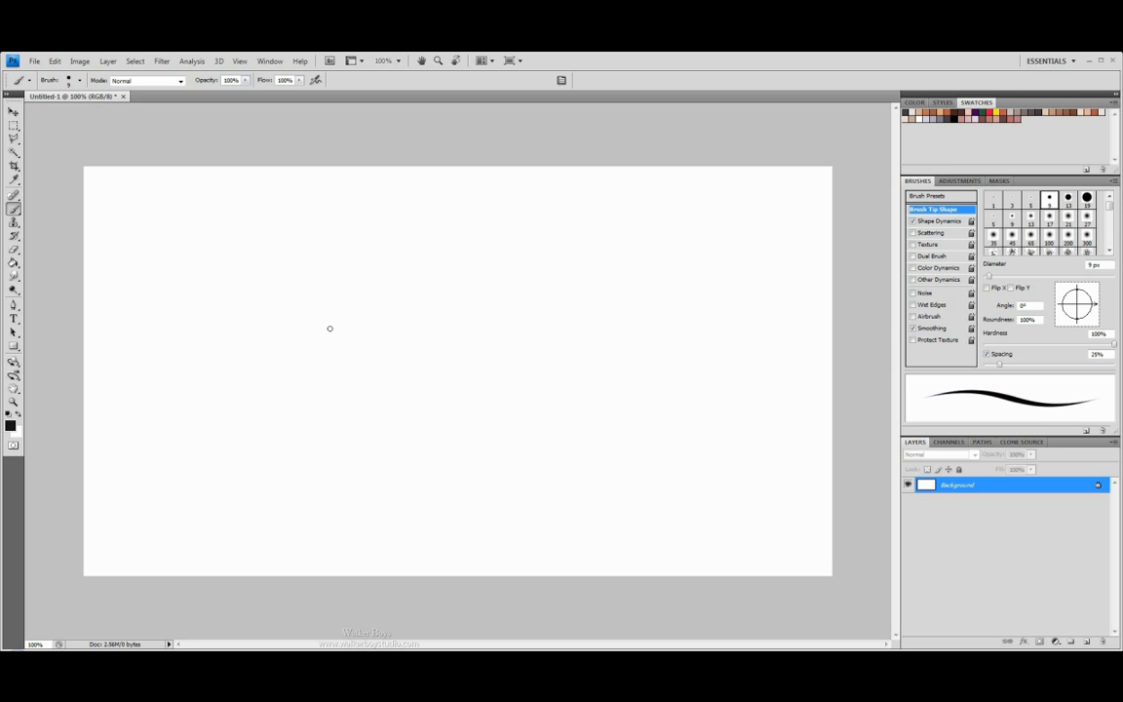
pyautogui.moveTo(362, 290)
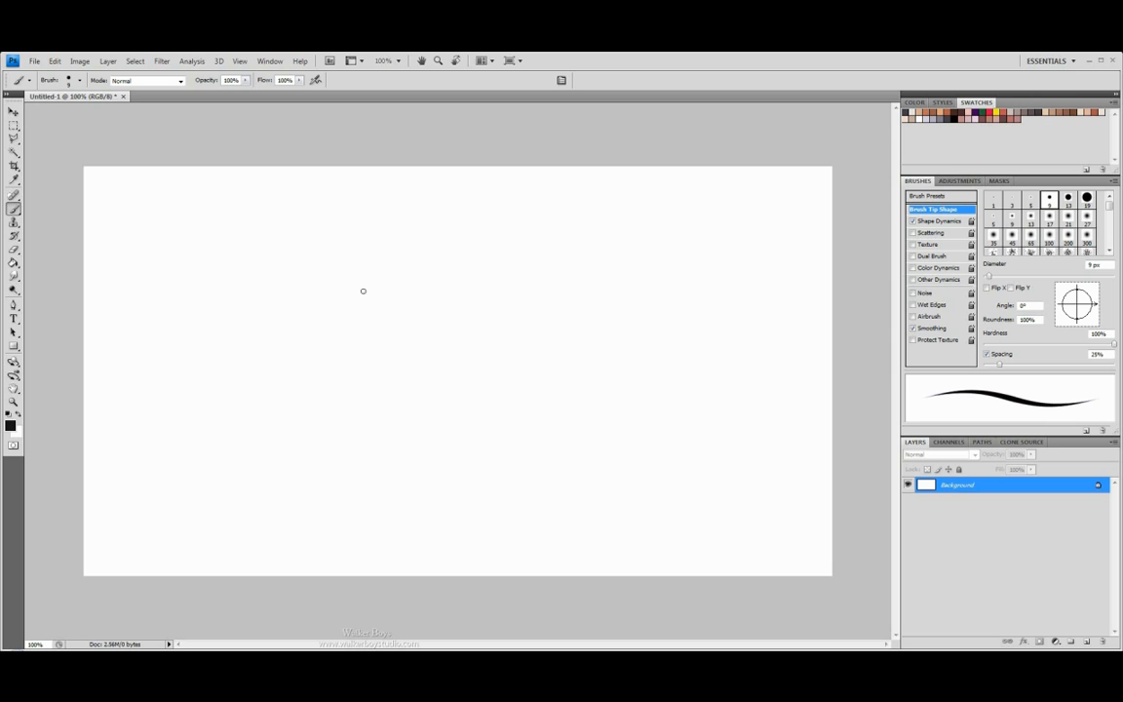
pyautogui.moveTo(329, 371)
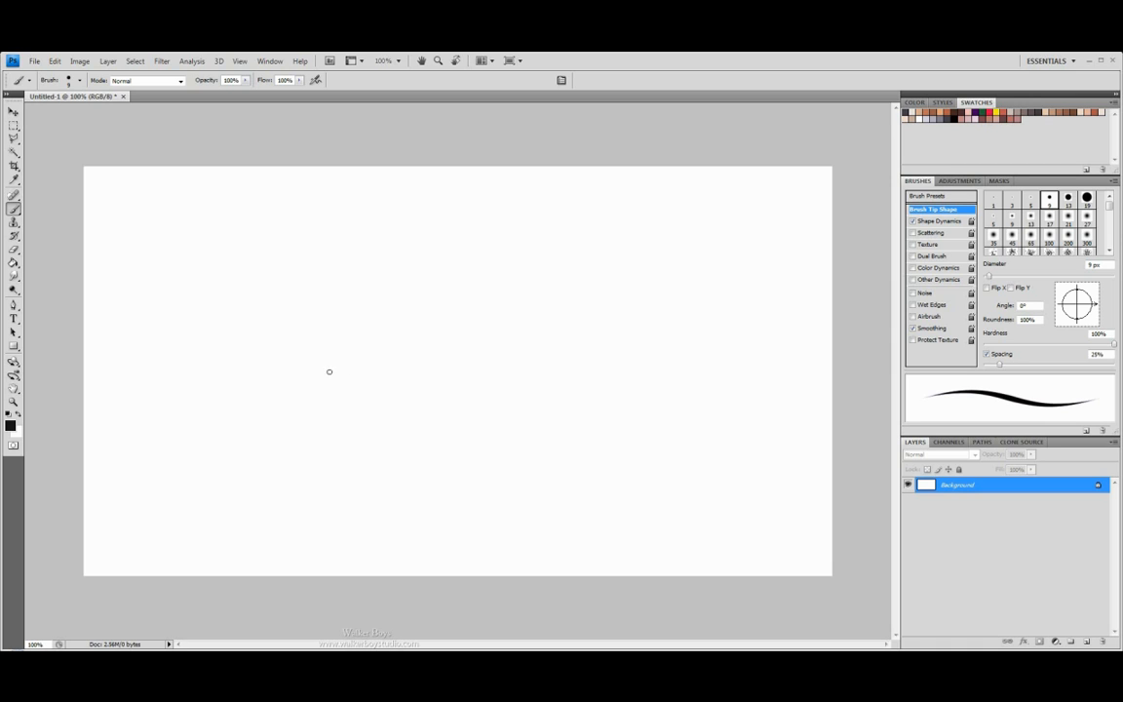
pyautogui.moveTo(341, 357)
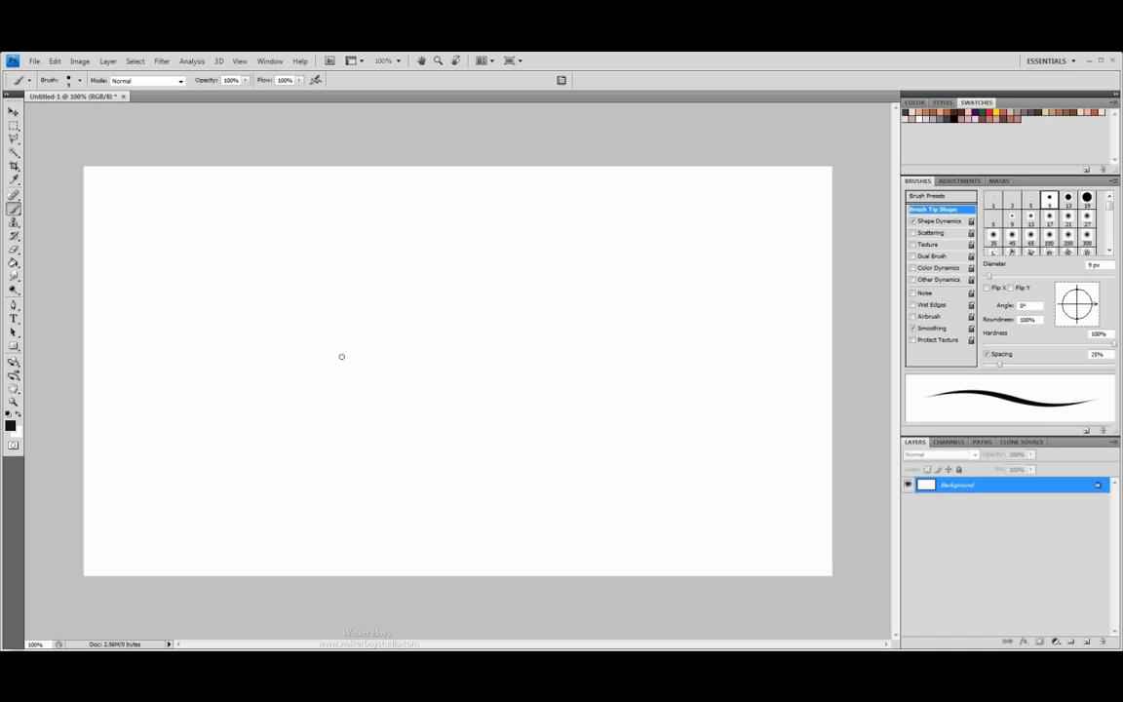
pyautogui.moveTo(334, 427)
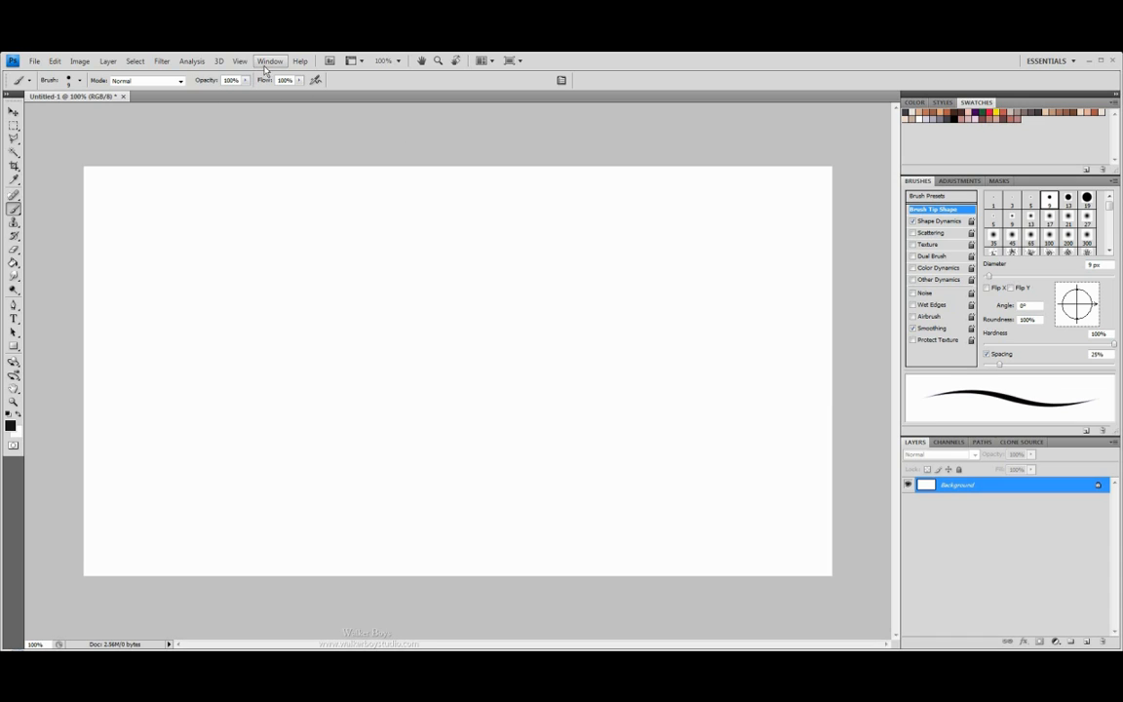
# Step: Show the Animation panel through the Window menu
pyautogui.click(270, 61)
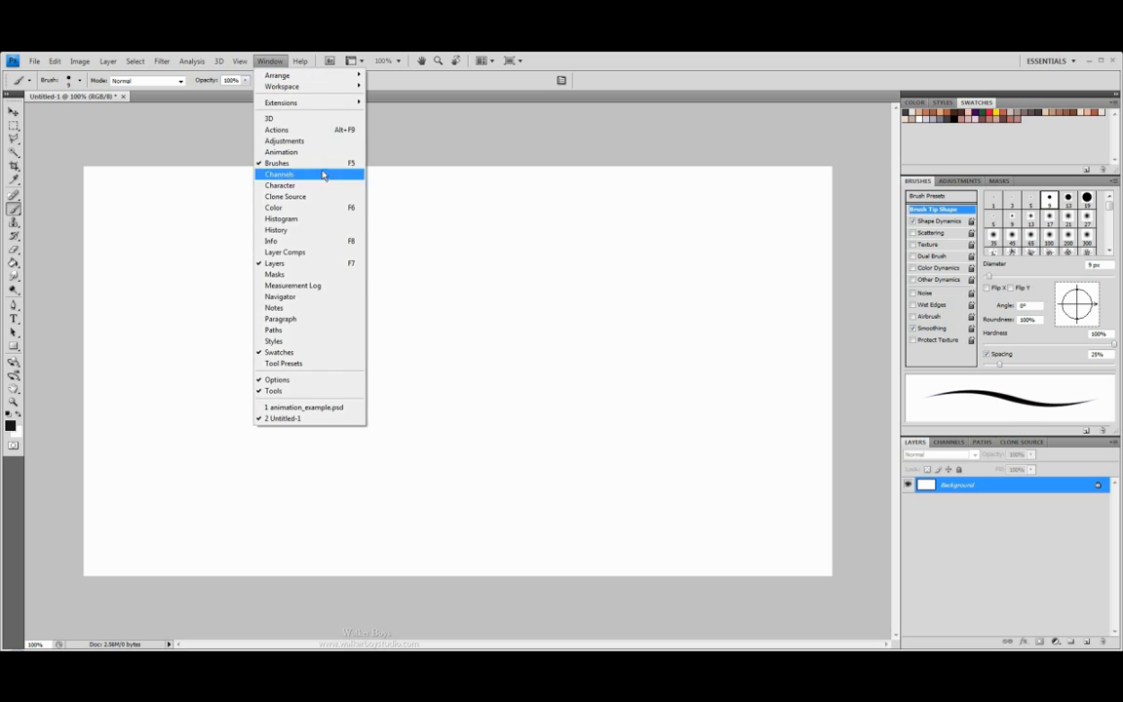
pyautogui.moveTo(280, 151)
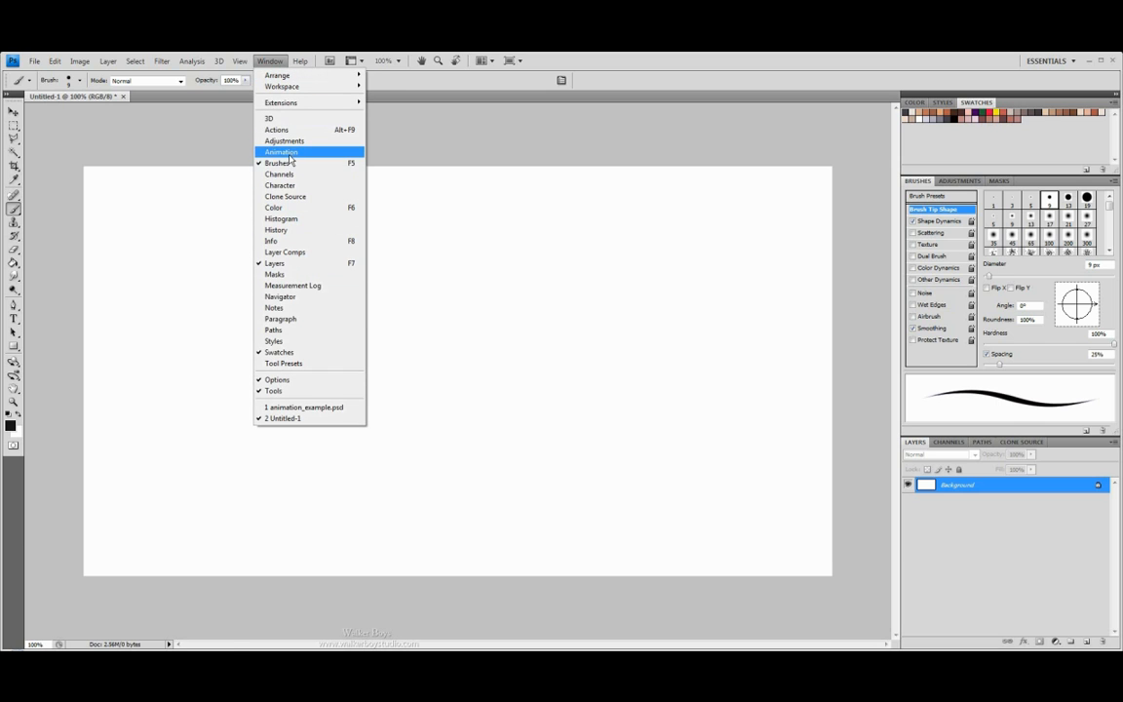
pyautogui.click(280, 151)
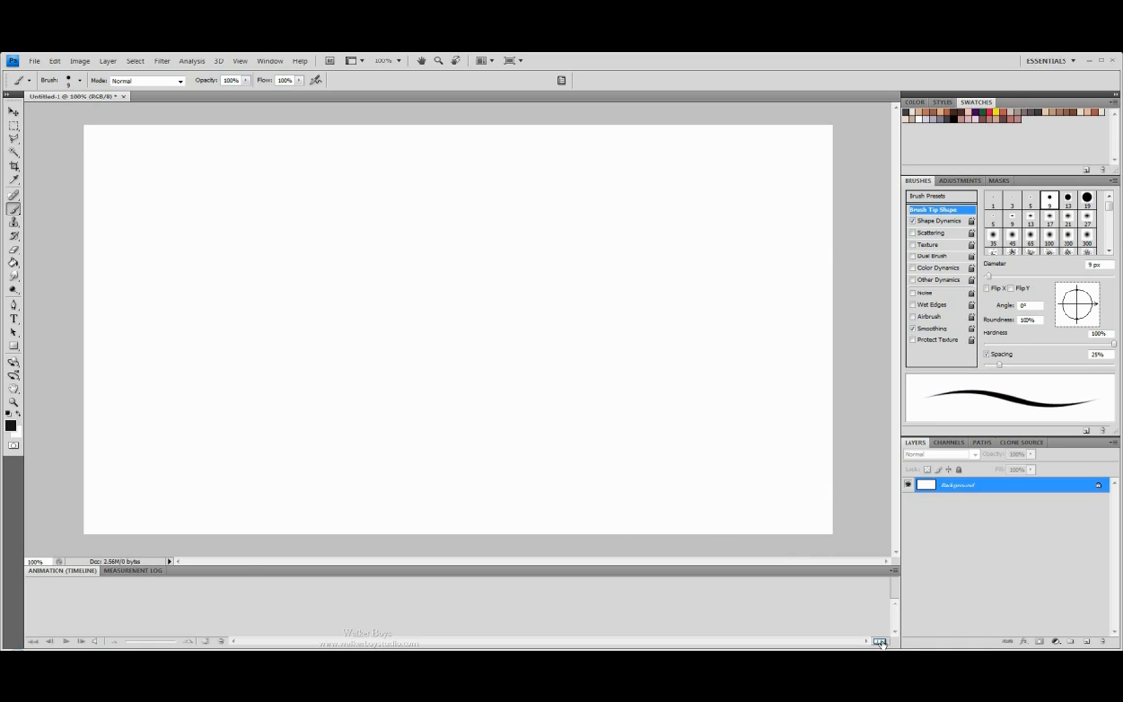
pyautogui.moveTo(882, 645)
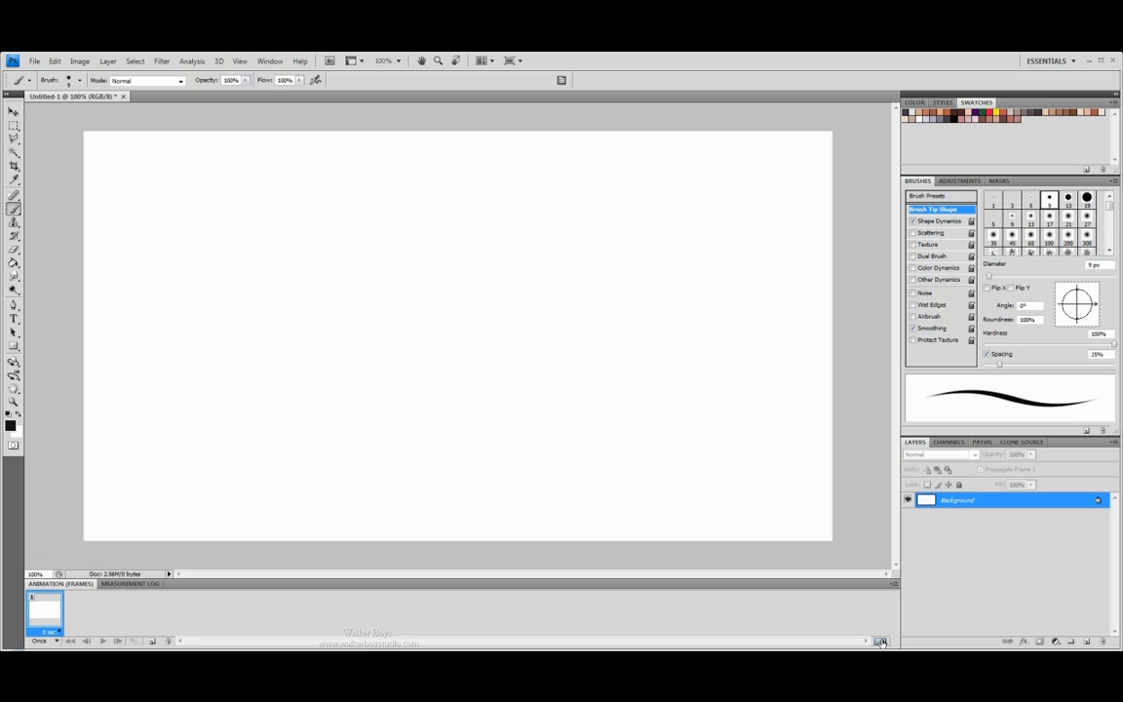
pyautogui.moveTo(411, 379)
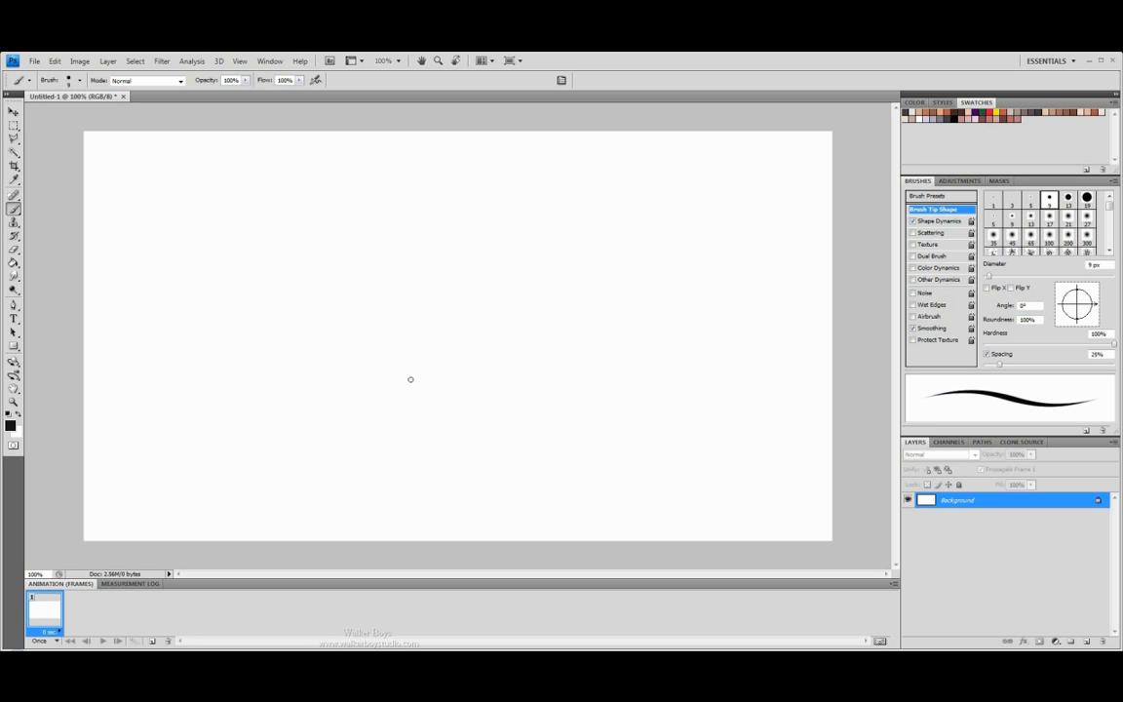
pyautogui.moveTo(278, 438)
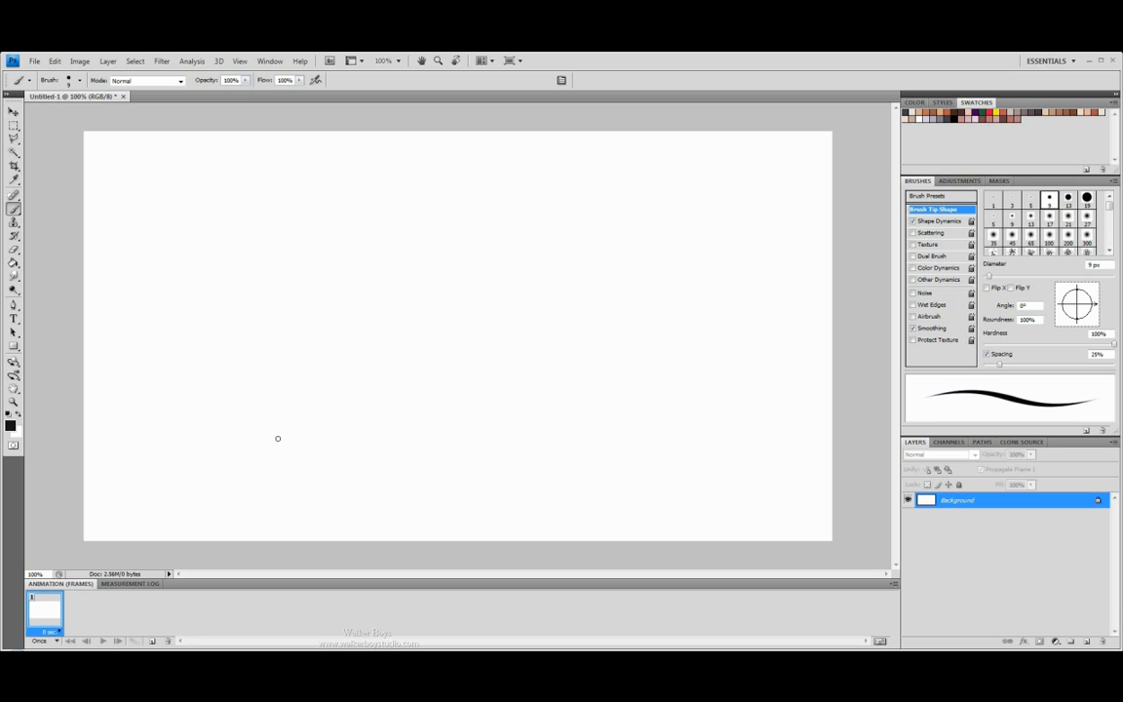
pyautogui.moveTo(63, 590)
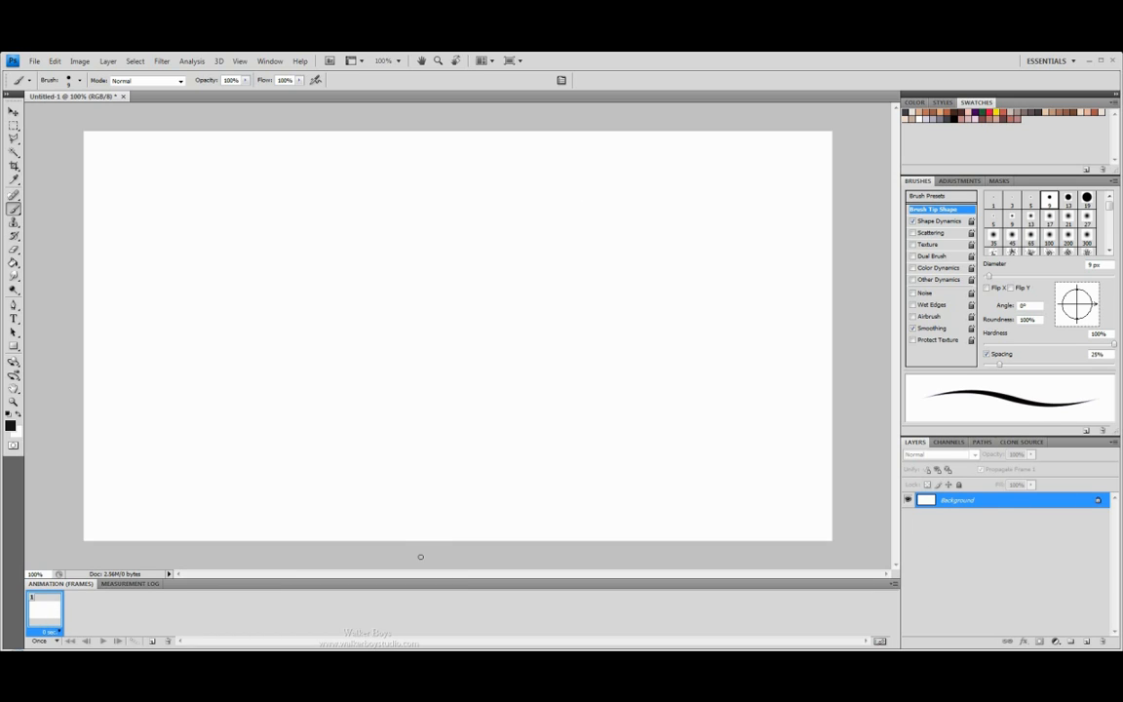
pyautogui.moveTo(428, 574)
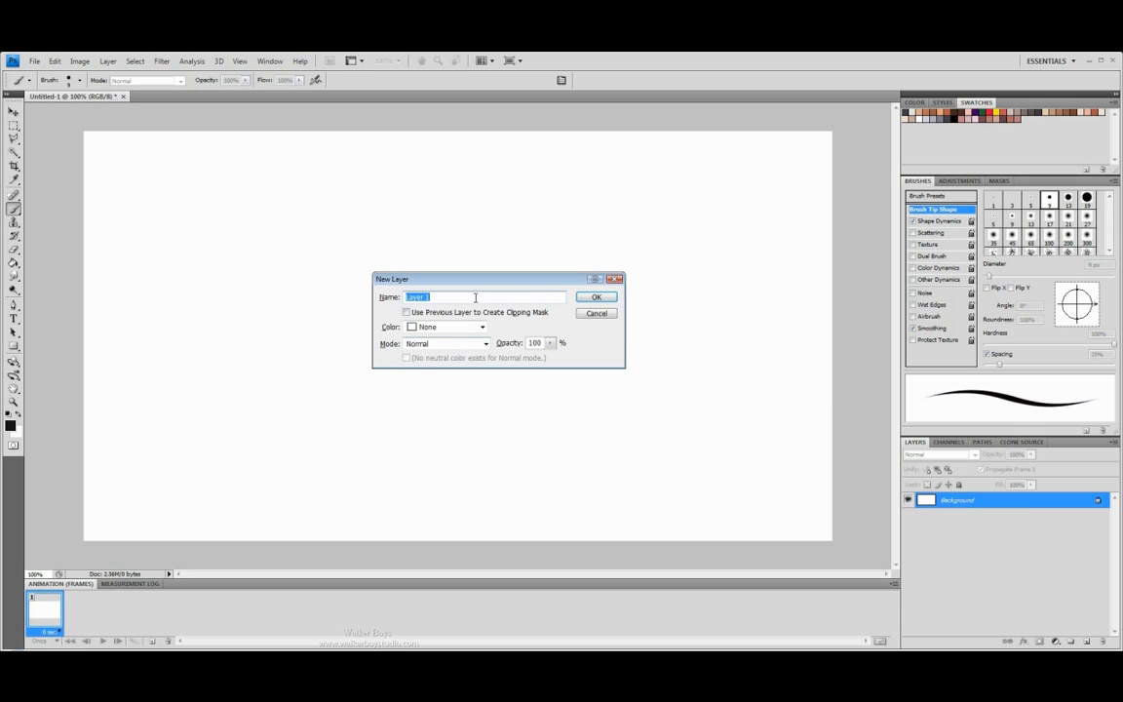
# Step: Confirm the new layer with its default name, Layer 1
pyautogui.click(596, 297)
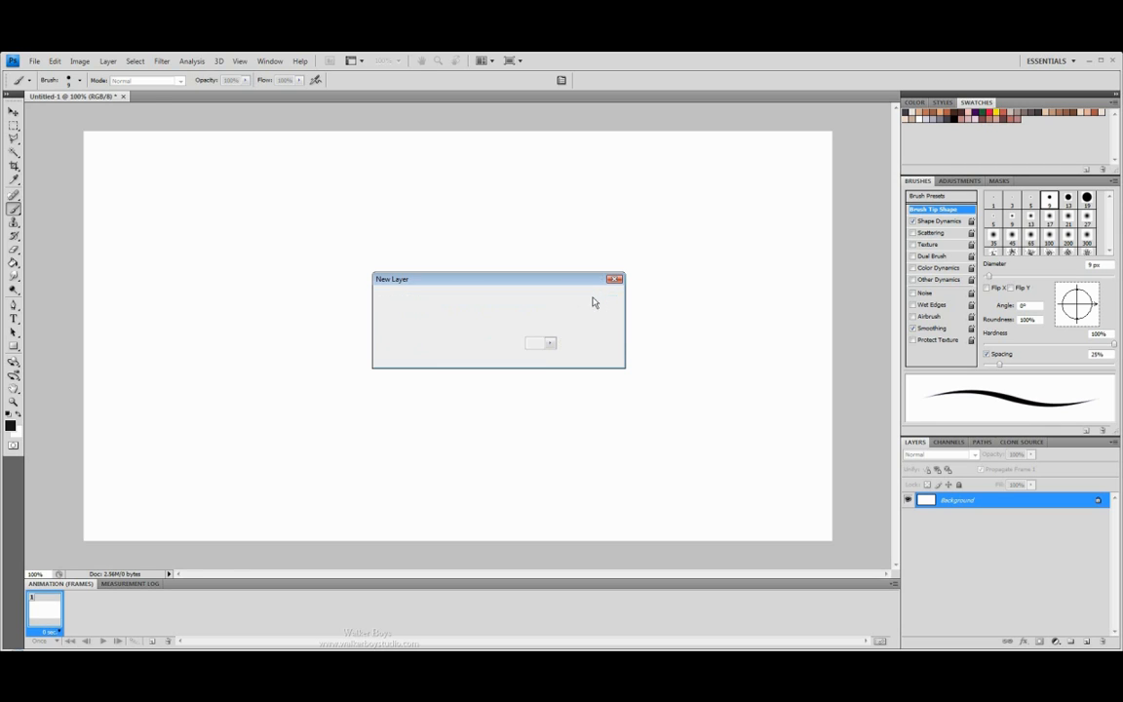
pyautogui.click(540, 342)
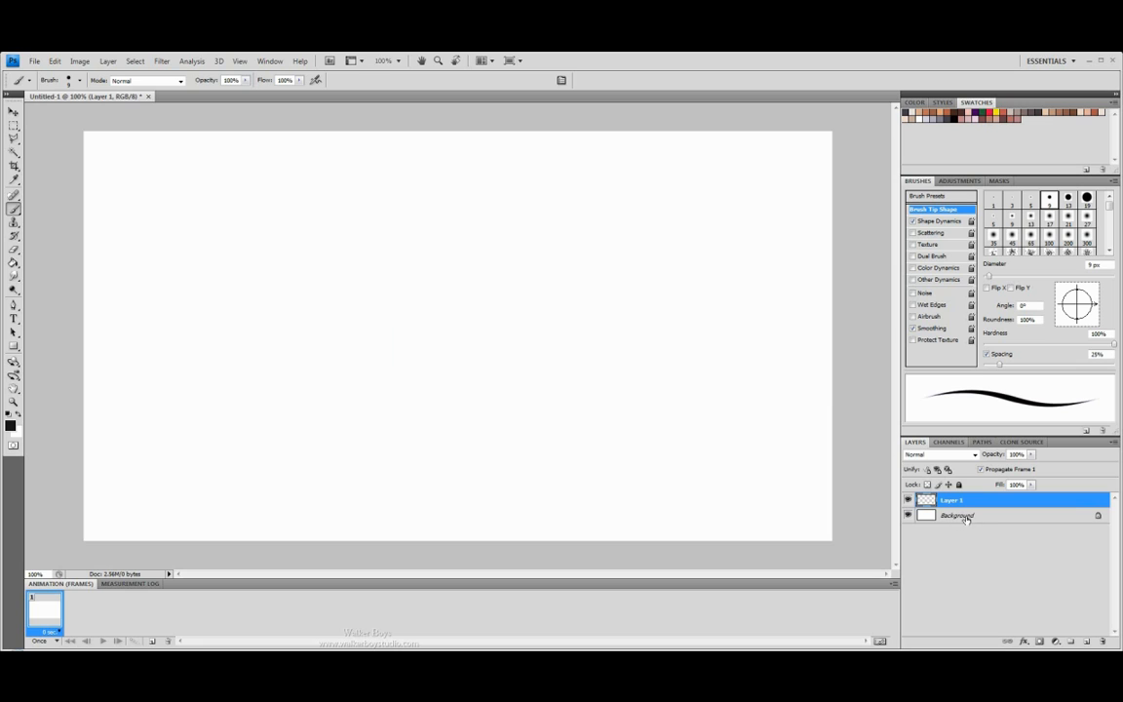
pyautogui.moveTo(827, 429)
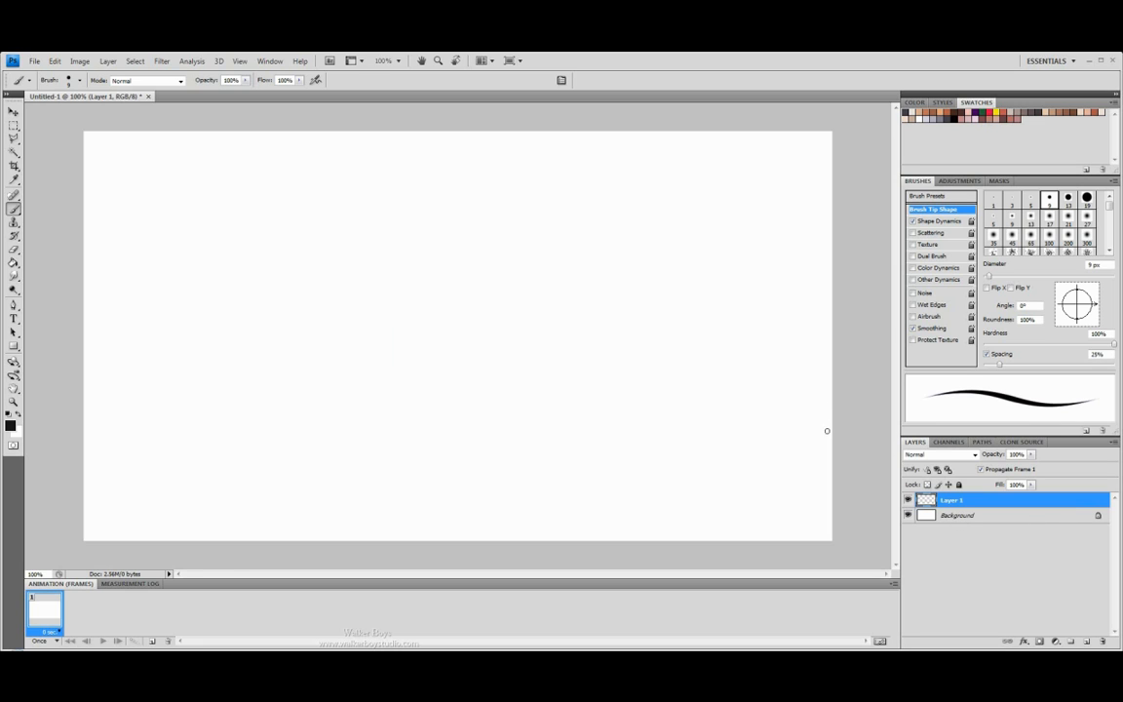
pyautogui.moveTo(490, 617)
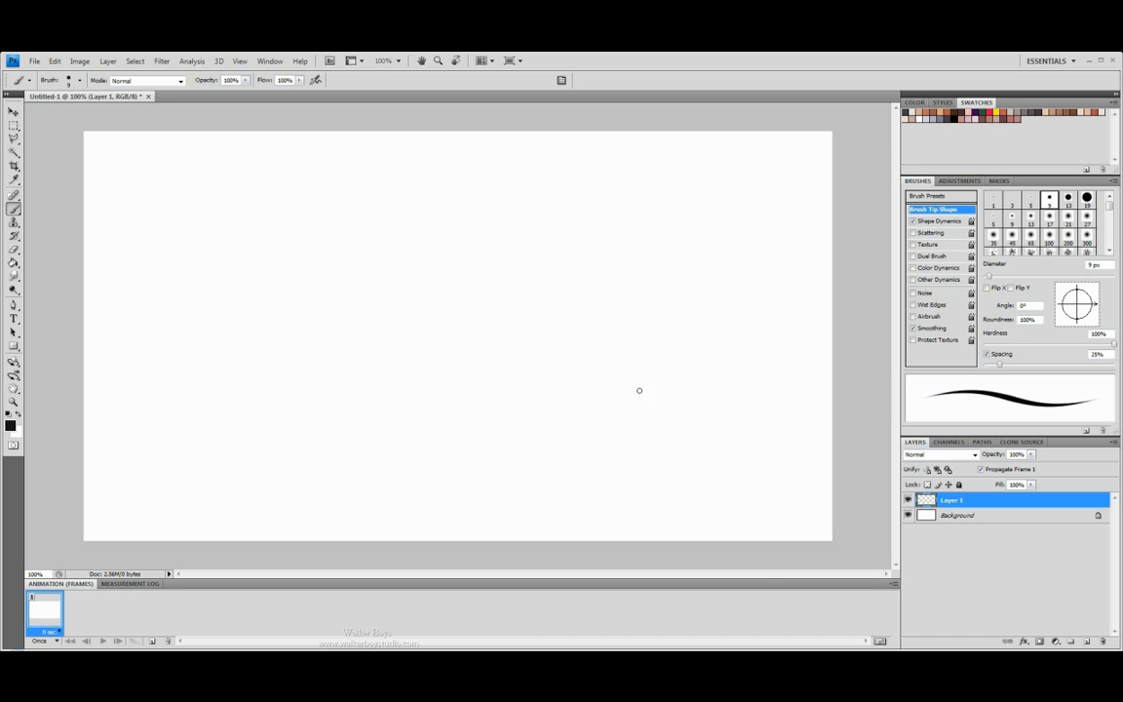
pyautogui.moveTo(243, 494)
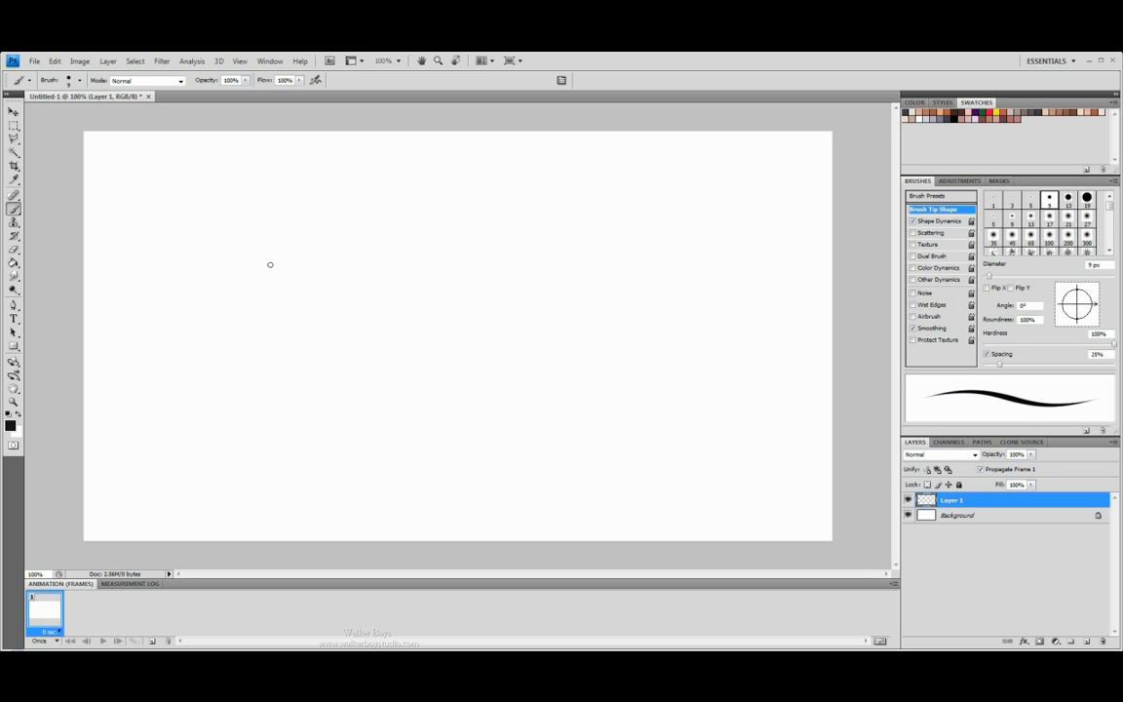
pyautogui.moveTo(777, 421)
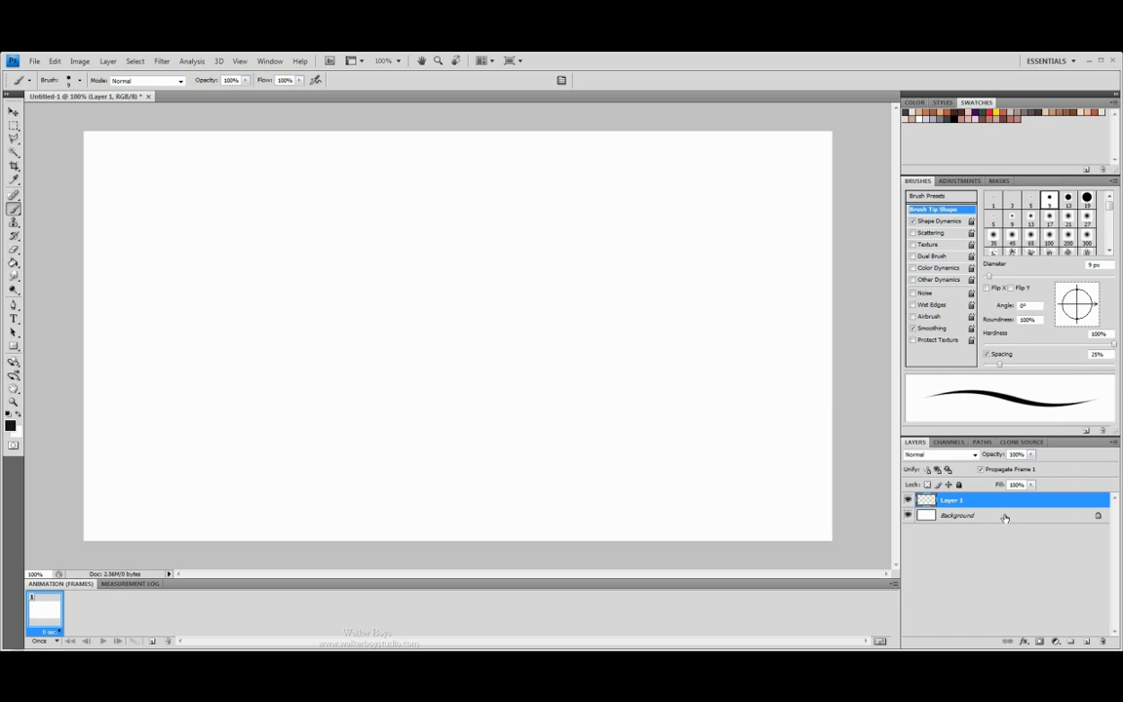
# Step: Activate the Background layer and brush a long horizontal ground line across the lower canvas
pyautogui.click(957, 515)
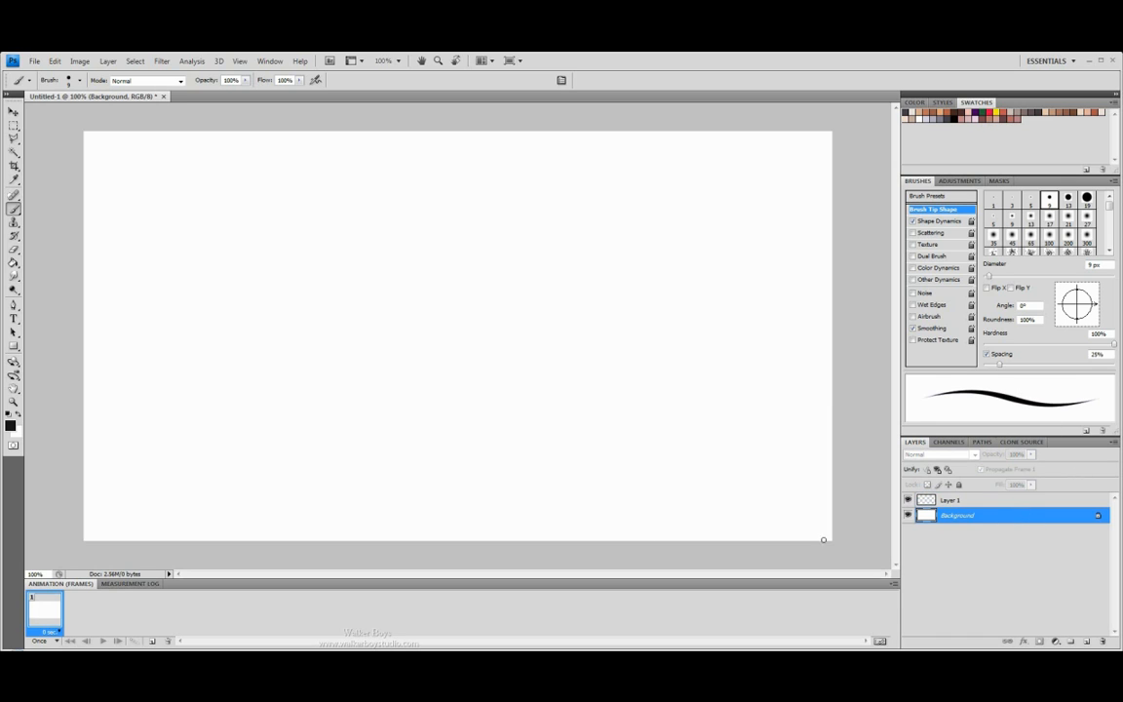
pyautogui.moveTo(83, 439); pyautogui.dragTo(252, 474)
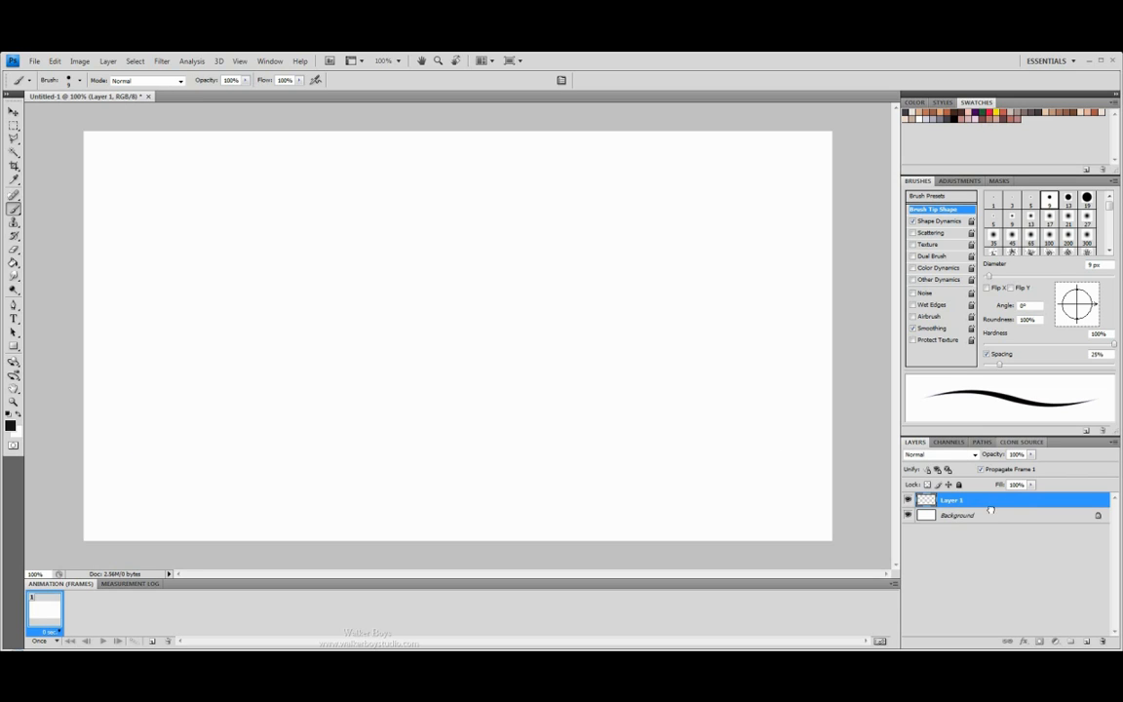
pyautogui.click(957, 515)
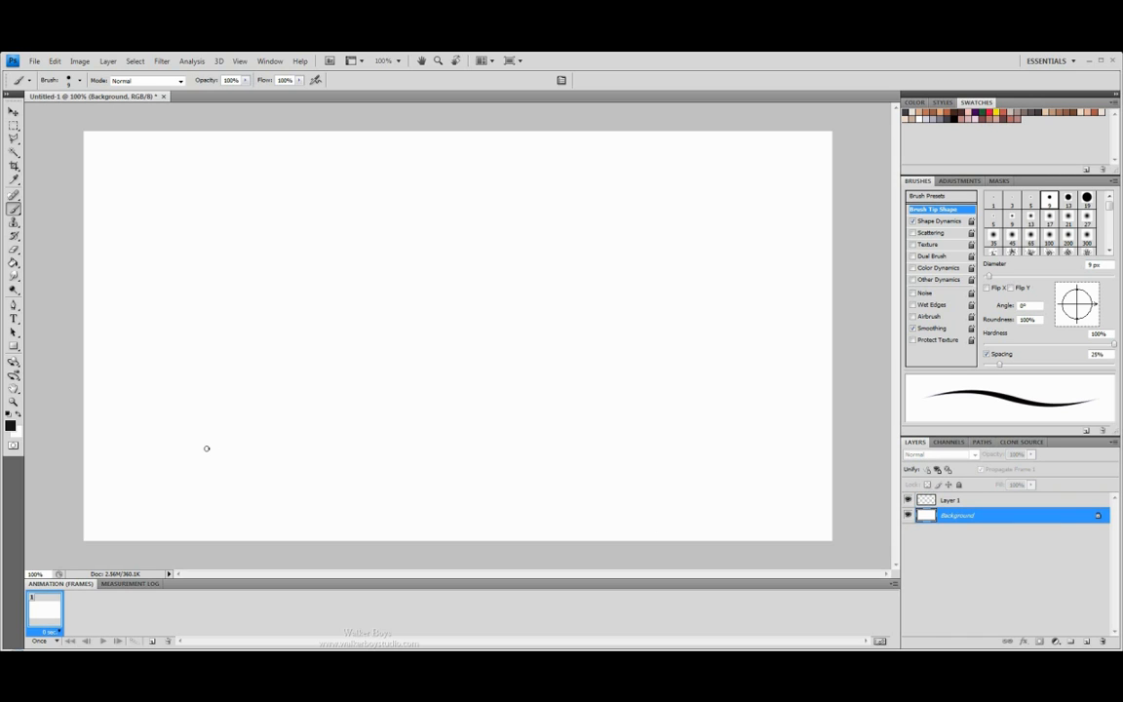
pyautogui.moveTo(206, 448); pyautogui.dragTo(463, 446)
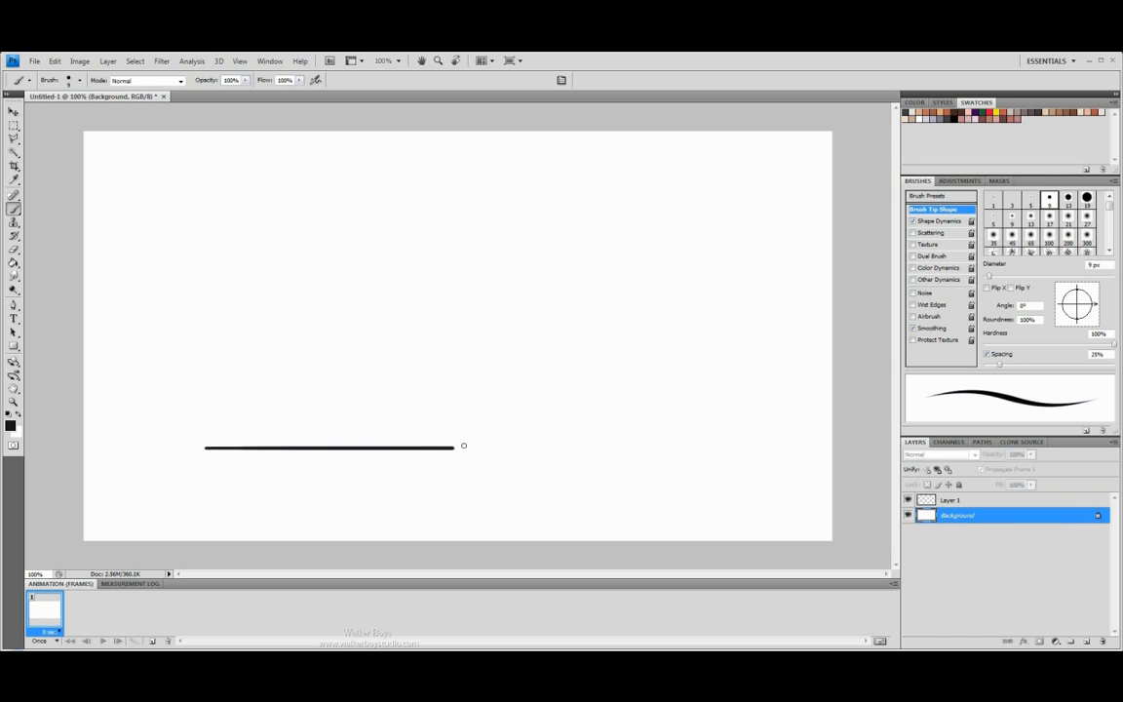
pyautogui.moveTo(463, 446); pyautogui.dragTo(686, 448)
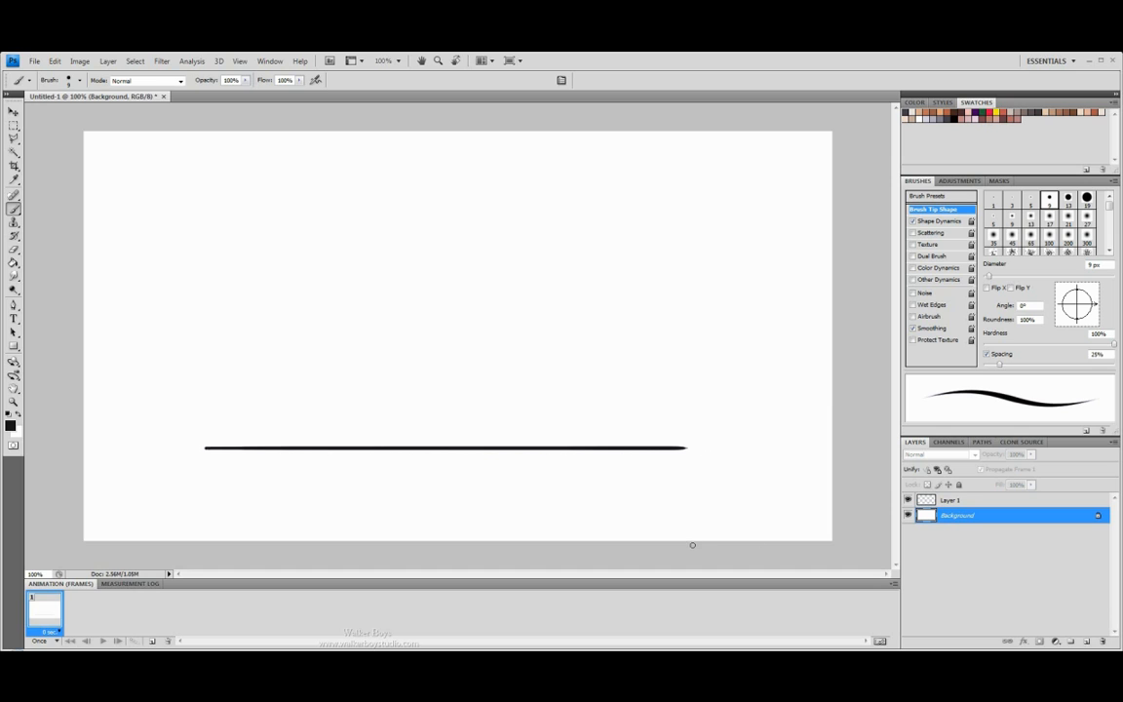
# Step: Make Layer 1 the active layer for drawing the ball
pyautogui.click(950, 499)
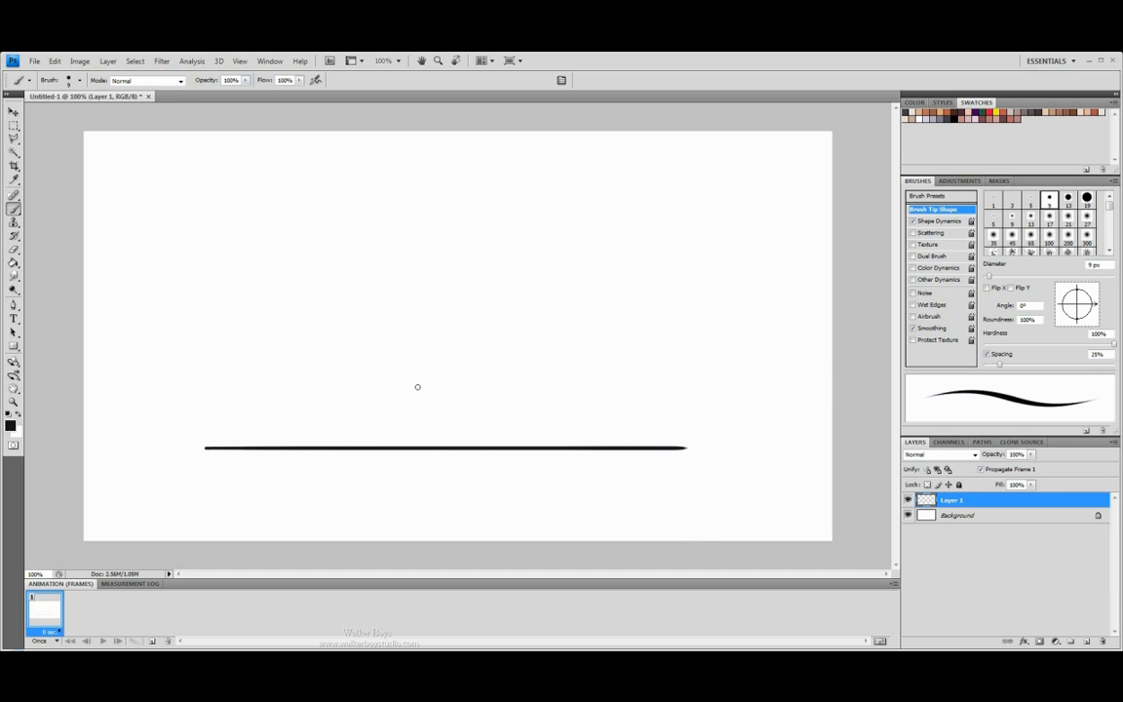
pyautogui.moveTo(437, 361)
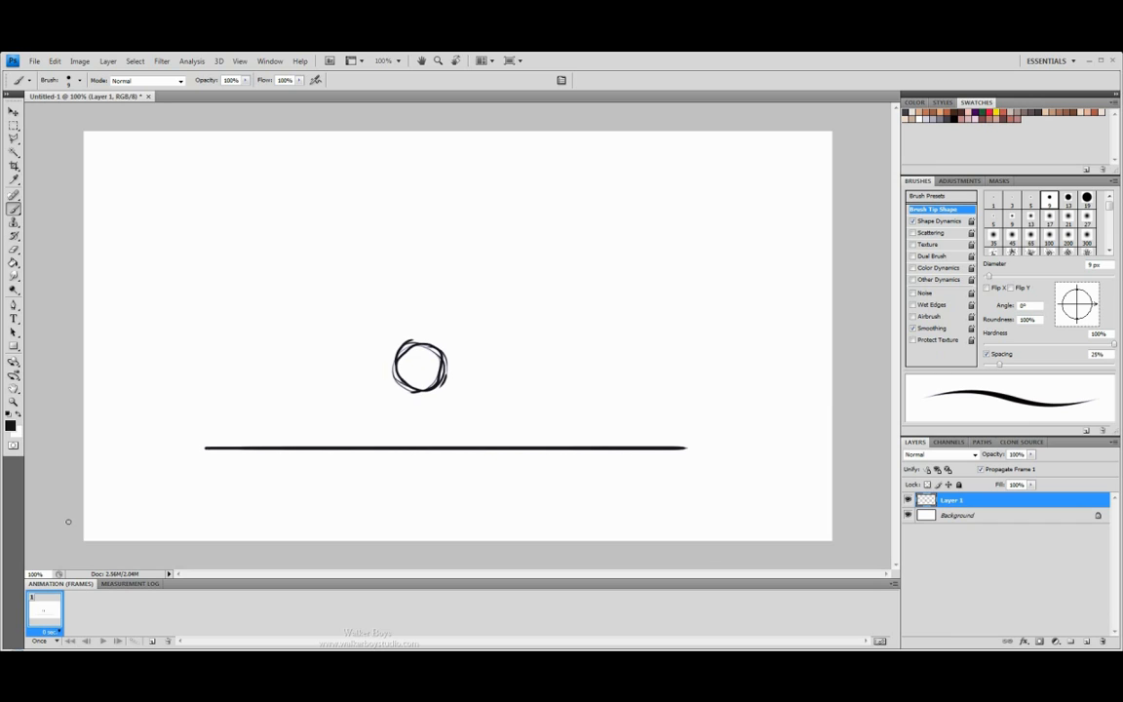
pyautogui.moveTo(151, 623)
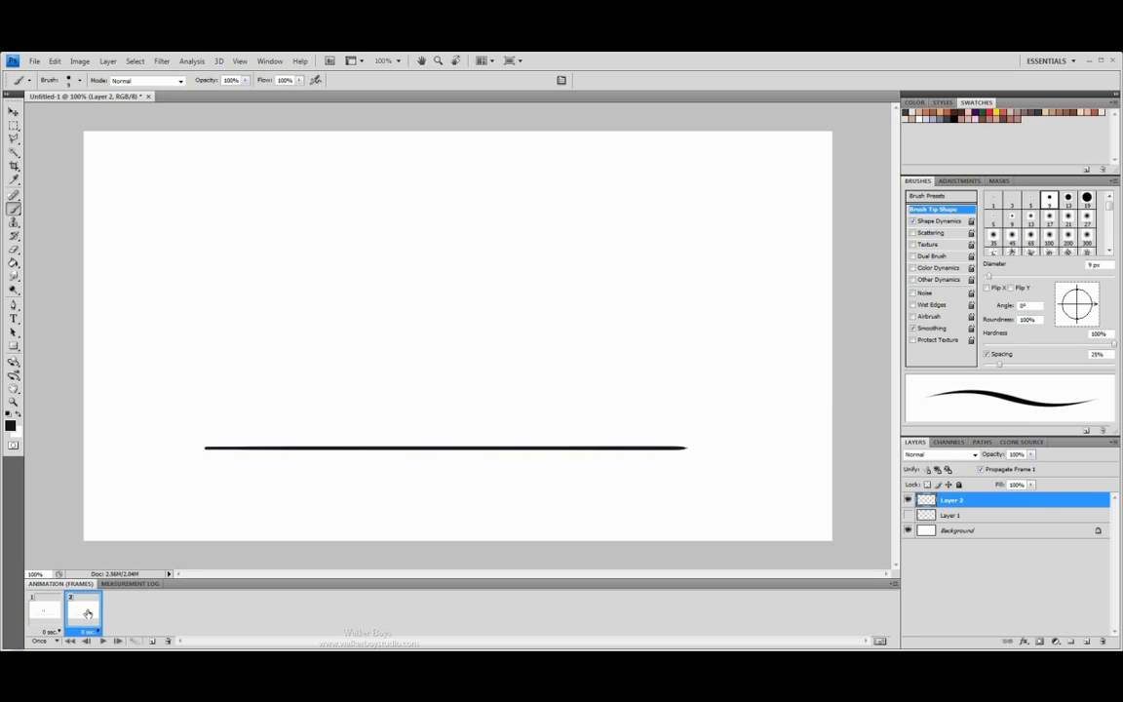
pyautogui.moveTo(447, 410)
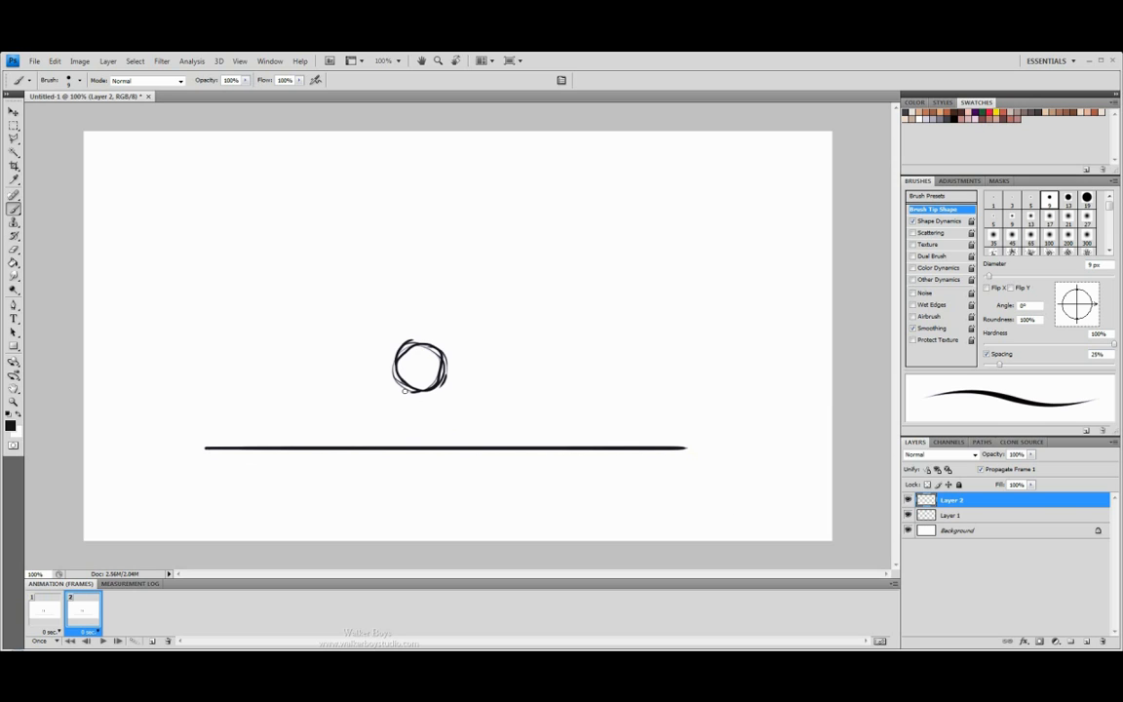
pyautogui.moveTo(427, 419)
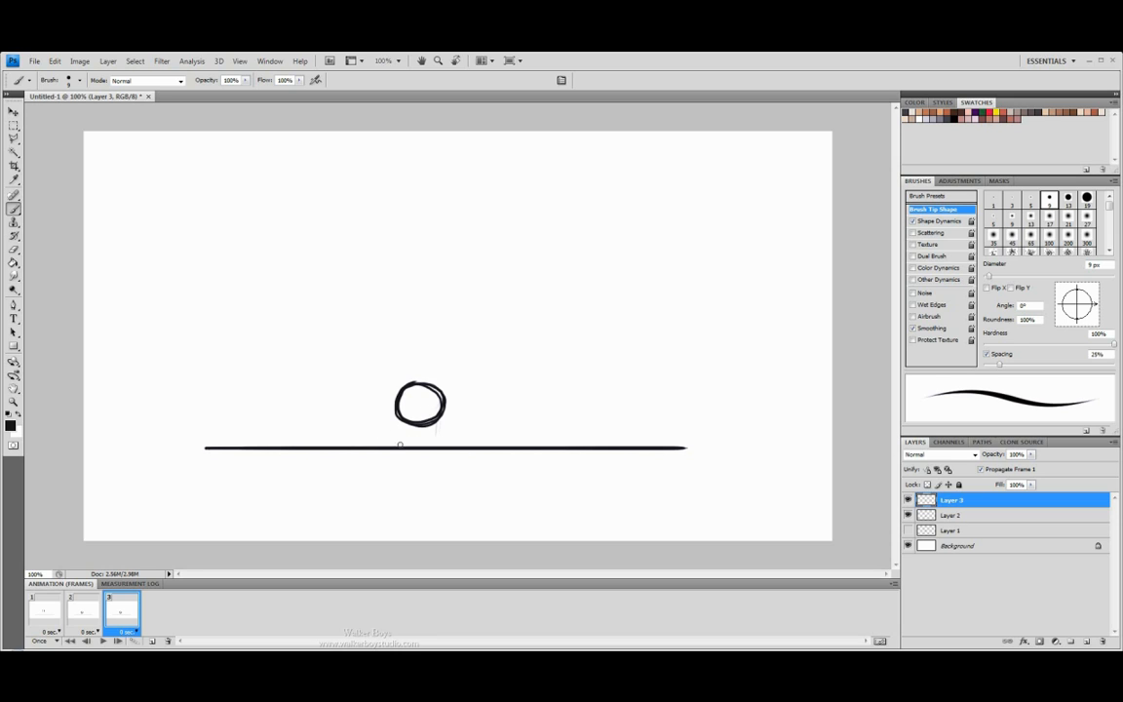
# Step: Brush a squashed ball touching the ground line for frame three
pyautogui.moveTo(419, 418); pyautogui.dragTo(419, 434)
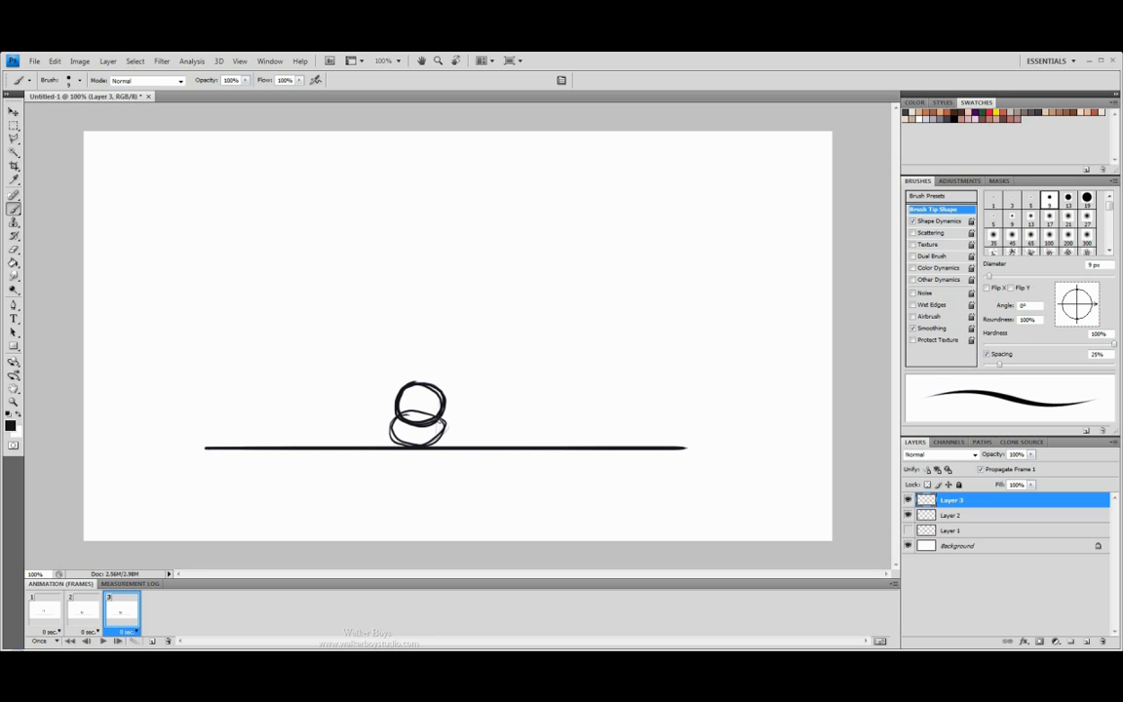
pyautogui.click(429, 424)
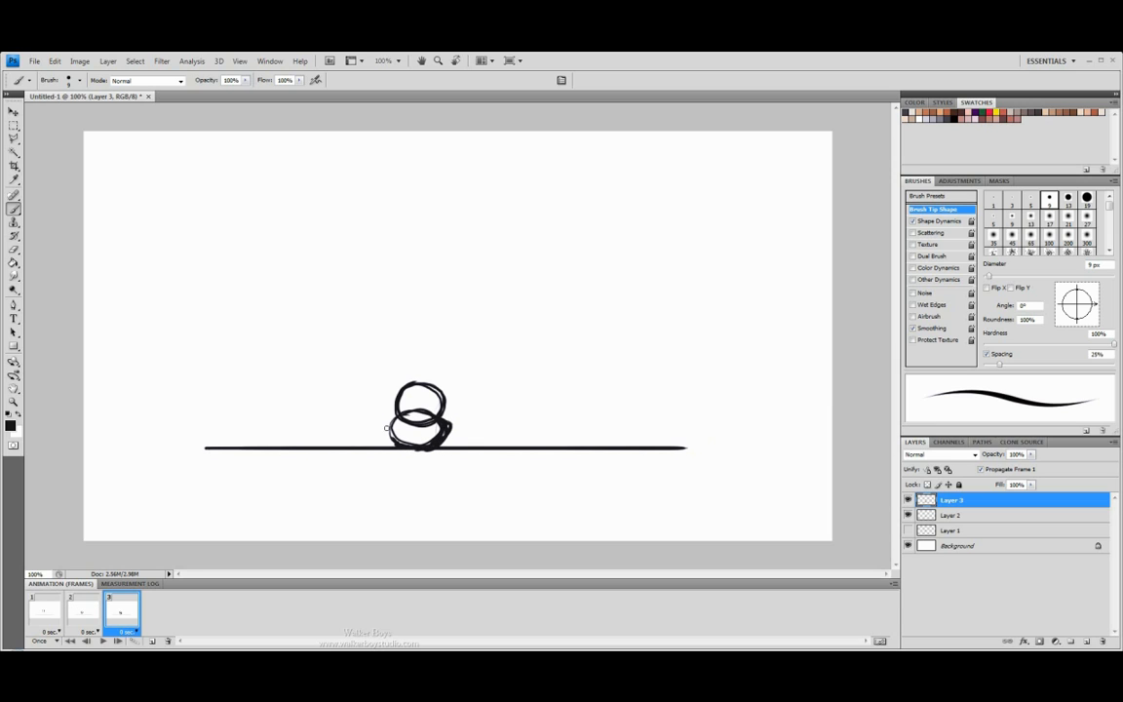
pyautogui.moveTo(508, 426)
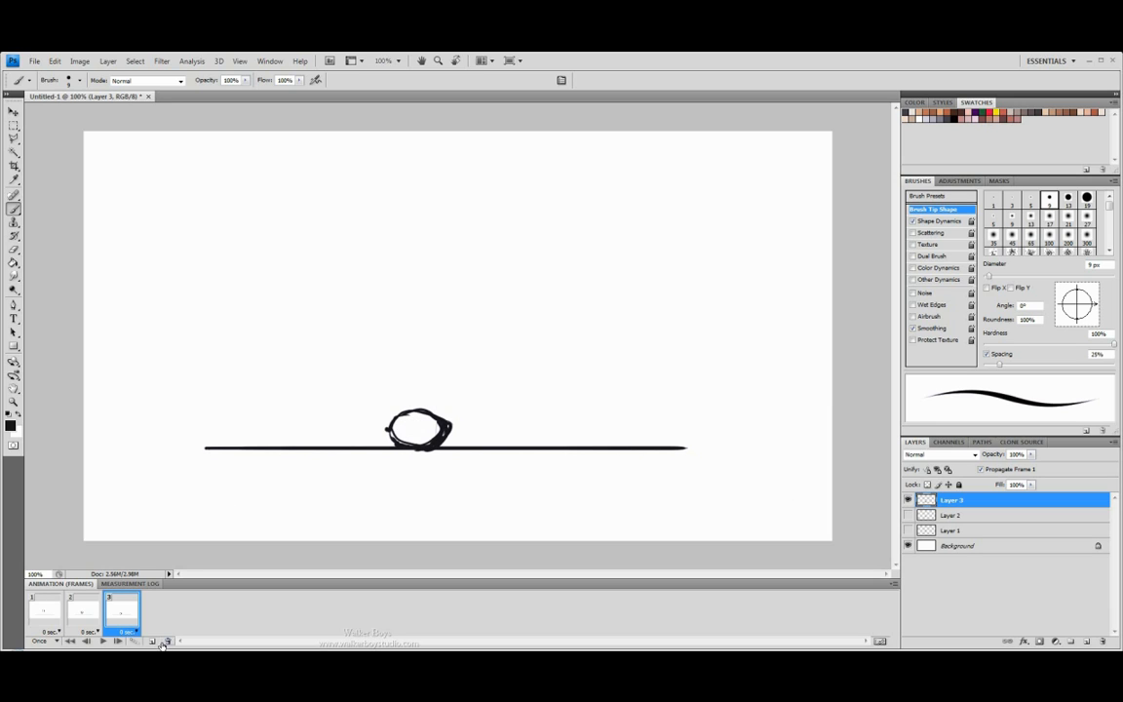
# Step: Add a fourth frame and new layer, then draw the ball rising above the ground
pyautogui.click(152, 641)
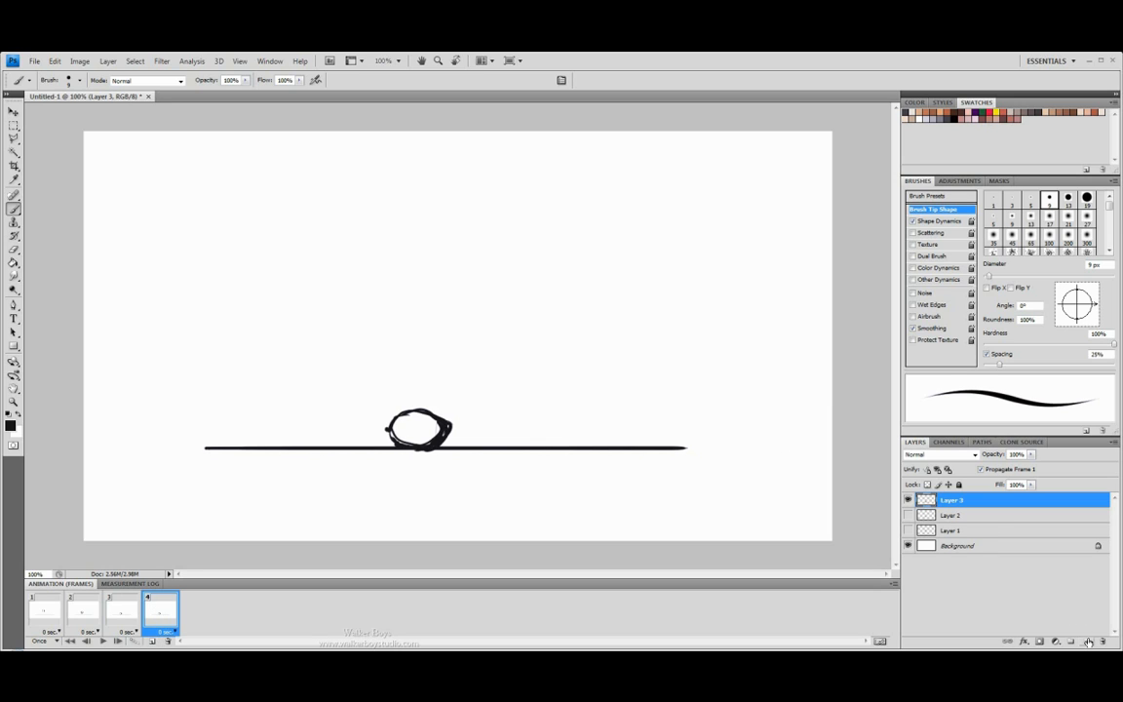
pyautogui.click(1089, 642)
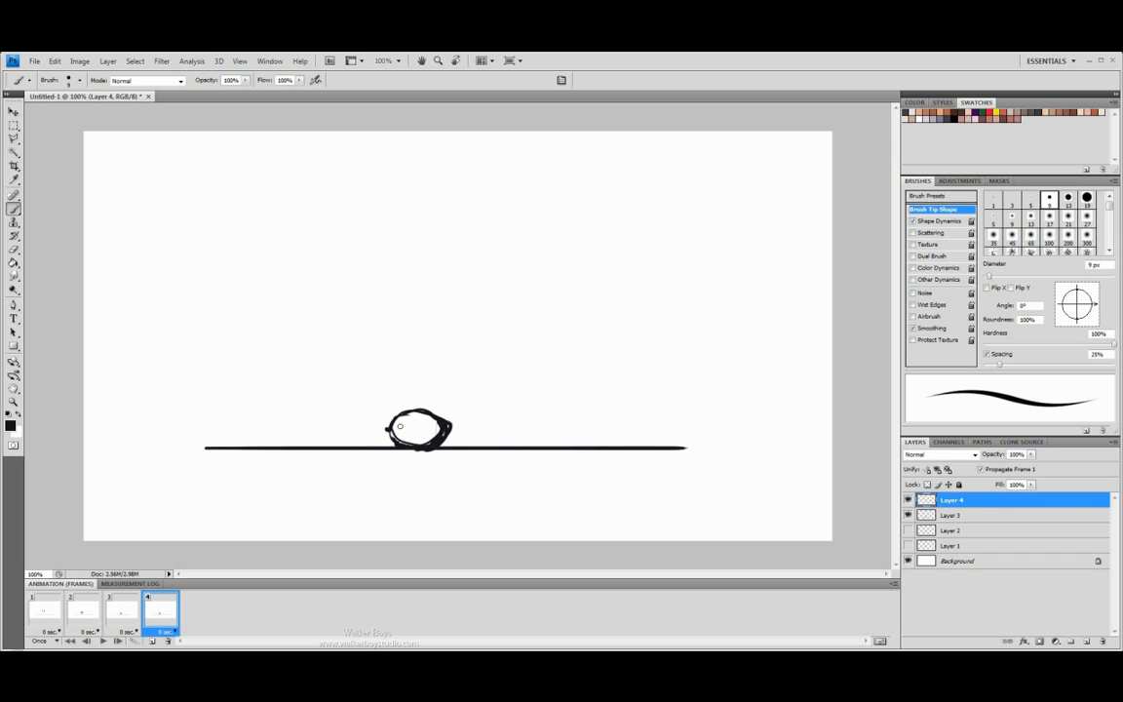
pyautogui.moveTo(399, 426); pyautogui.dragTo(434, 395)
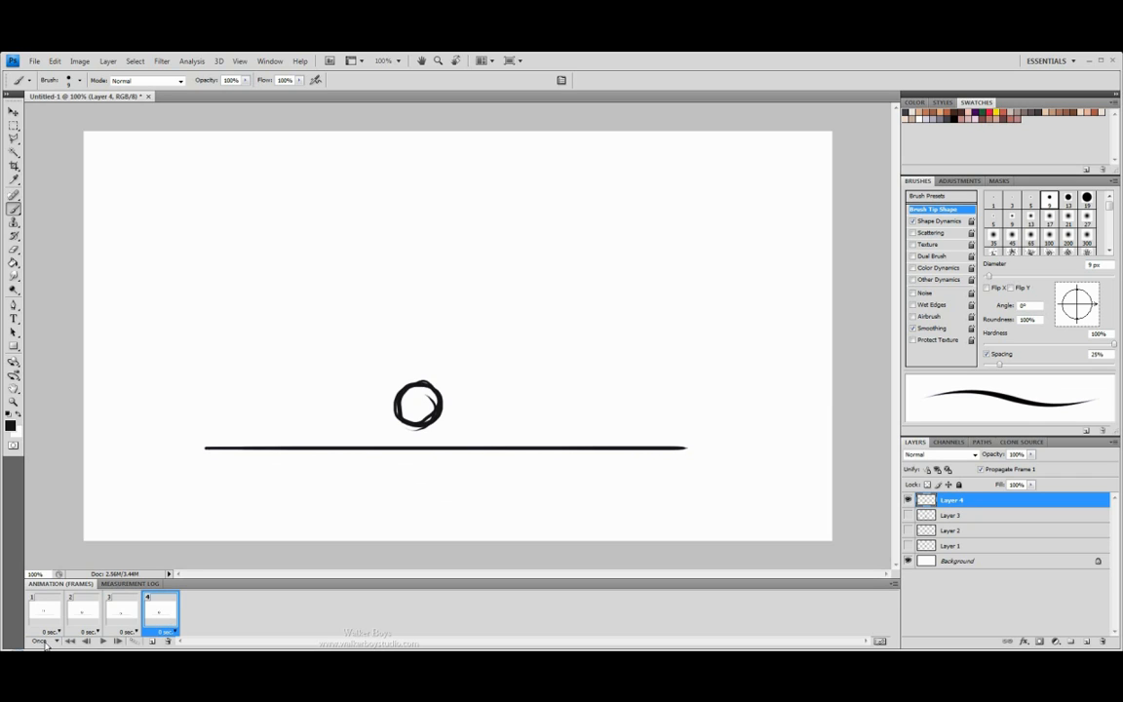
# Step: Set looping to Forever, then play the four-frame bounce and stop it
pyautogui.click(44, 642)
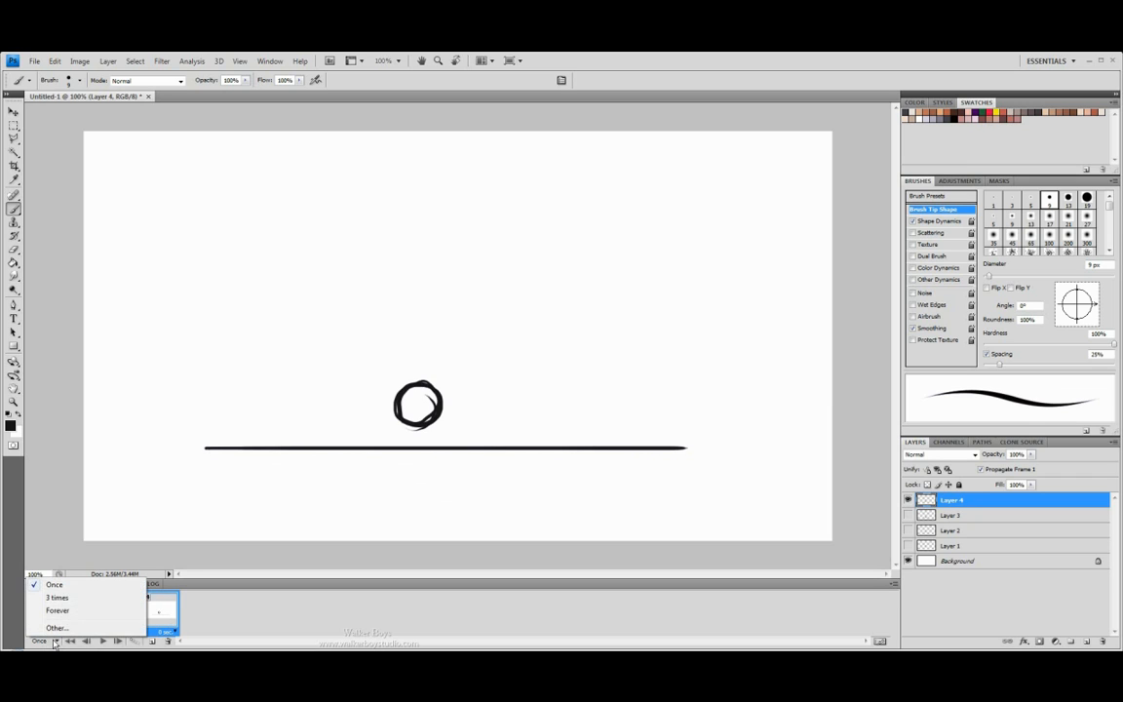
pyautogui.click(57, 609)
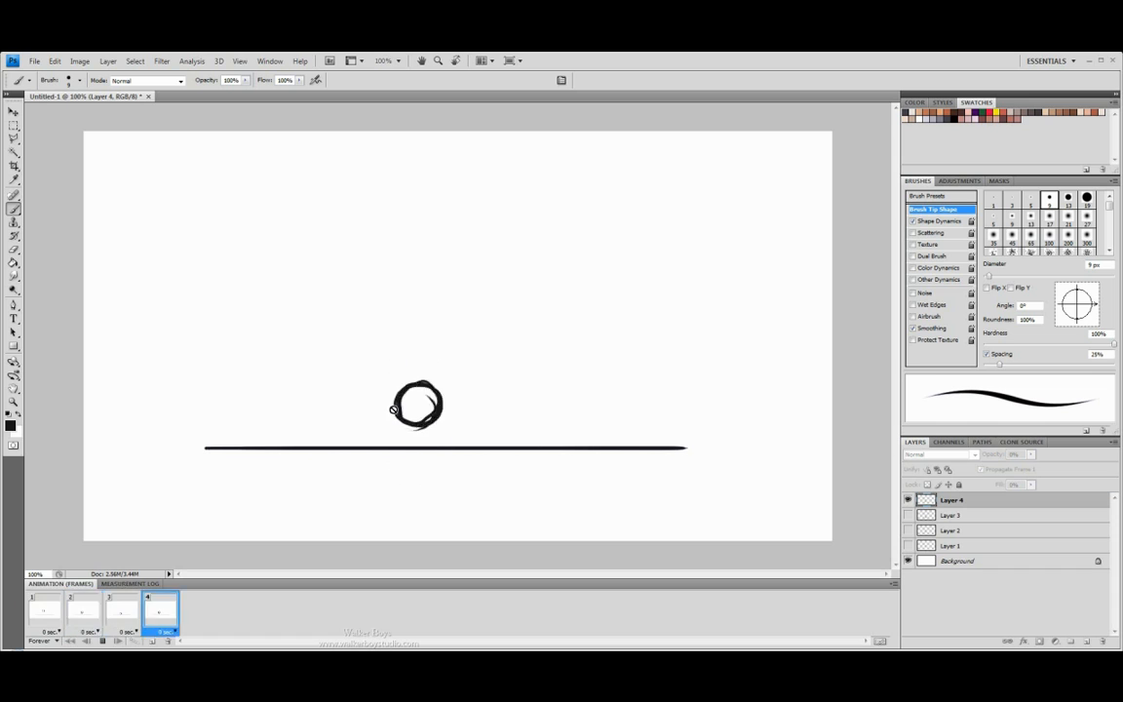
pyautogui.click(121, 609)
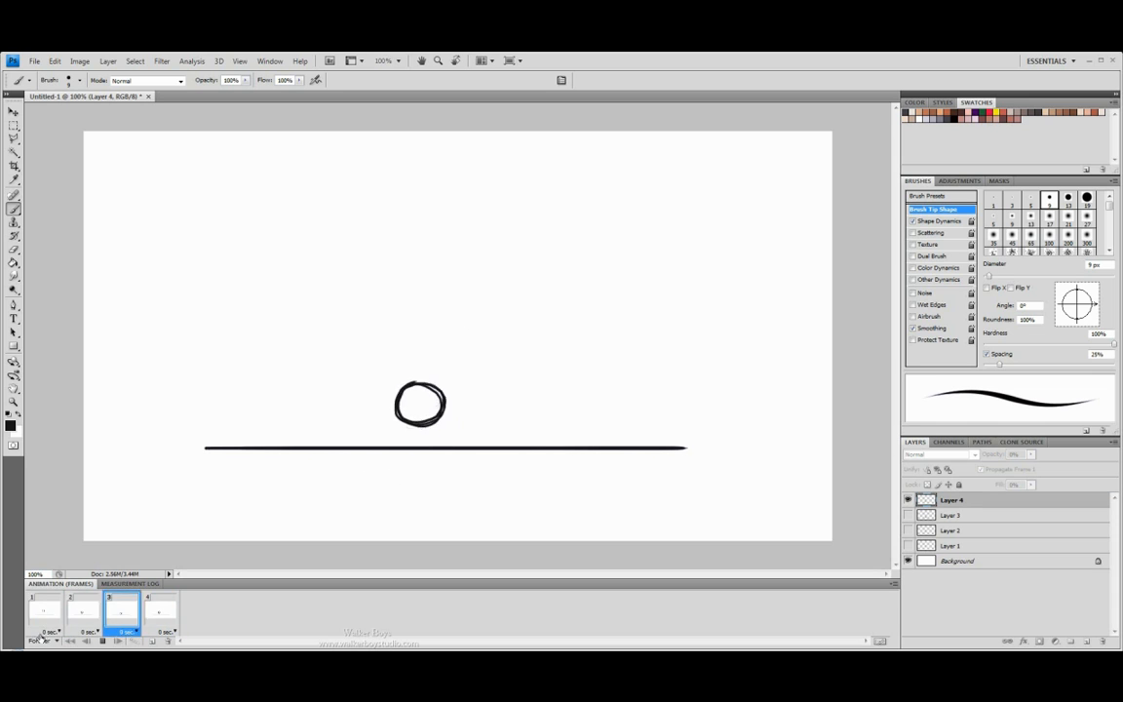
pyautogui.click(45, 609)
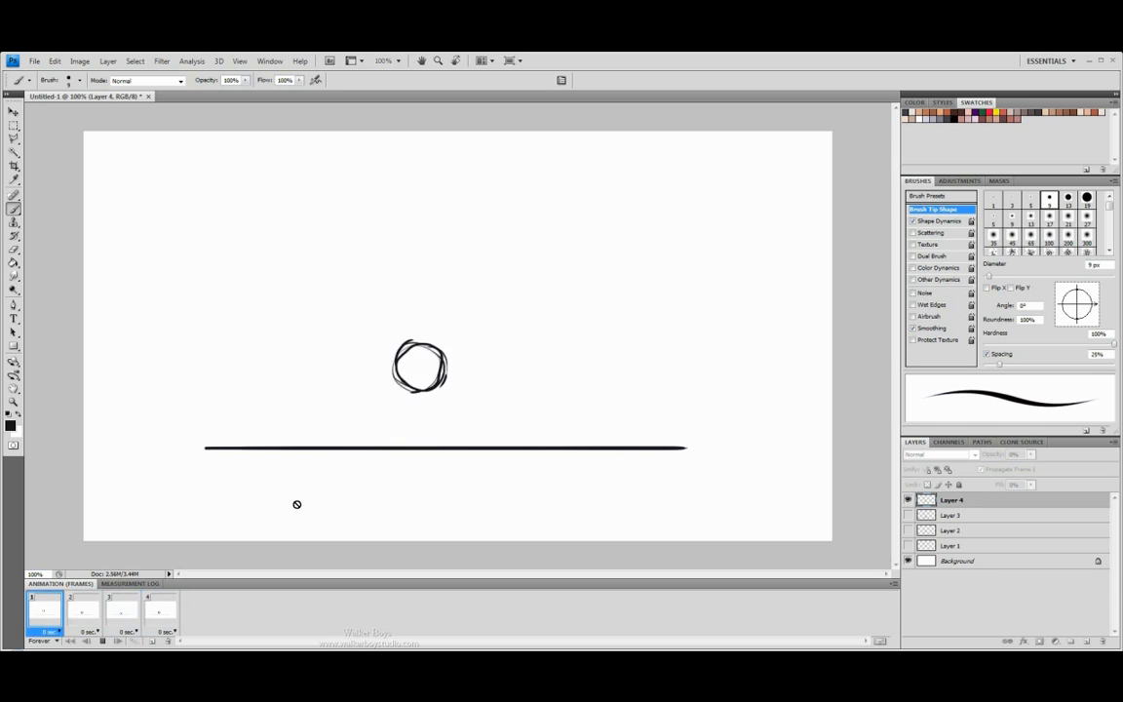
pyautogui.click(161, 610)
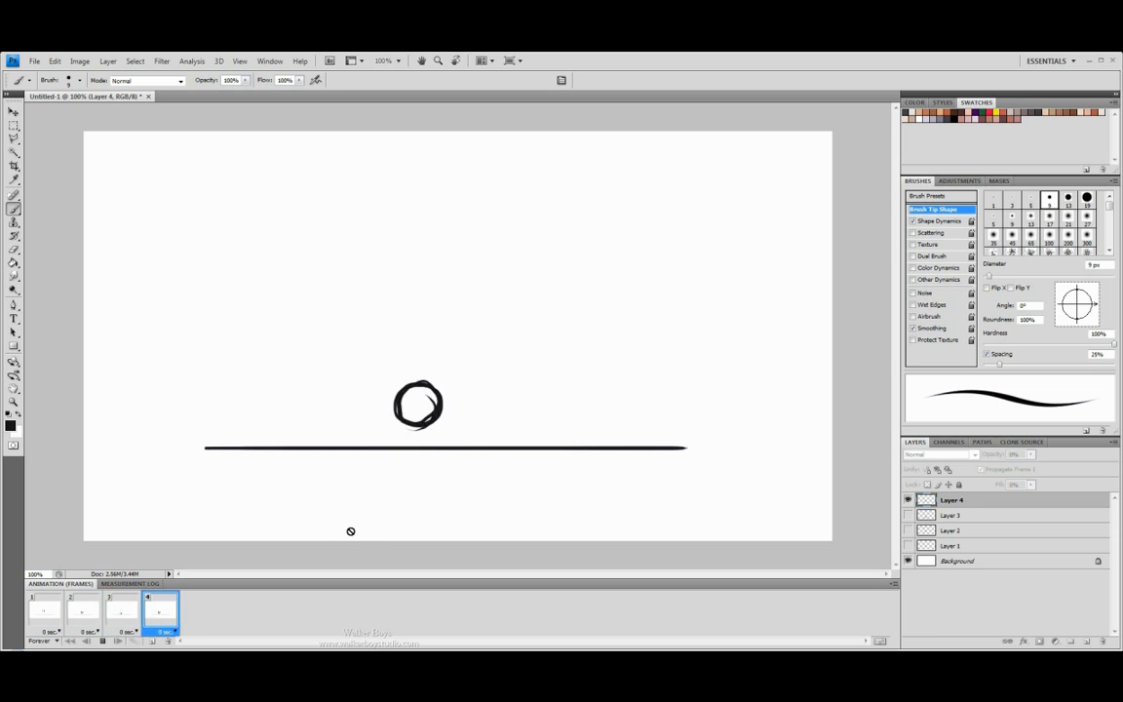
pyautogui.click(83, 610)
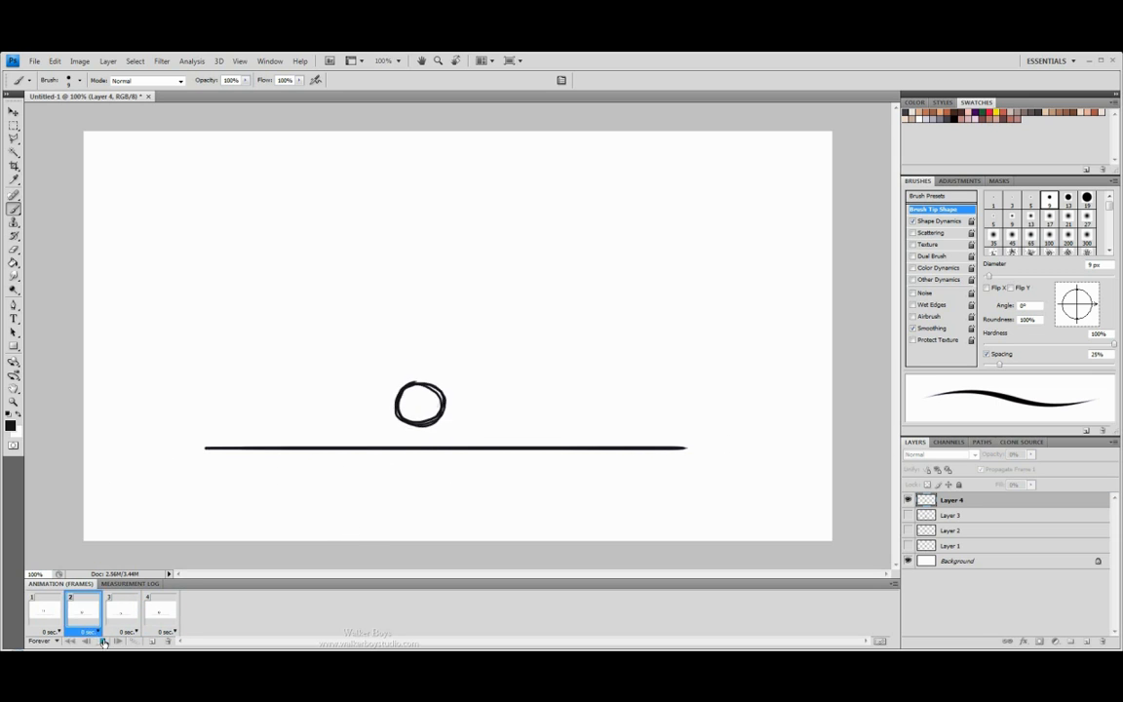
pyautogui.click(44, 609)
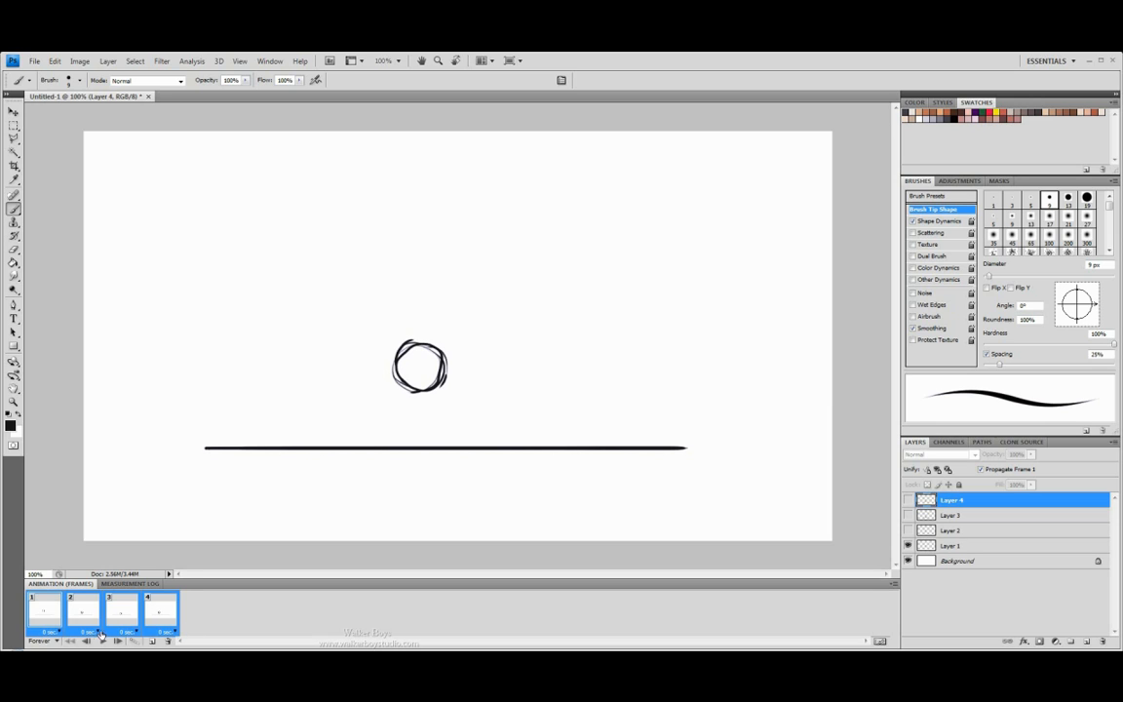
# Step: Set every selected frame's delay to 0.1 seconds and preview the playback
pyautogui.click(50, 632)
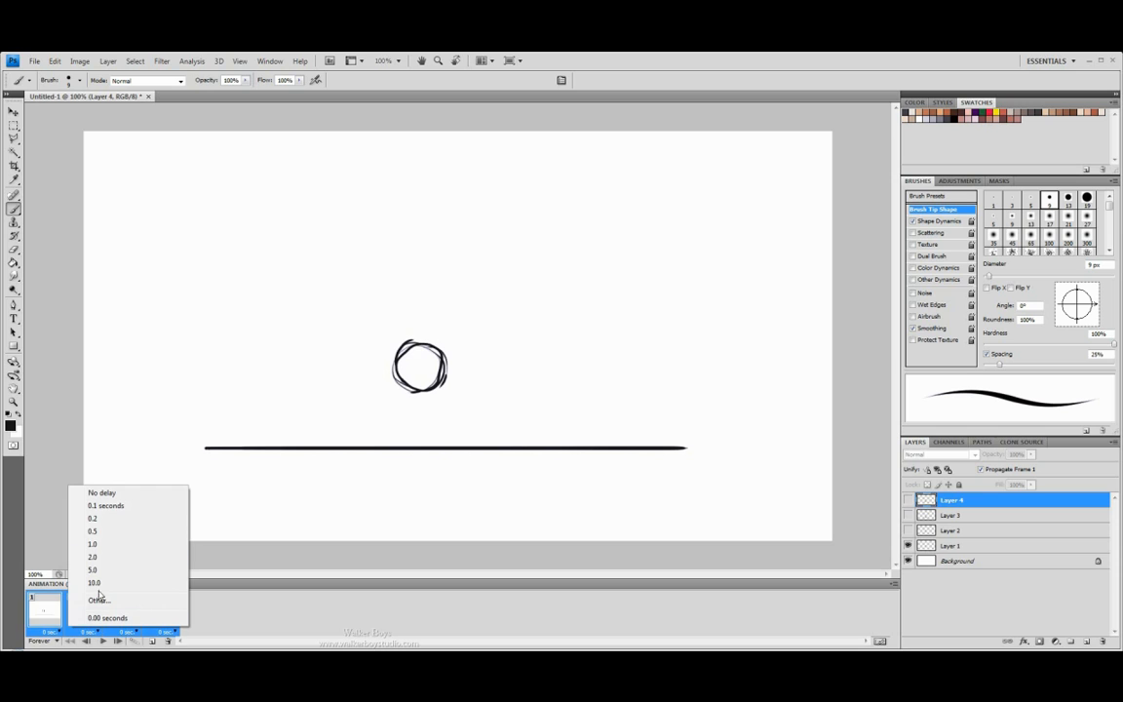
pyautogui.moveTo(119, 492)
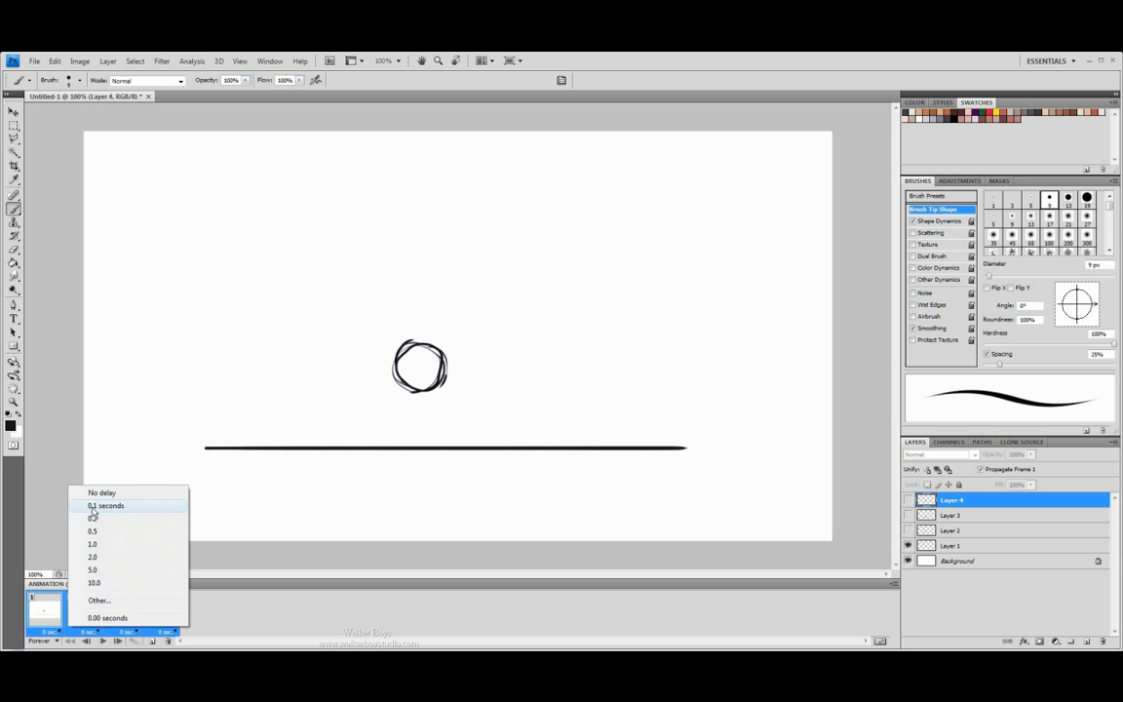
pyautogui.click(105, 505)
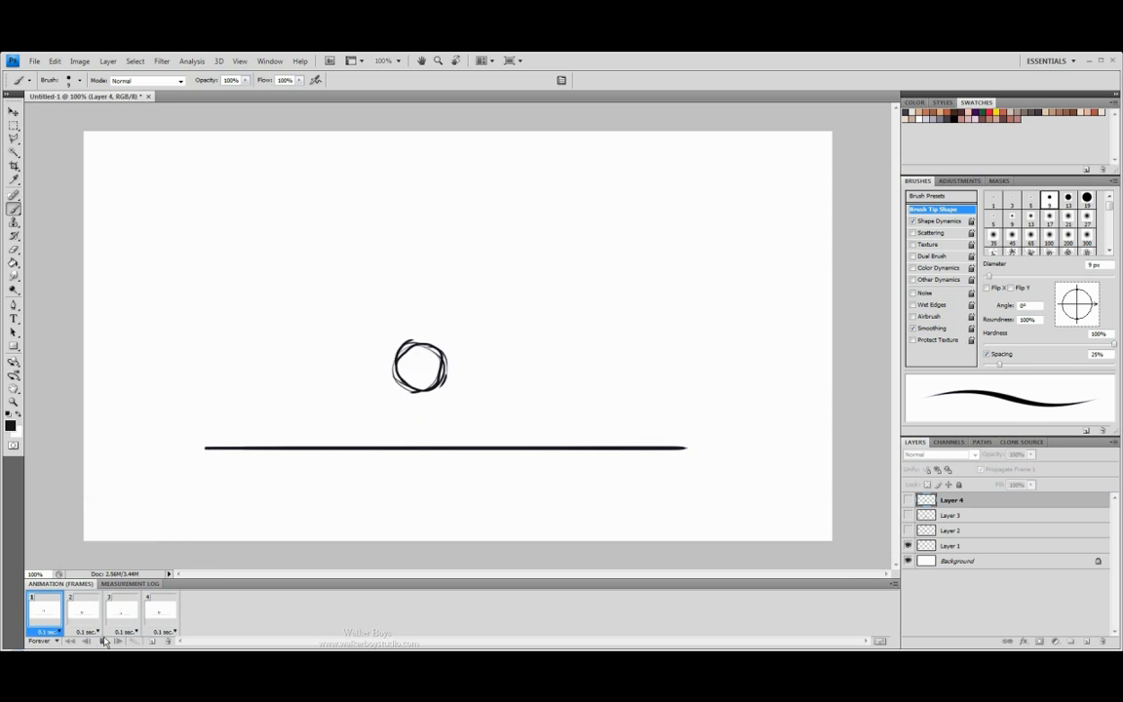
pyautogui.click(122, 609)
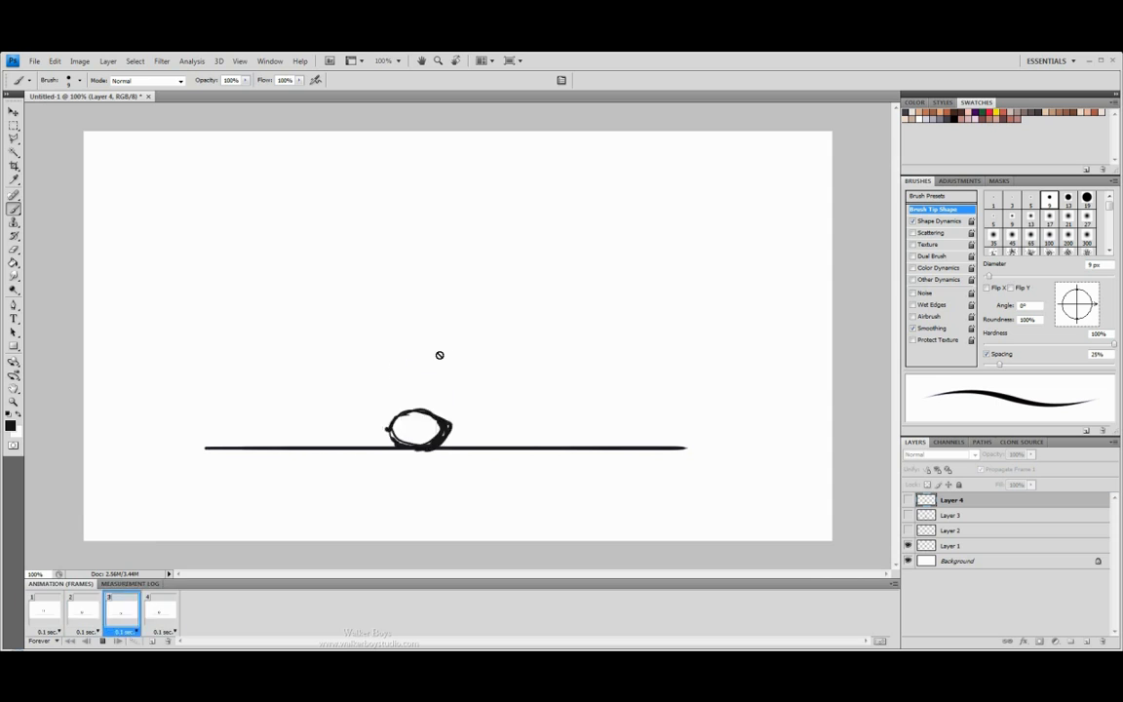
pyautogui.click(44, 609)
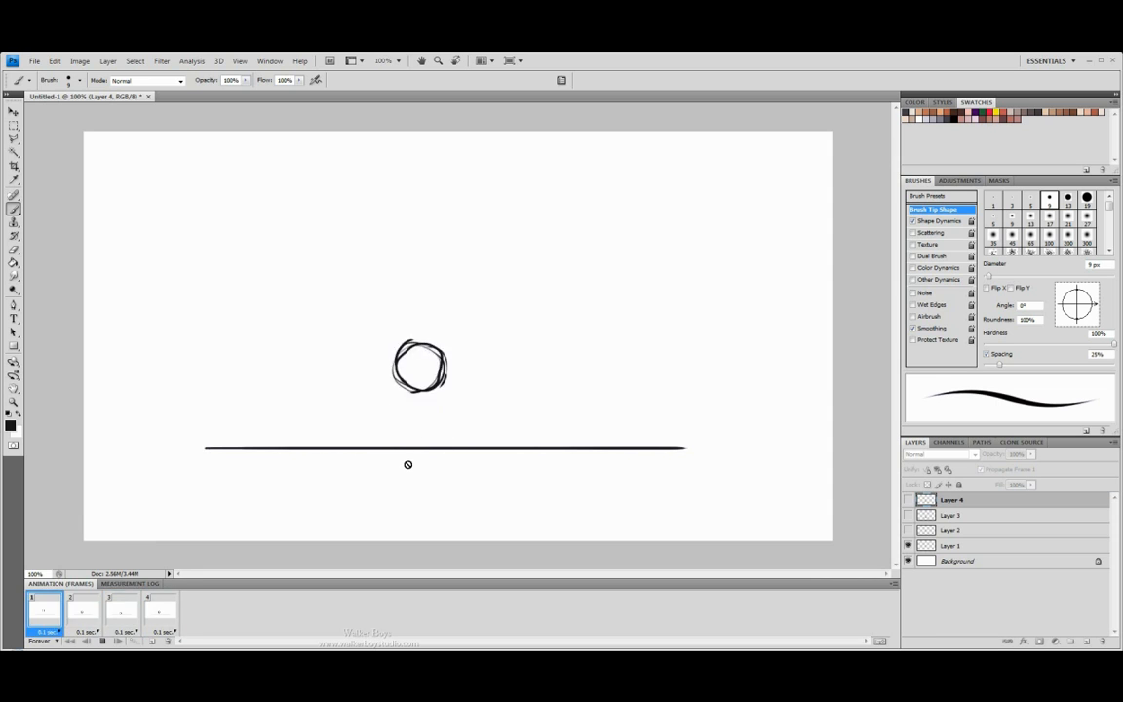
pyautogui.click(122, 609)
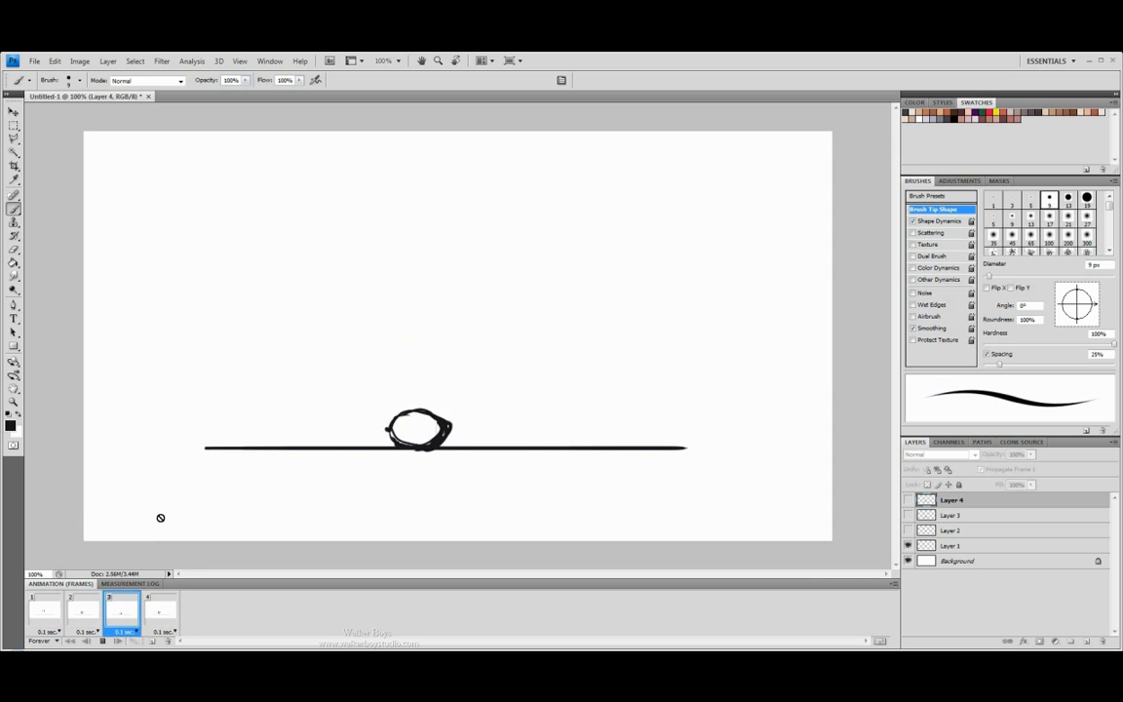
pyautogui.click(81, 609)
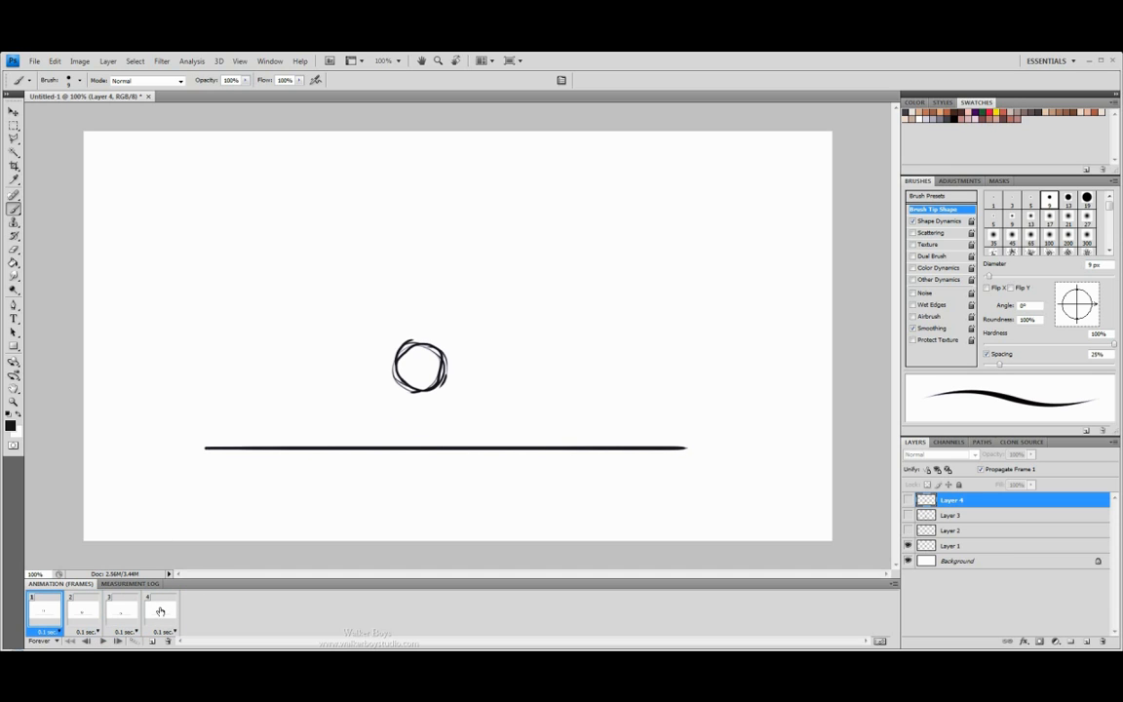
# Step: Select all four frames, change their delay to 0.5 seconds, and stop playback
pyautogui.click(166, 632)
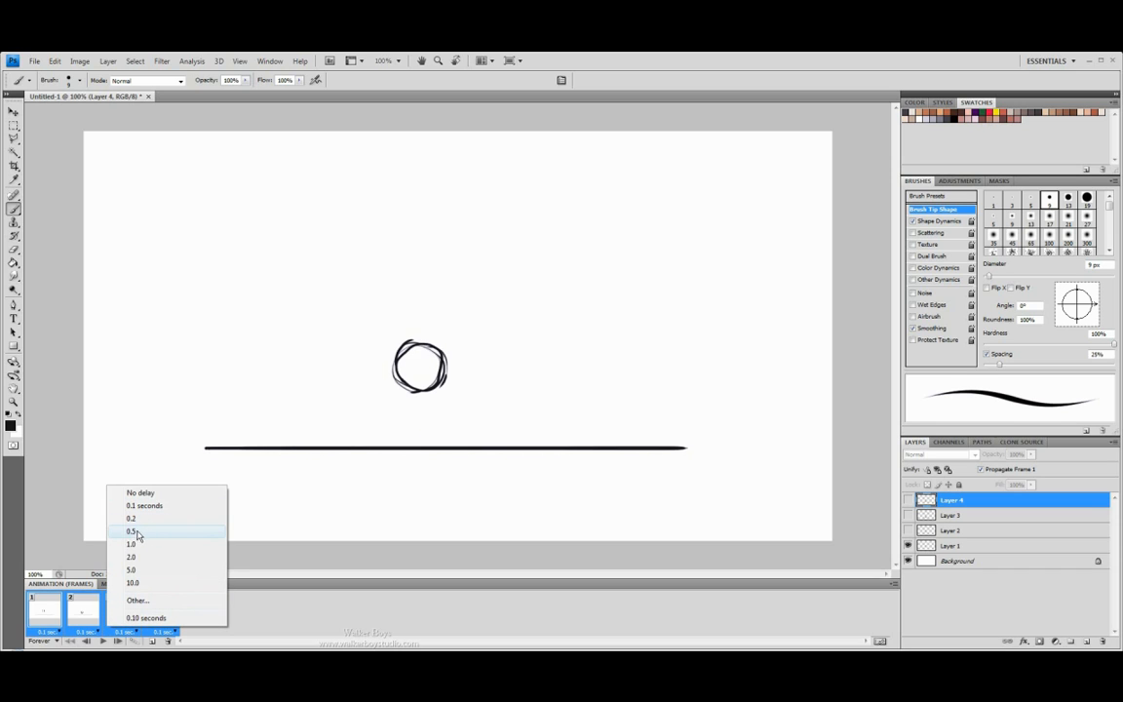
pyautogui.click(131, 530)
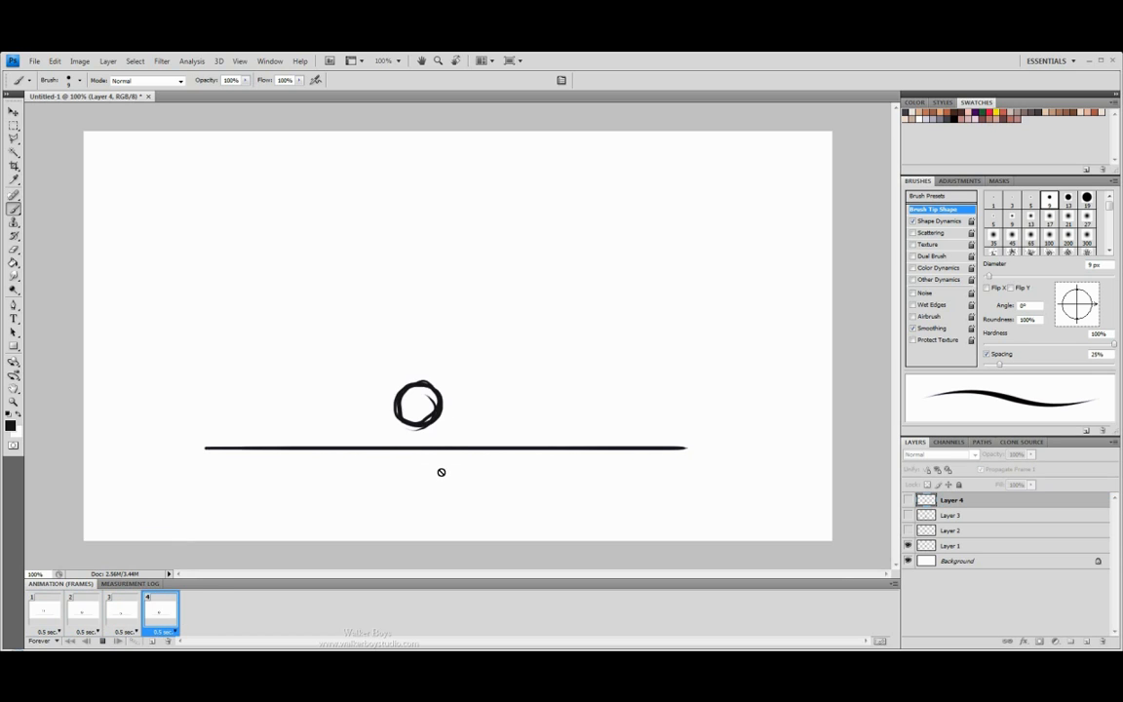
pyautogui.moveTo(373, 393)
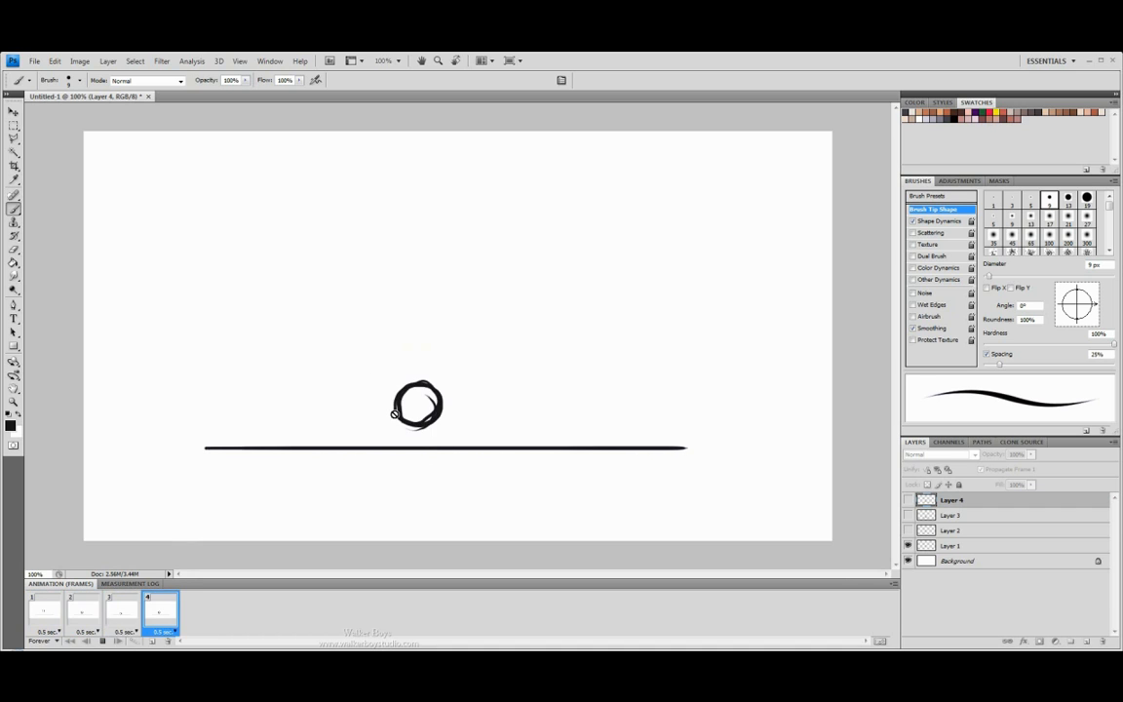
pyautogui.click(43, 609)
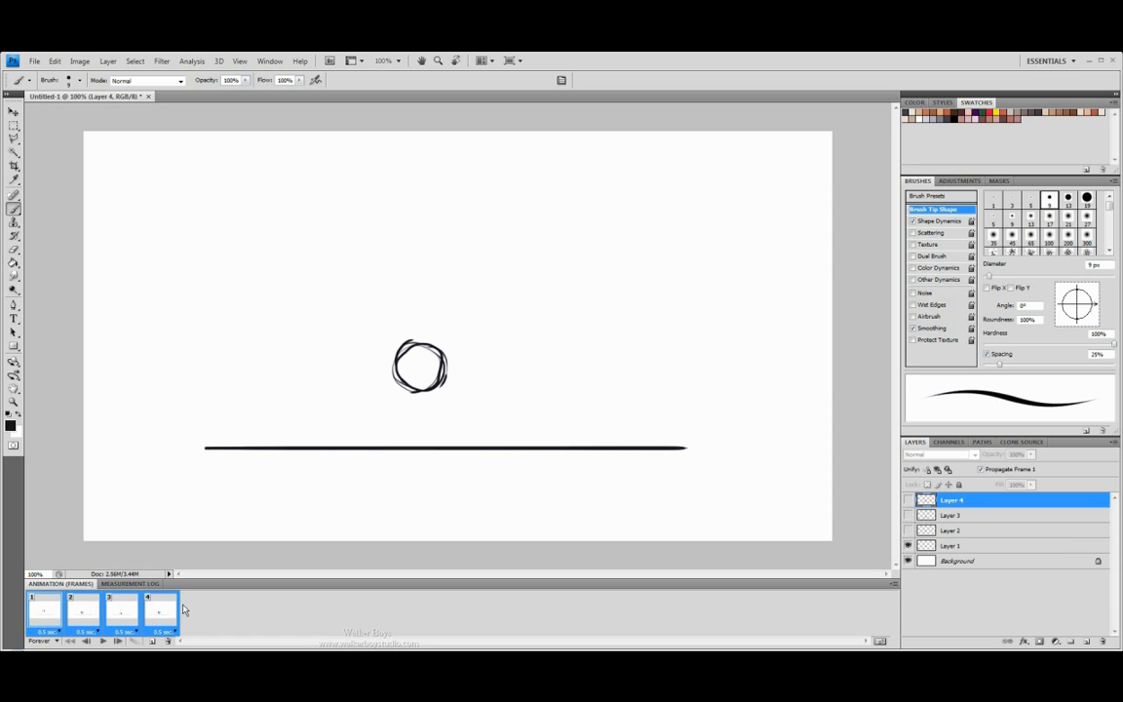
# Step: Set all frame delays to 0.2 seconds and step through the frames
pyautogui.click(134, 631)
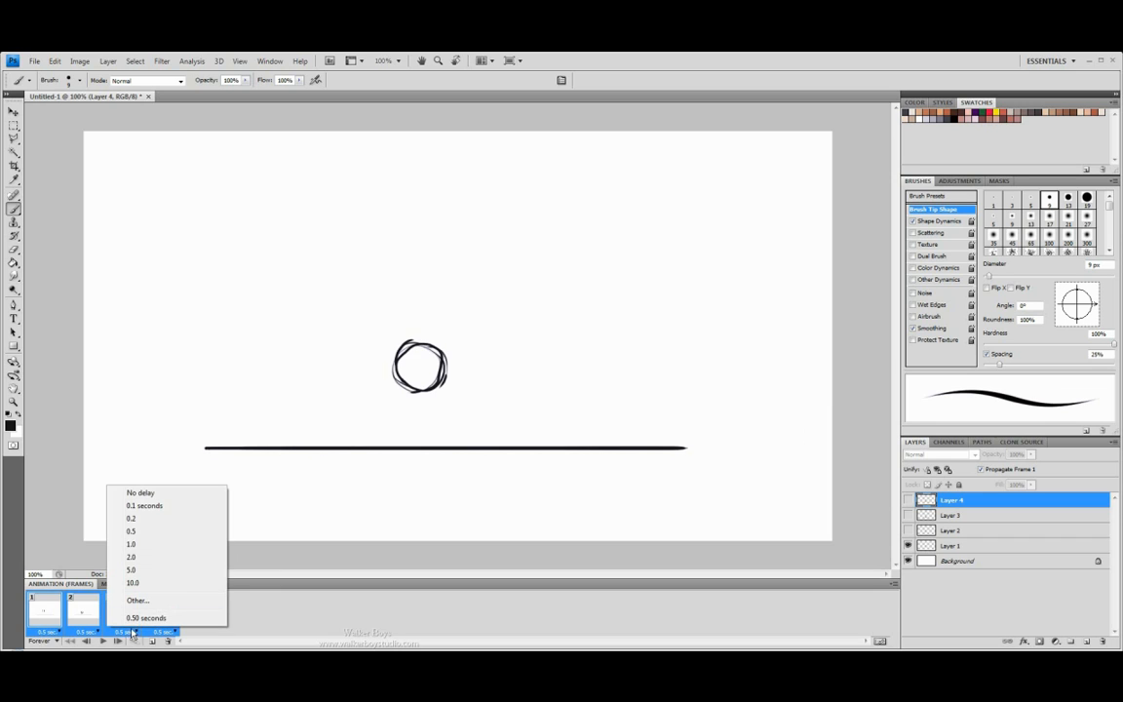
pyautogui.click(130, 518)
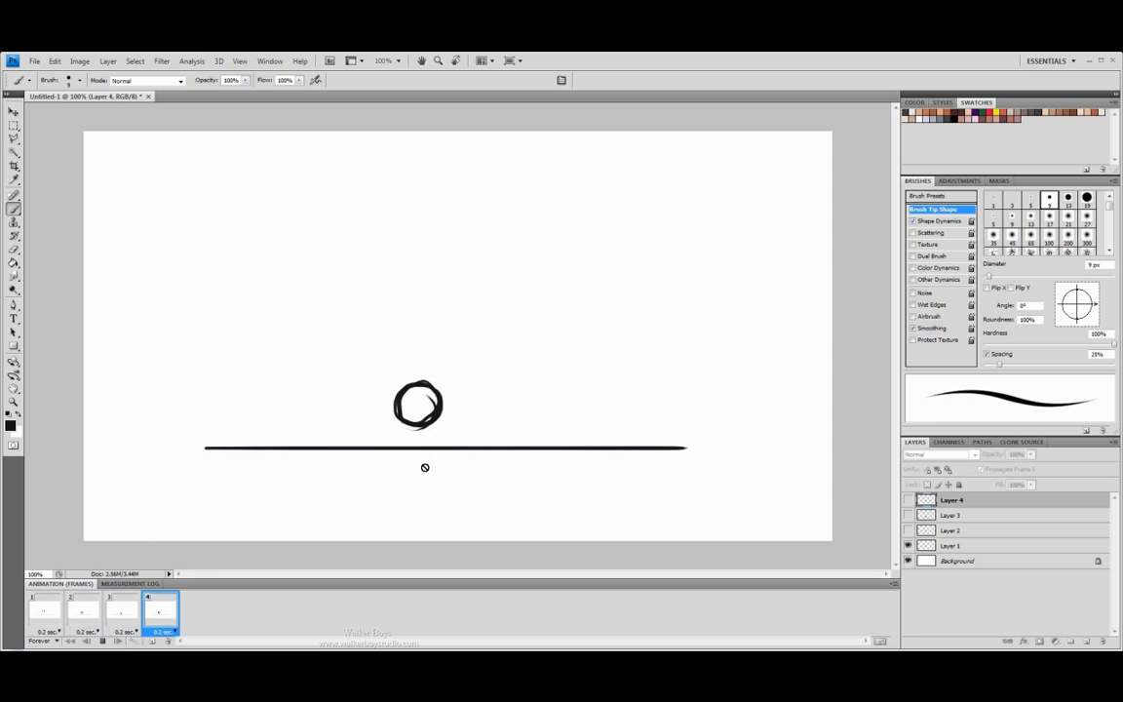
pyautogui.click(83, 609)
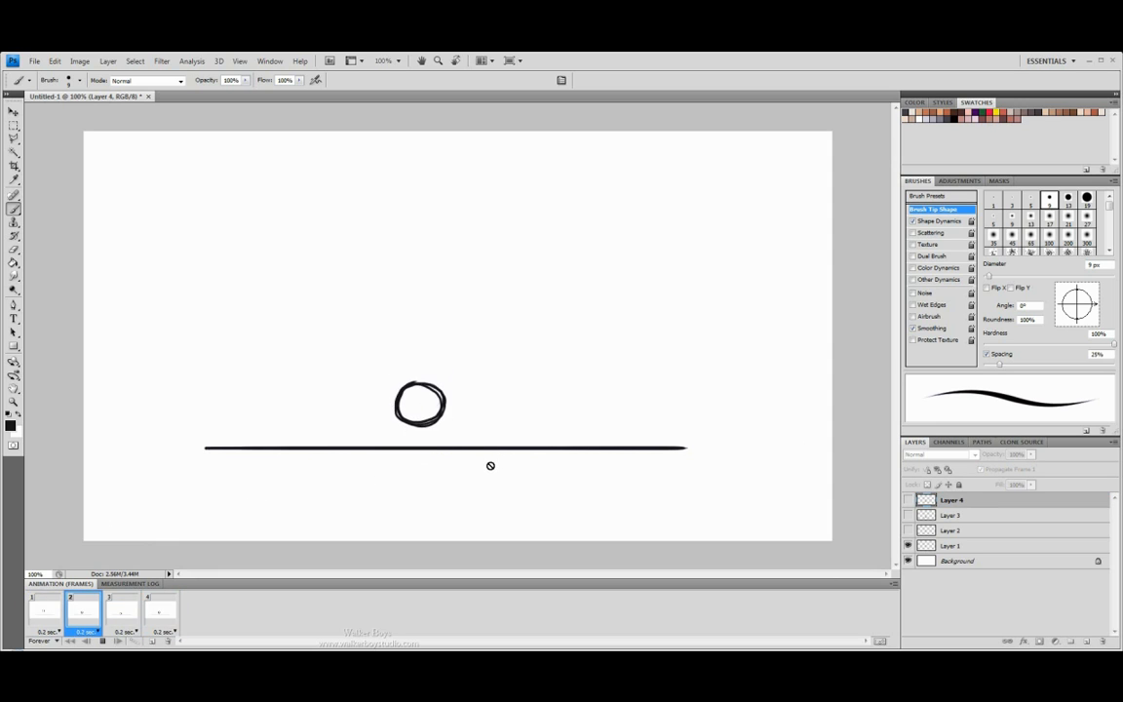
pyautogui.click(161, 612)
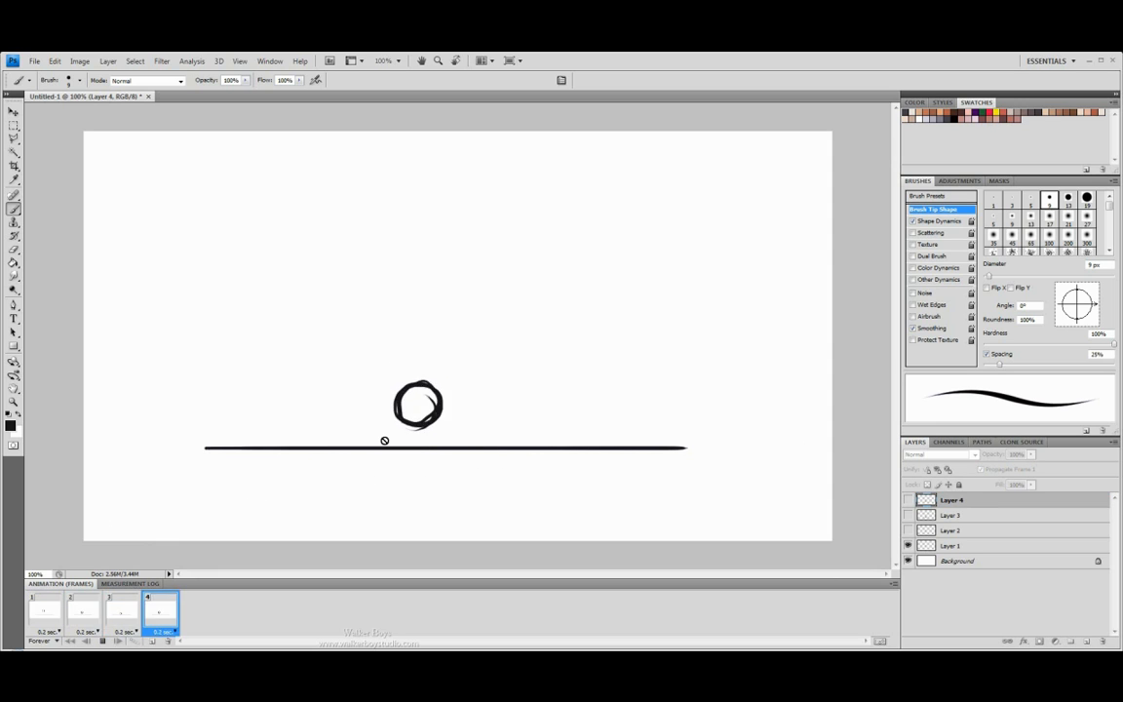
pyautogui.click(83, 609)
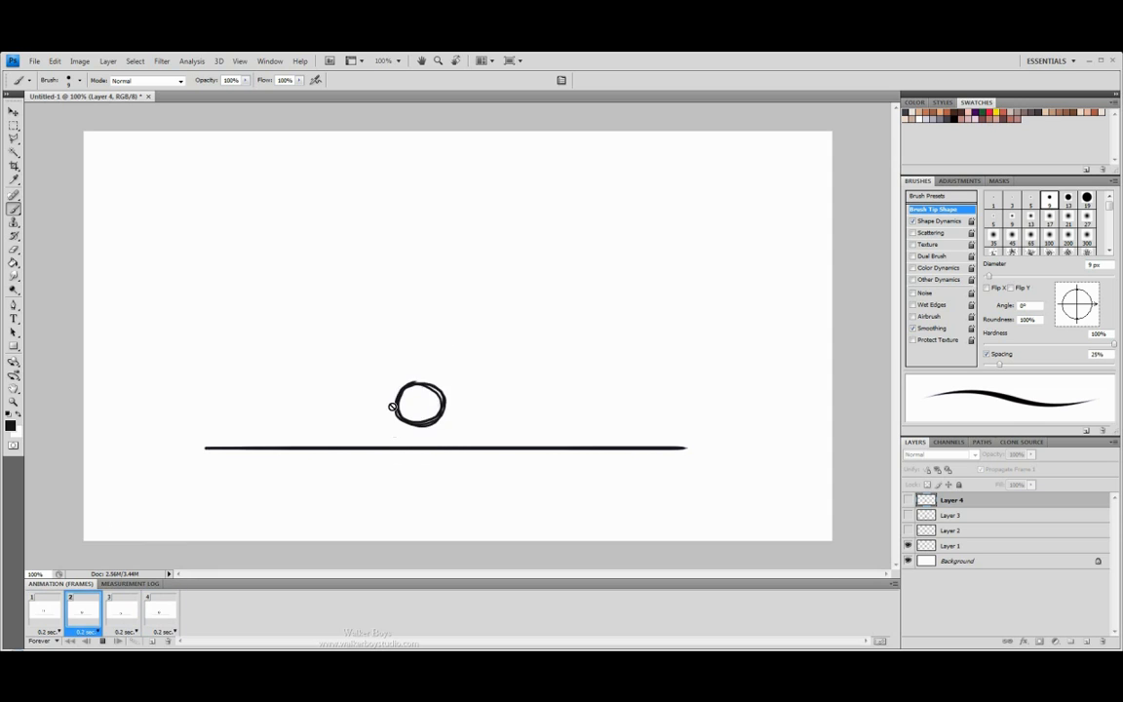
pyautogui.click(161, 611)
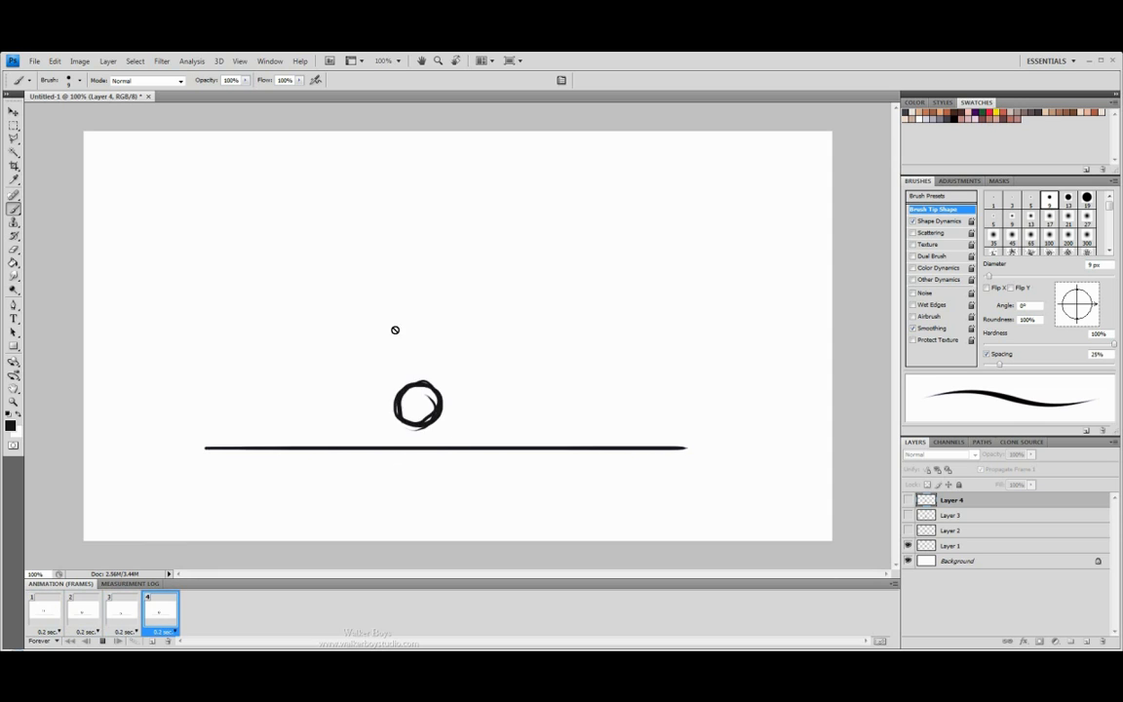
pyautogui.click(83, 610)
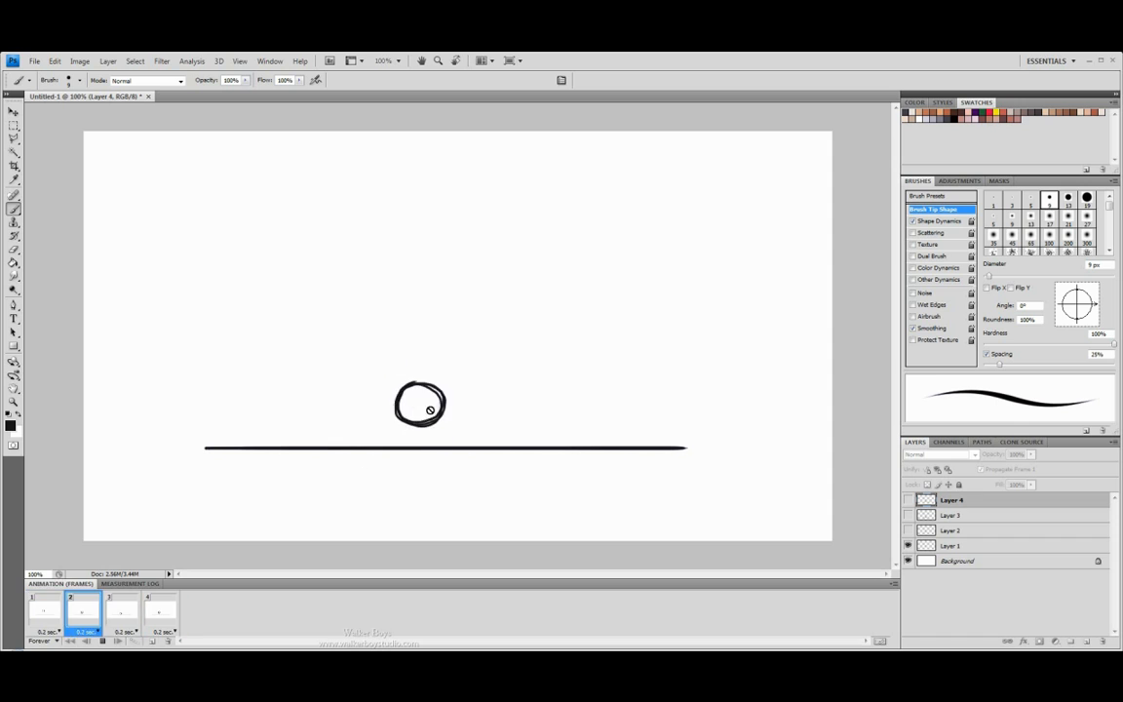
pyautogui.click(122, 609)
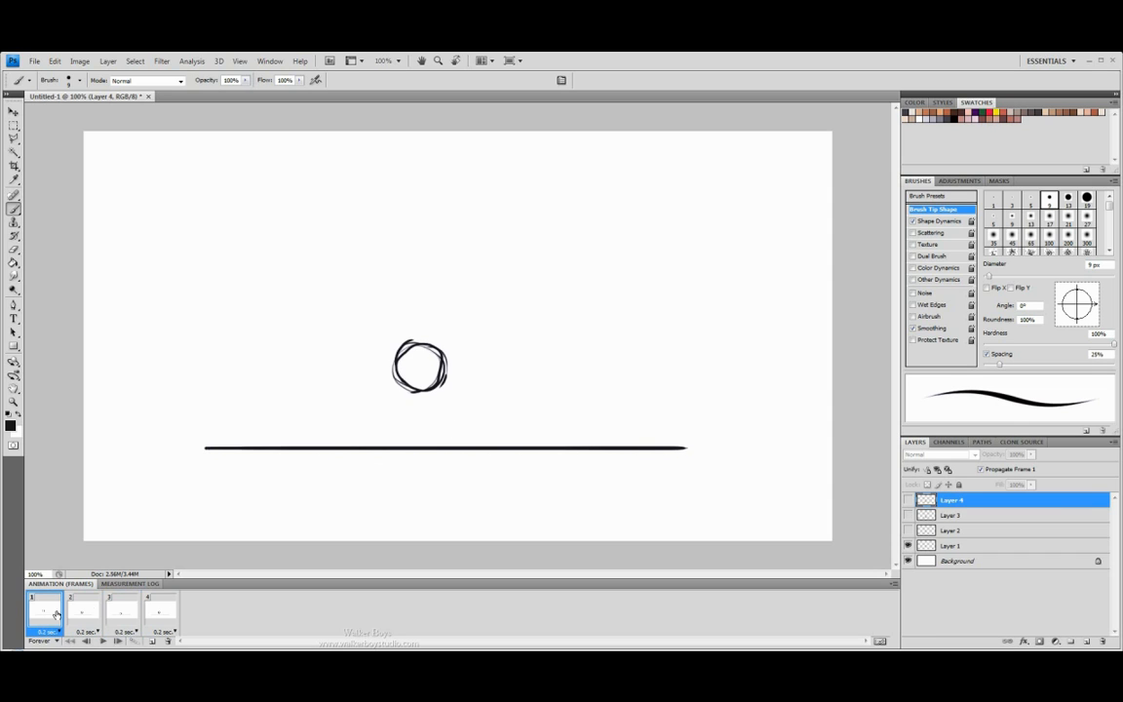
# Step: Reselect all four frames, set their delay to 0.1 seconds, and preview the faster bounce
pyautogui.click(132, 631)
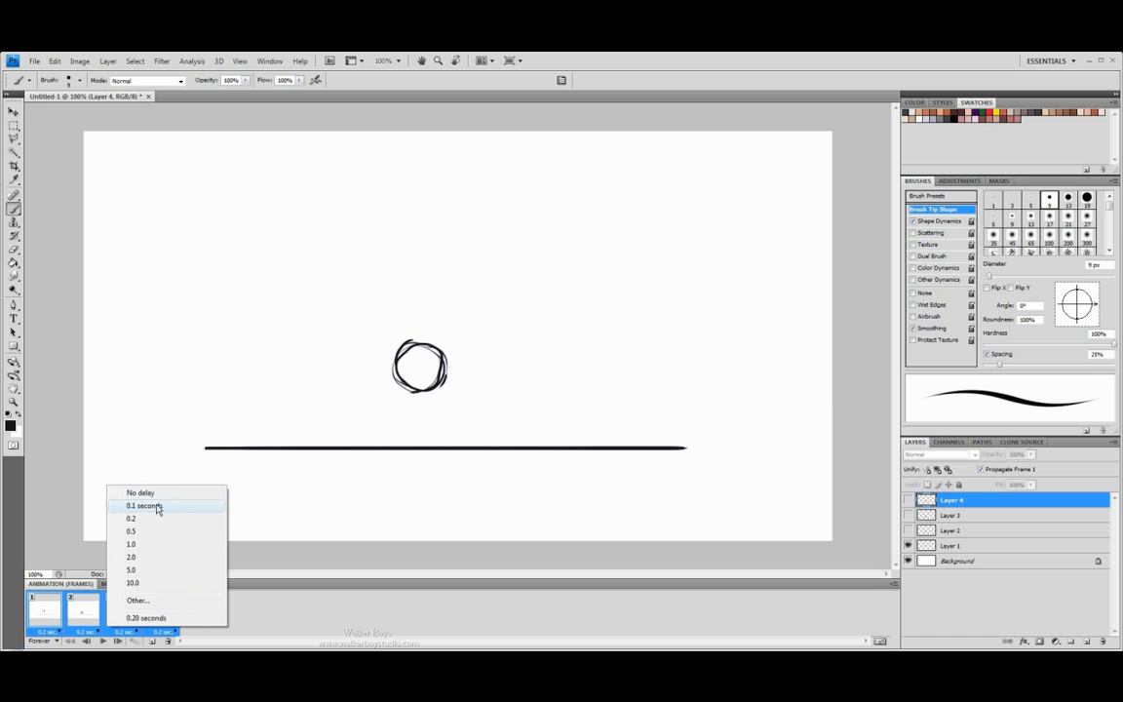
pyautogui.click(142, 505)
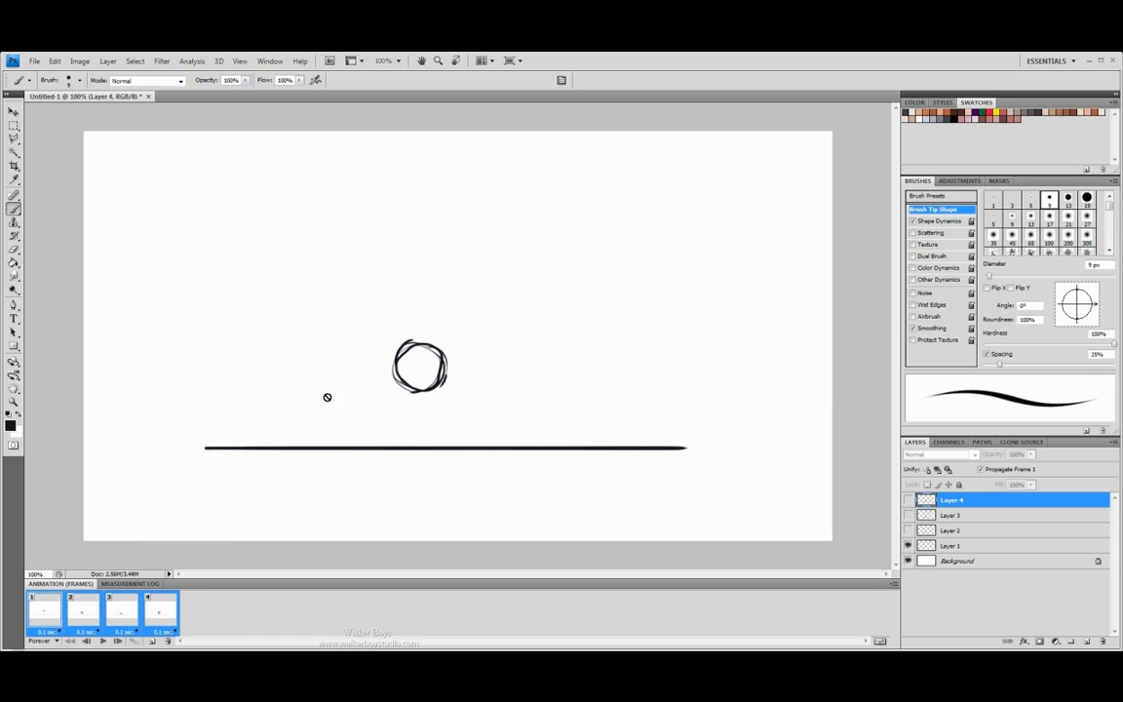
pyautogui.click(83, 609)
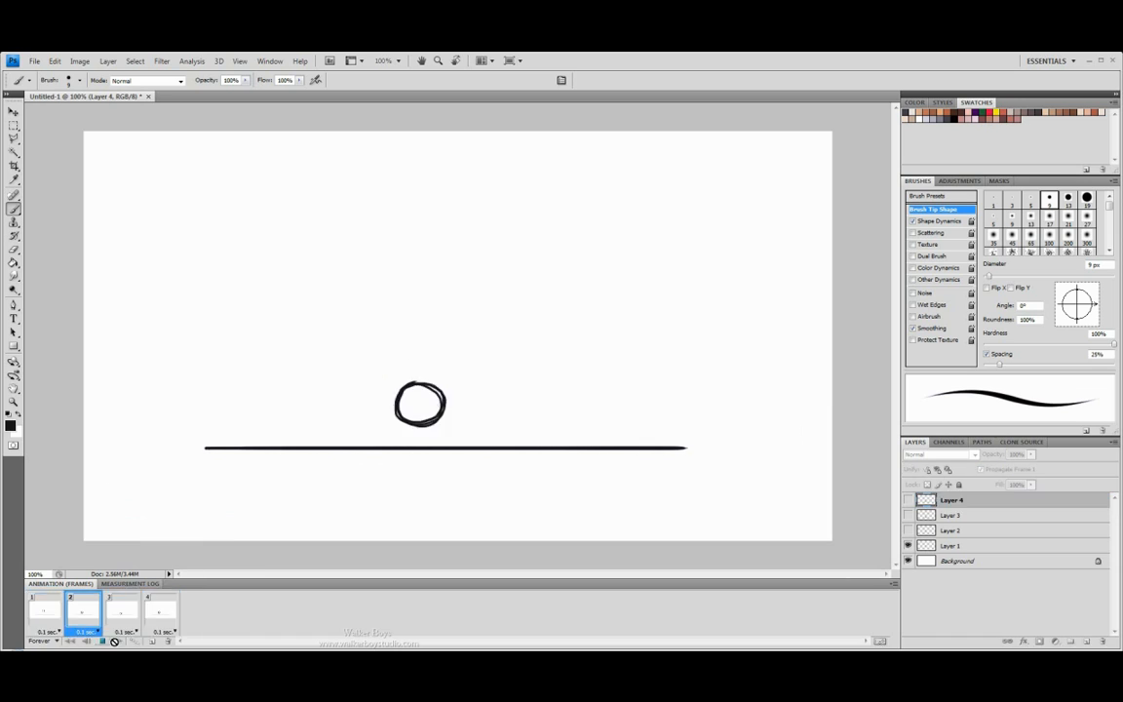
pyautogui.click(161, 609)
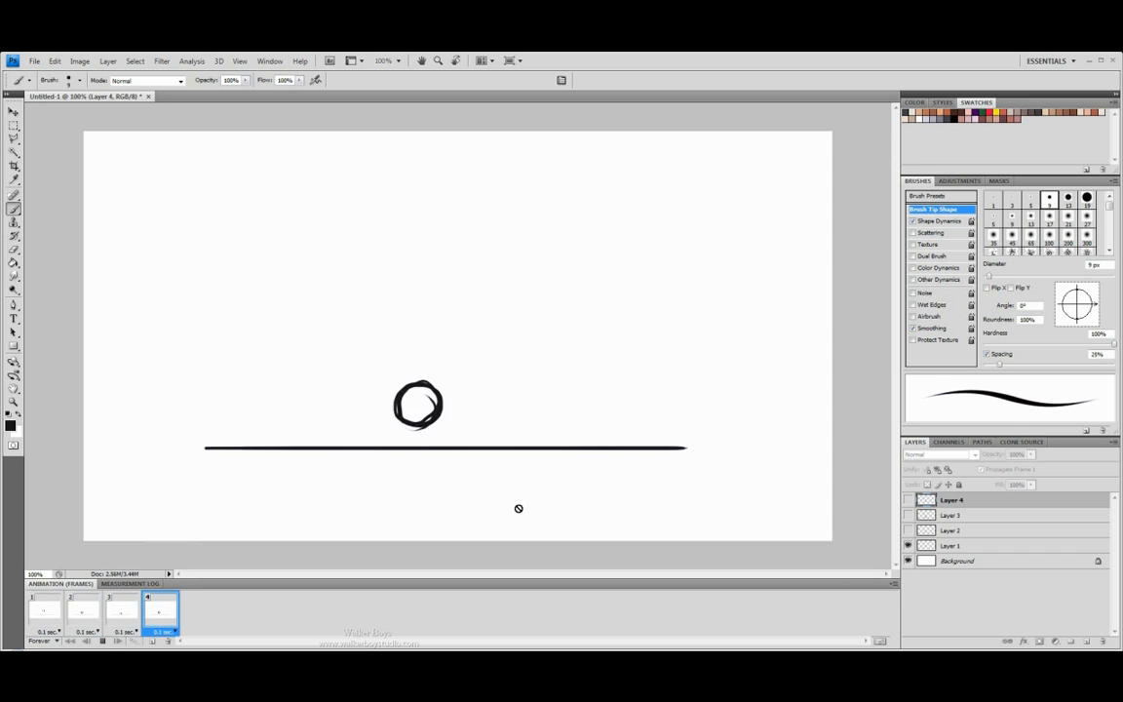
pyautogui.click(82, 610)
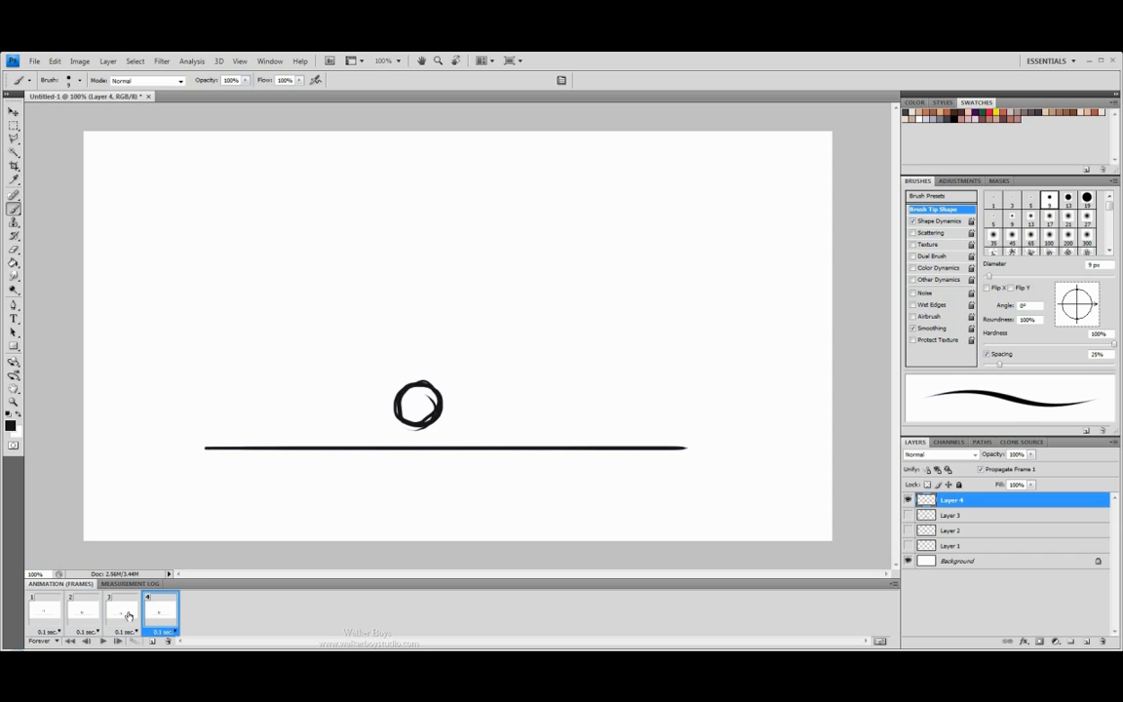
# Step: Step between frames 2, 3 and 4, settling on frame 3 with the squashed ball
pyautogui.click(122, 609)
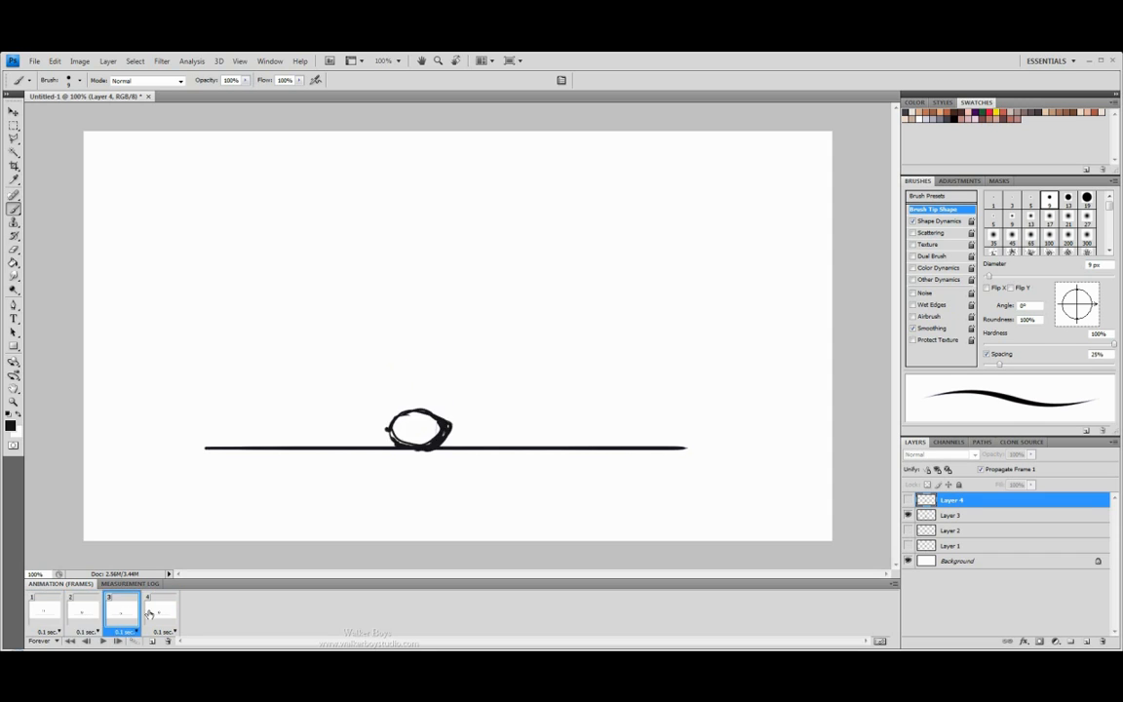
pyautogui.click(161, 609)
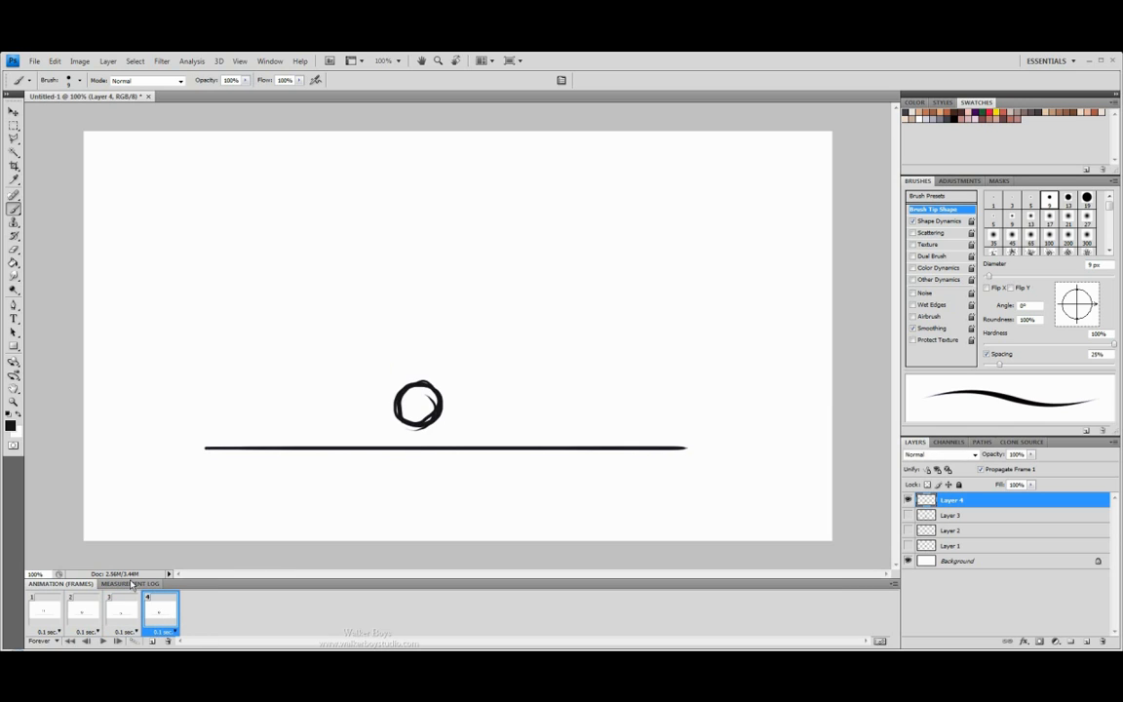
pyautogui.click(121, 609)
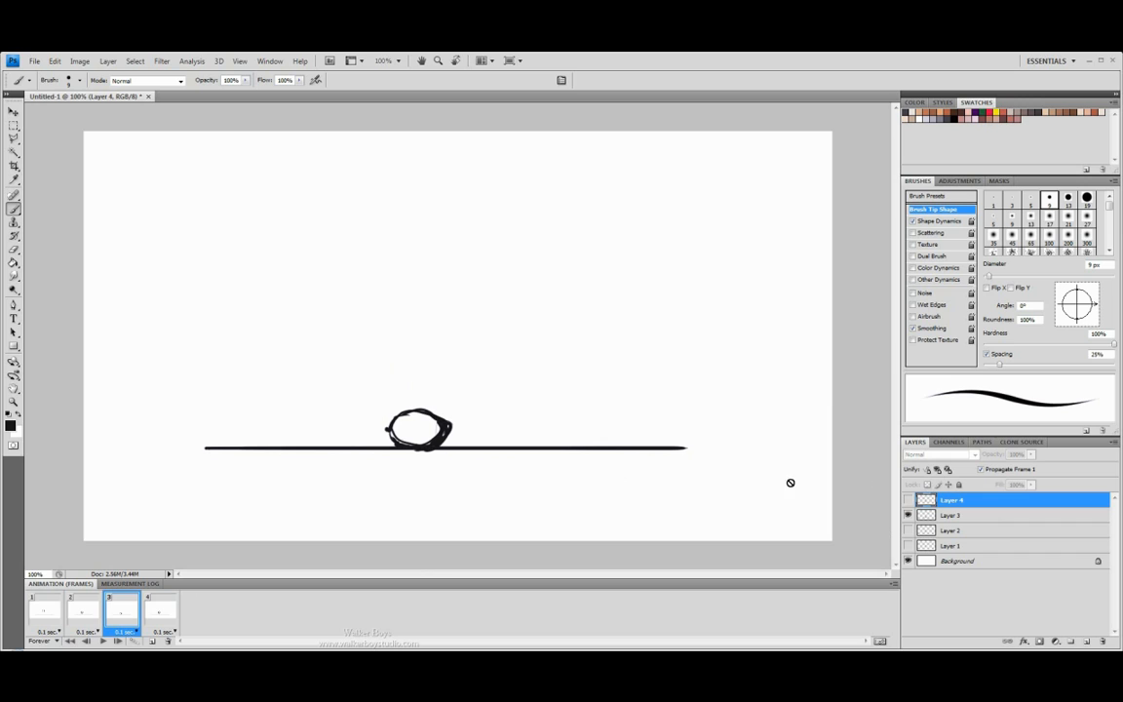
pyautogui.click(44, 611)
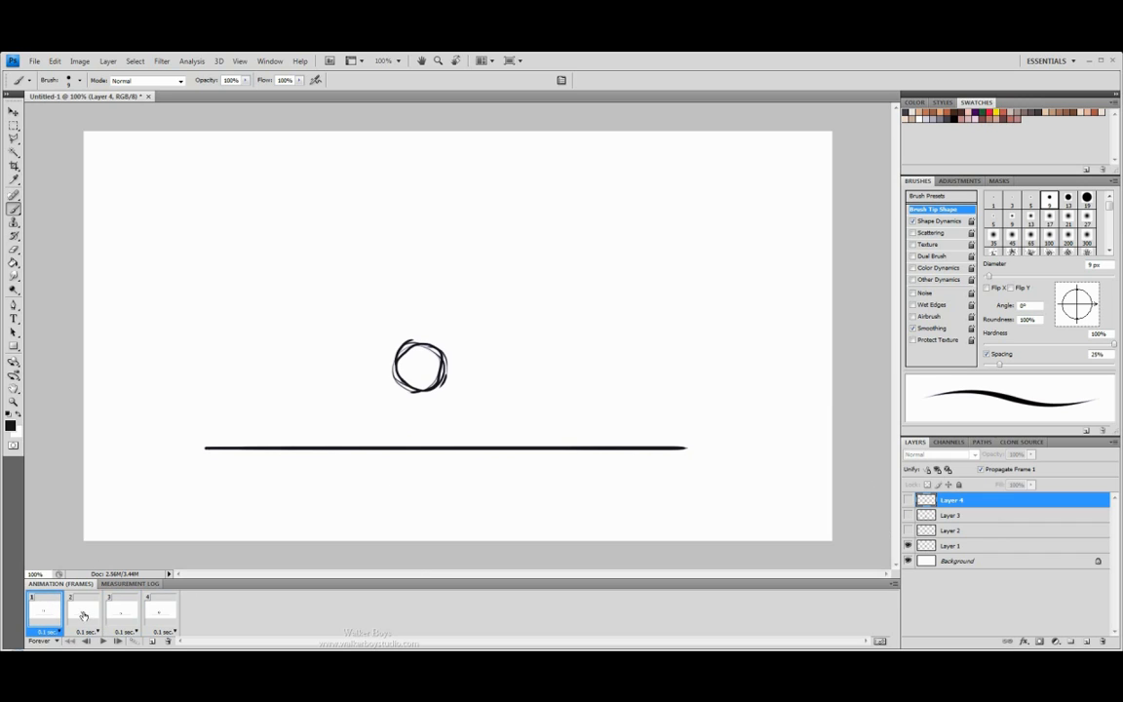
pyautogui.click(83, 609)
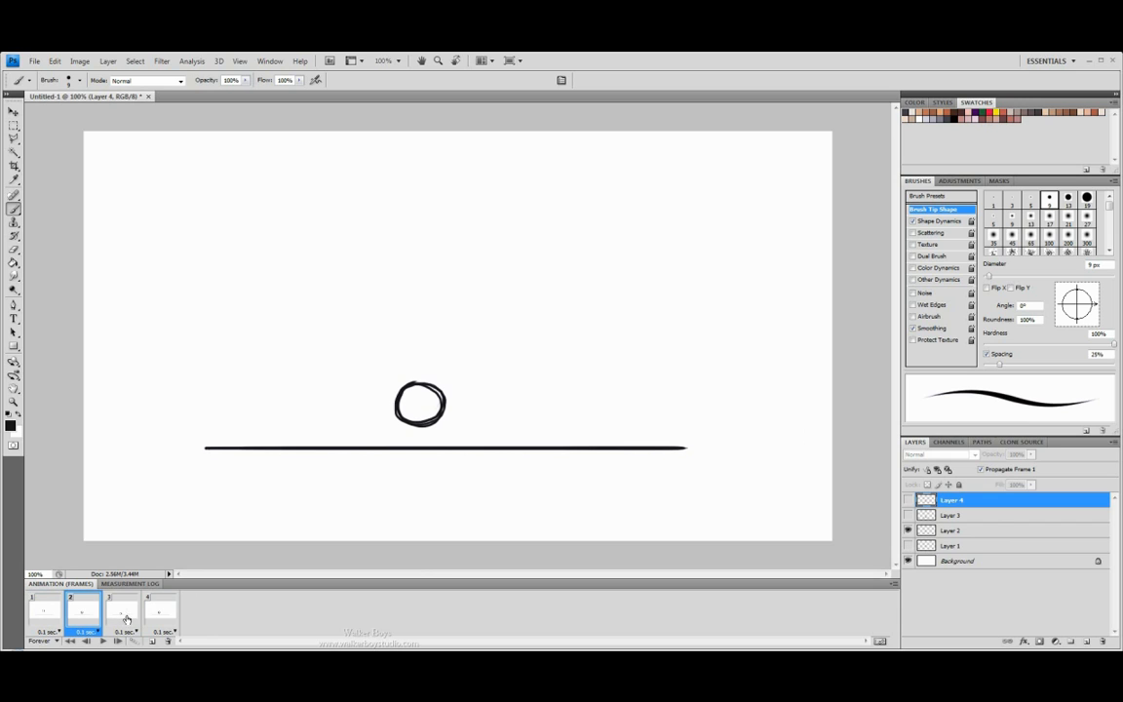
pyautogui.click(161, 609)
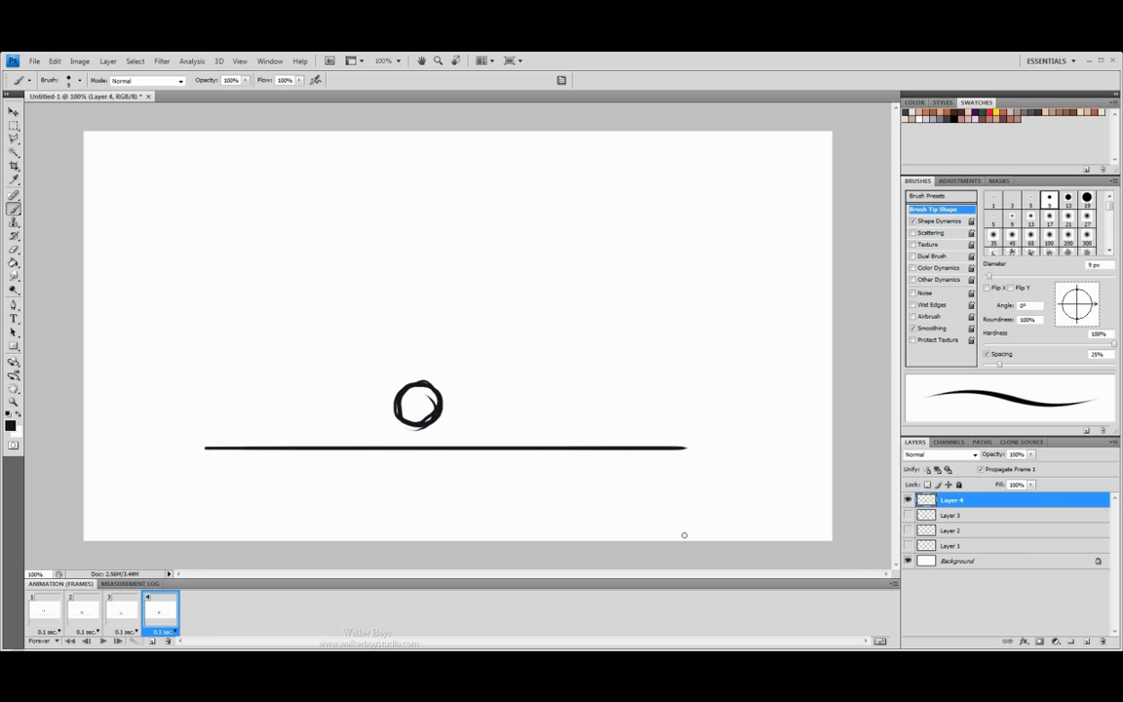
pyautogui.click(122, 612)
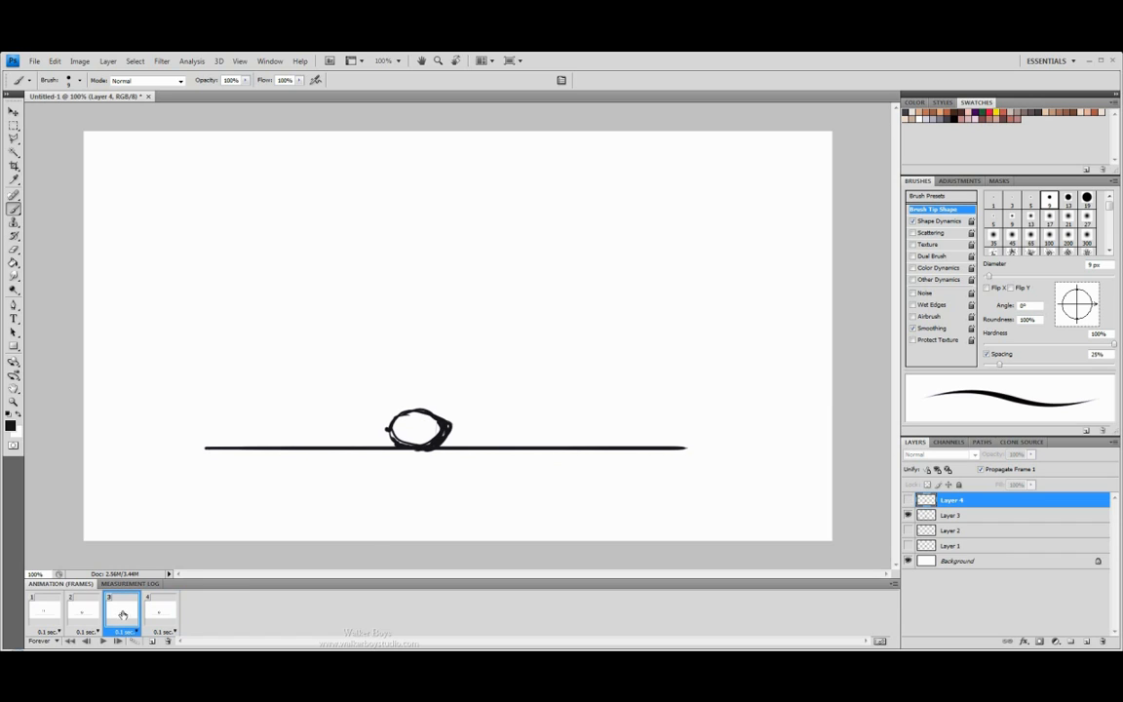
pyautogui.moveTo(923, 513)
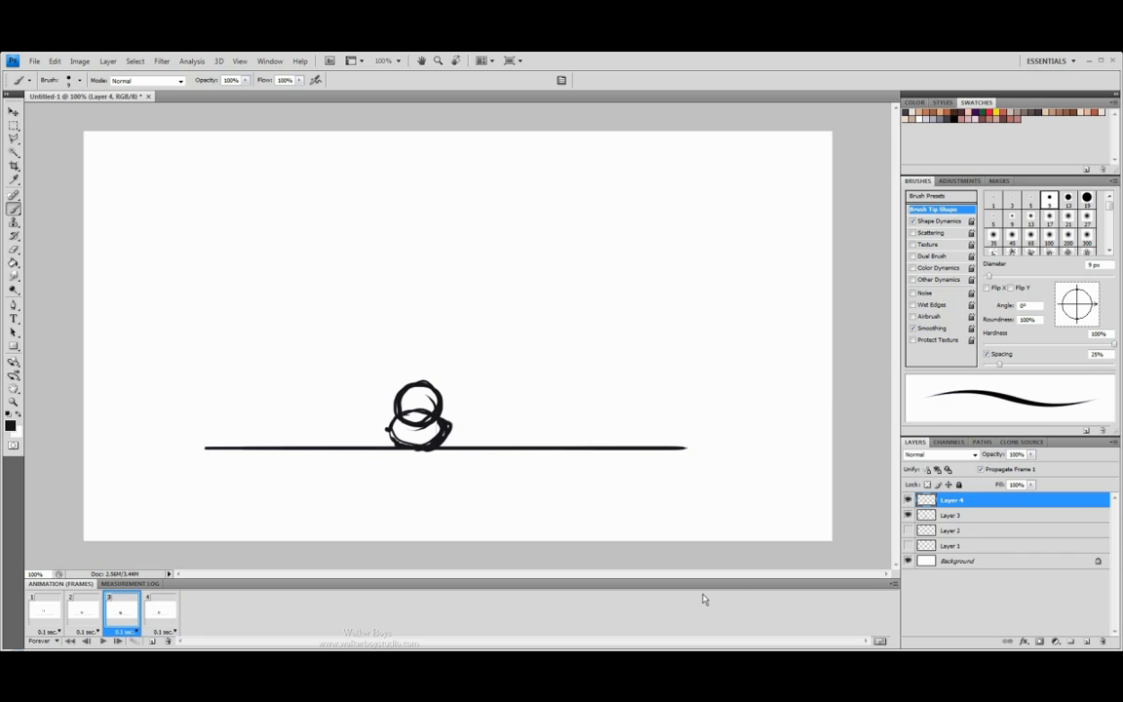
pyautogui.click(82, 610)
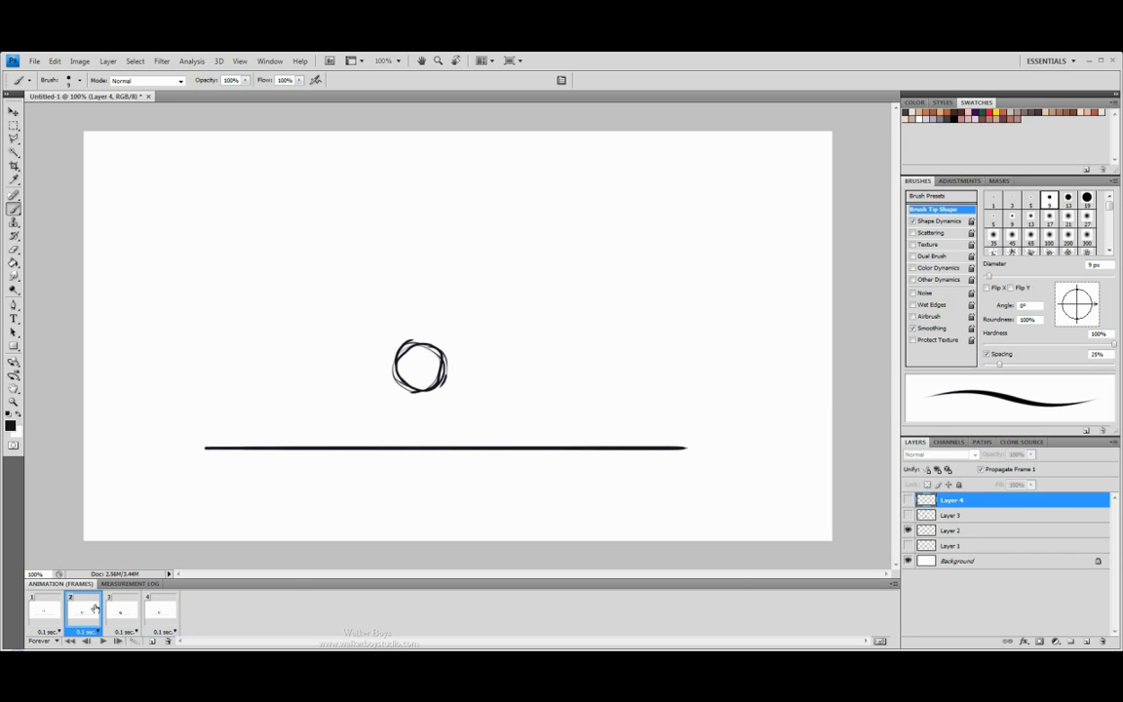
pyautogui.click(122, 609)
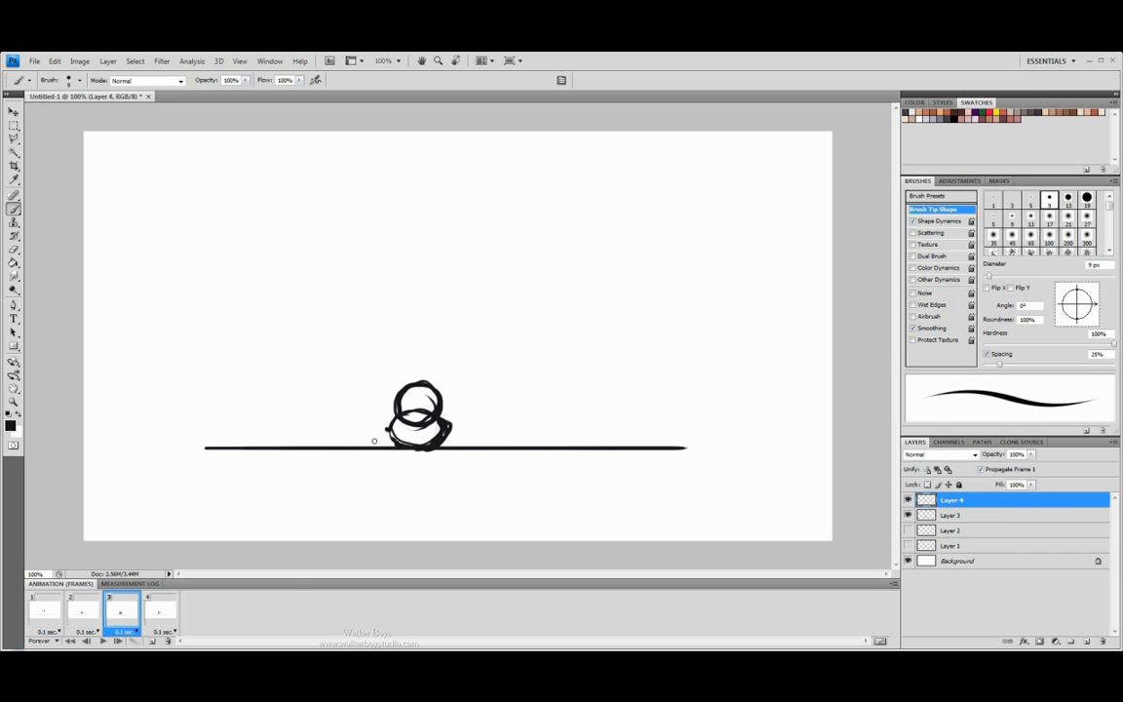
pyautogui.click(163, 612)
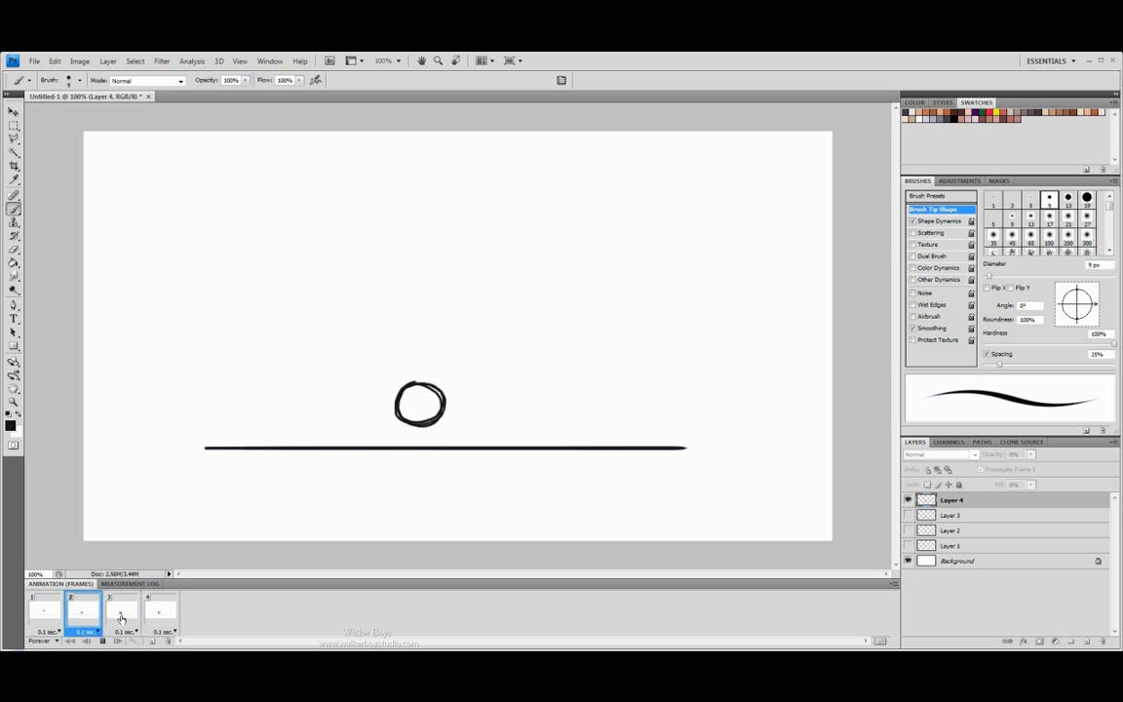
pyautogui.click(122, 609)
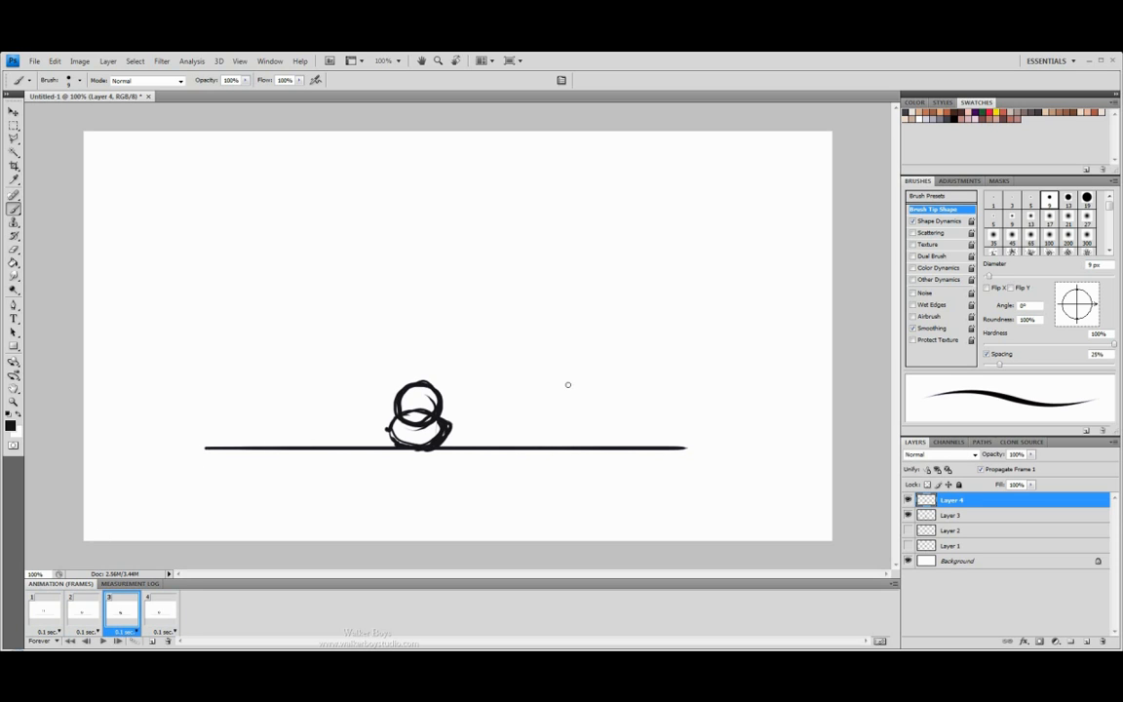
pyautogui.moveTo(343, 431)
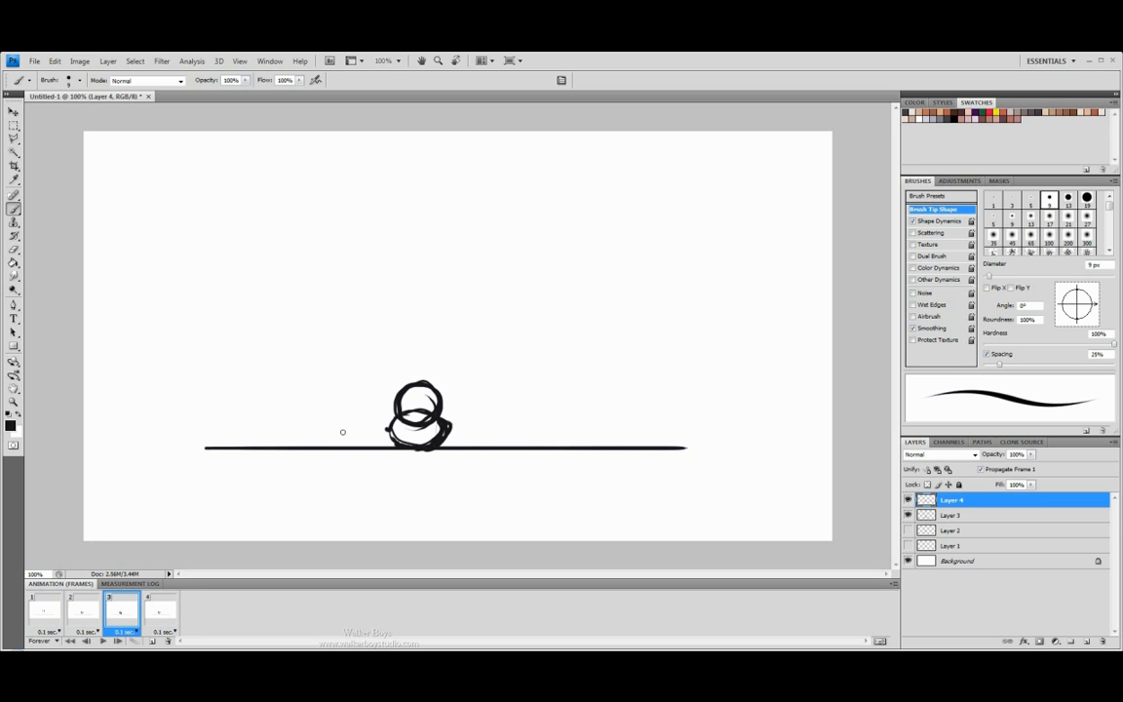
pyautogui.moveTo(475, 238)
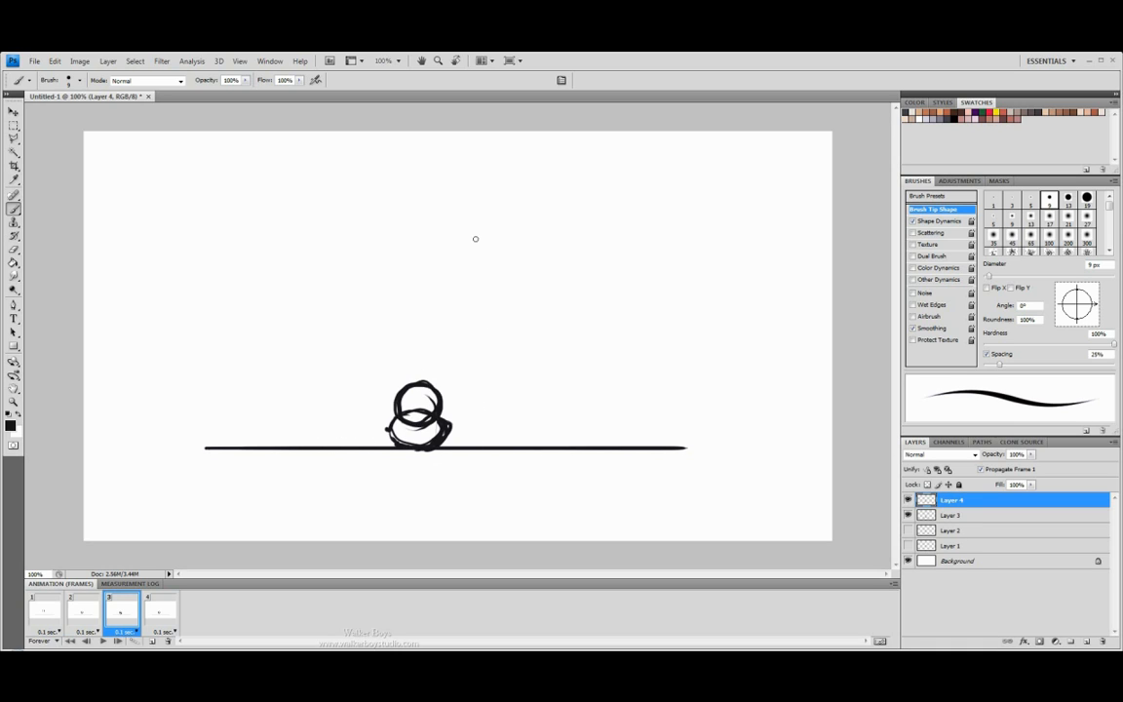
pyautogui.moveTo(426, 201)
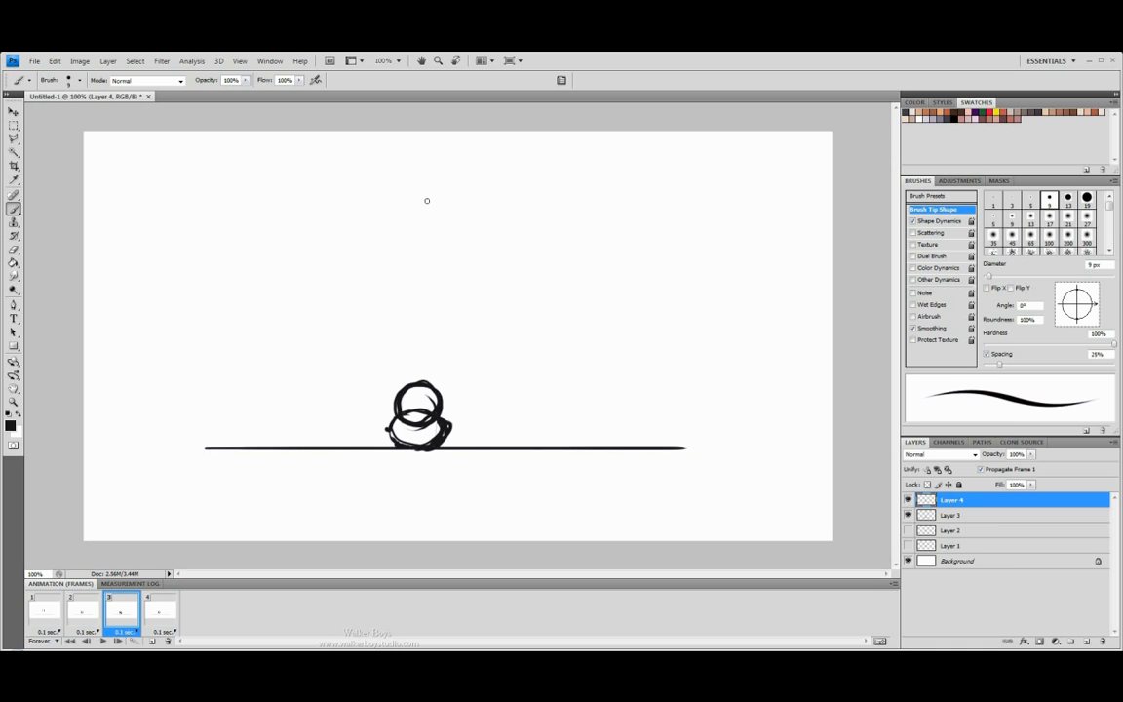
pyautogui.moveTo(399, 328)
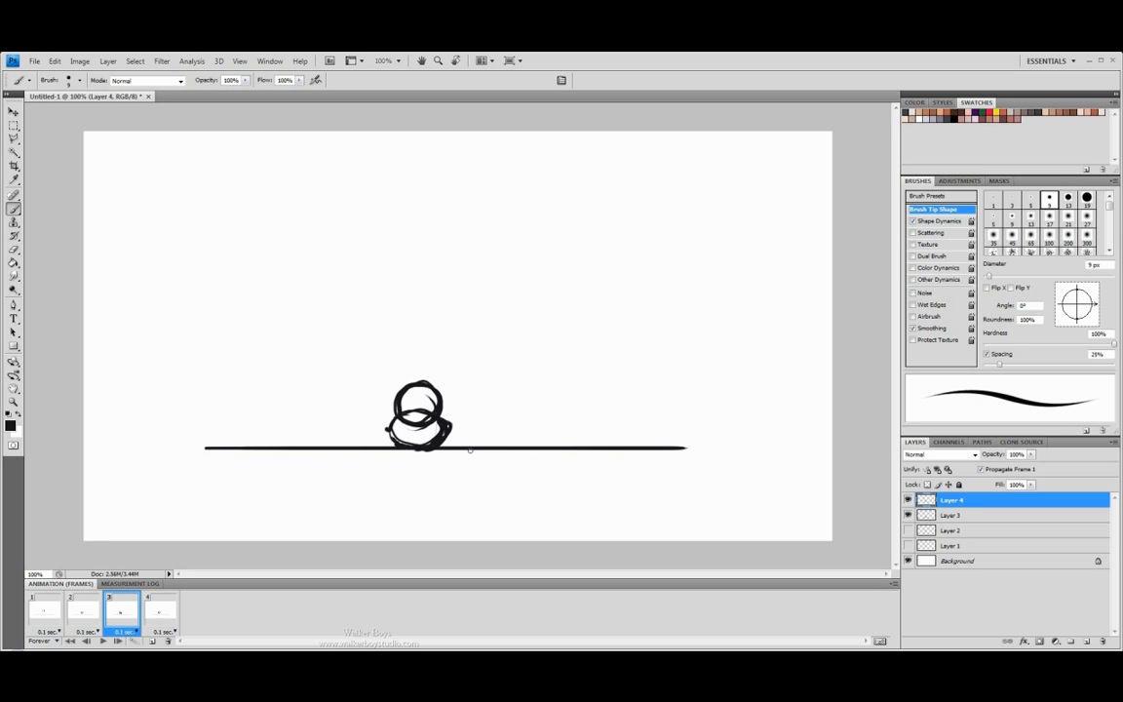
pyautogui.moveTo(346, 357)
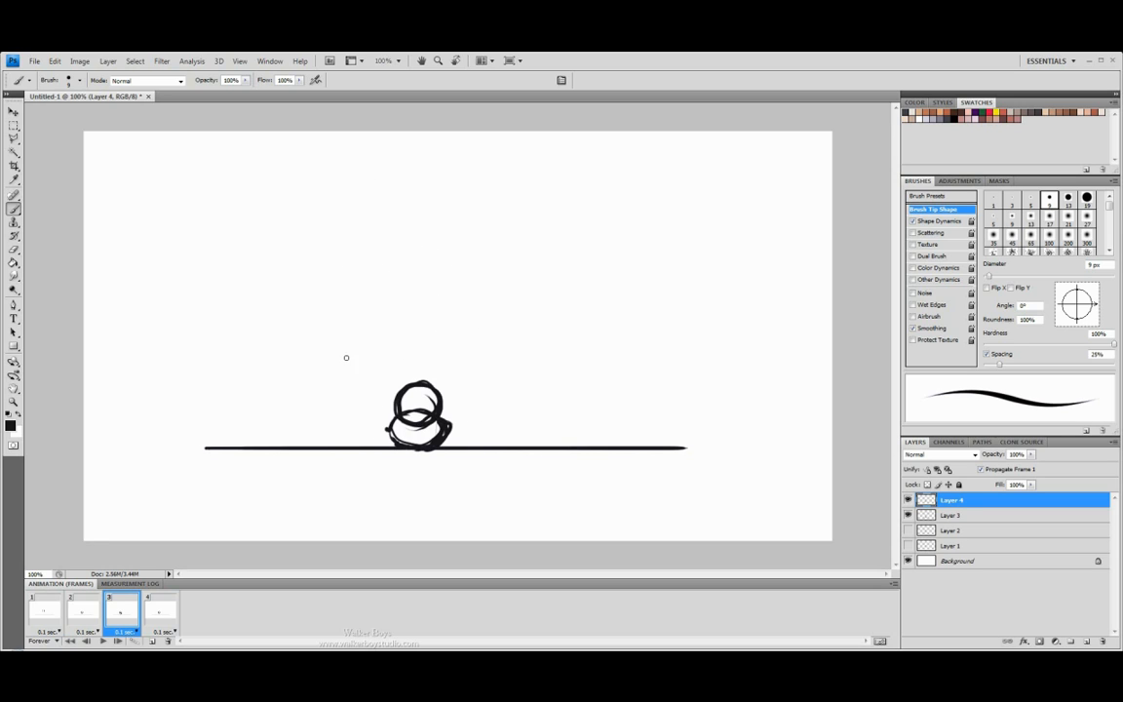
pyautogui.moveTo(463, 400)
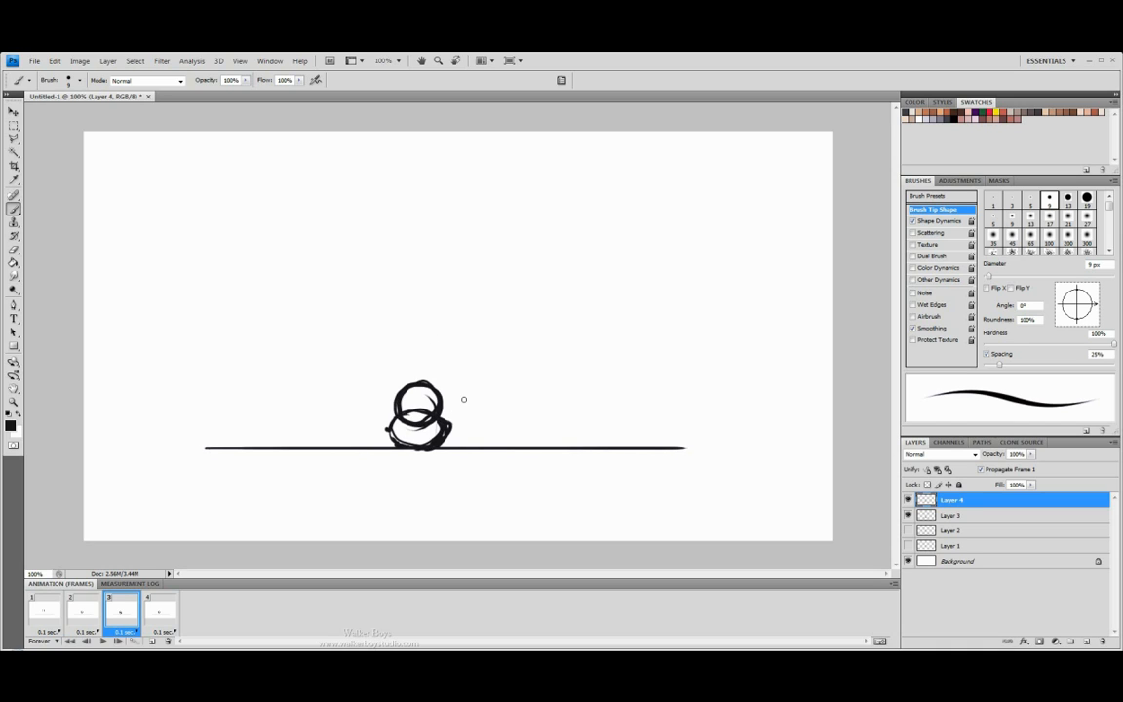
pyautogui.moveTo(1051, 620)
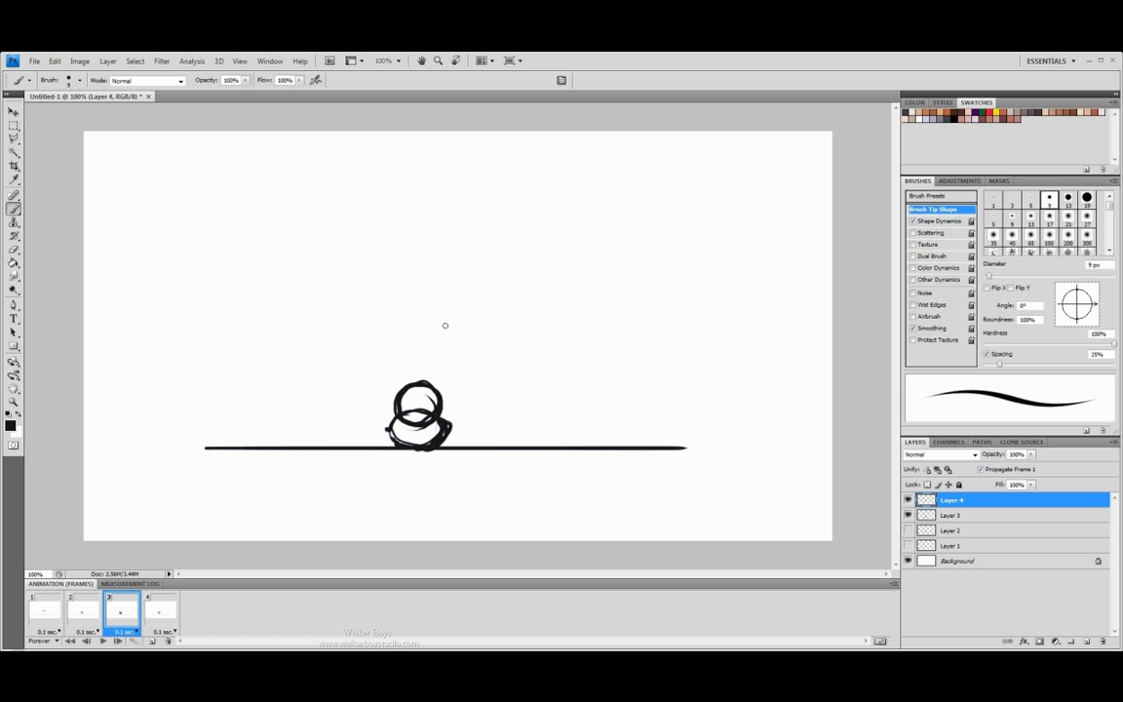
pyautogui.moveTo(51, 614)
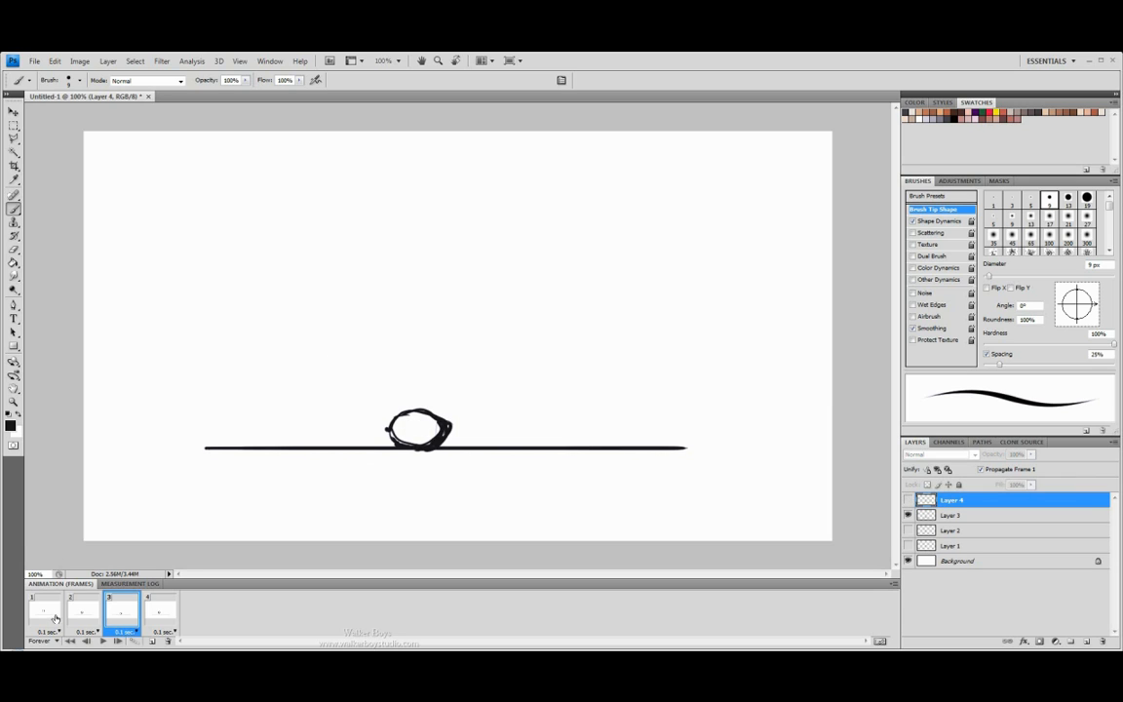
# Step: Select frame 1, showing the ball high above the ground line
pyautogui.click(44, 609)
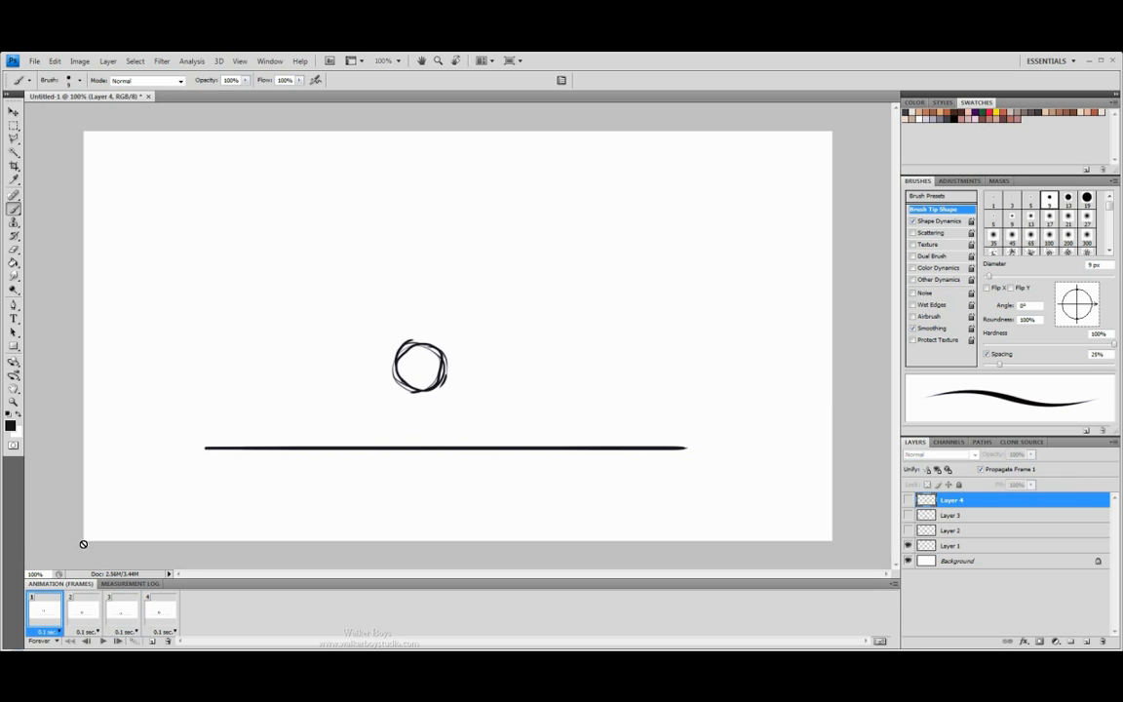
pyautogui.moveTo(493, 382)
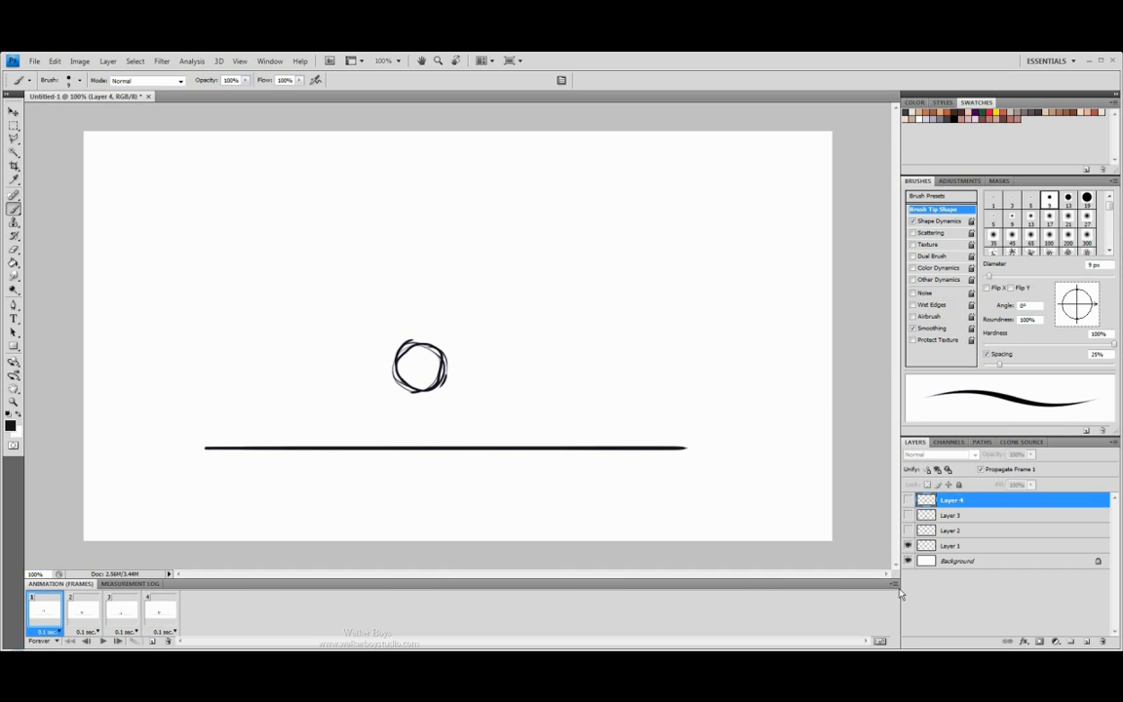
pyautogui.moveTo(897, 590)
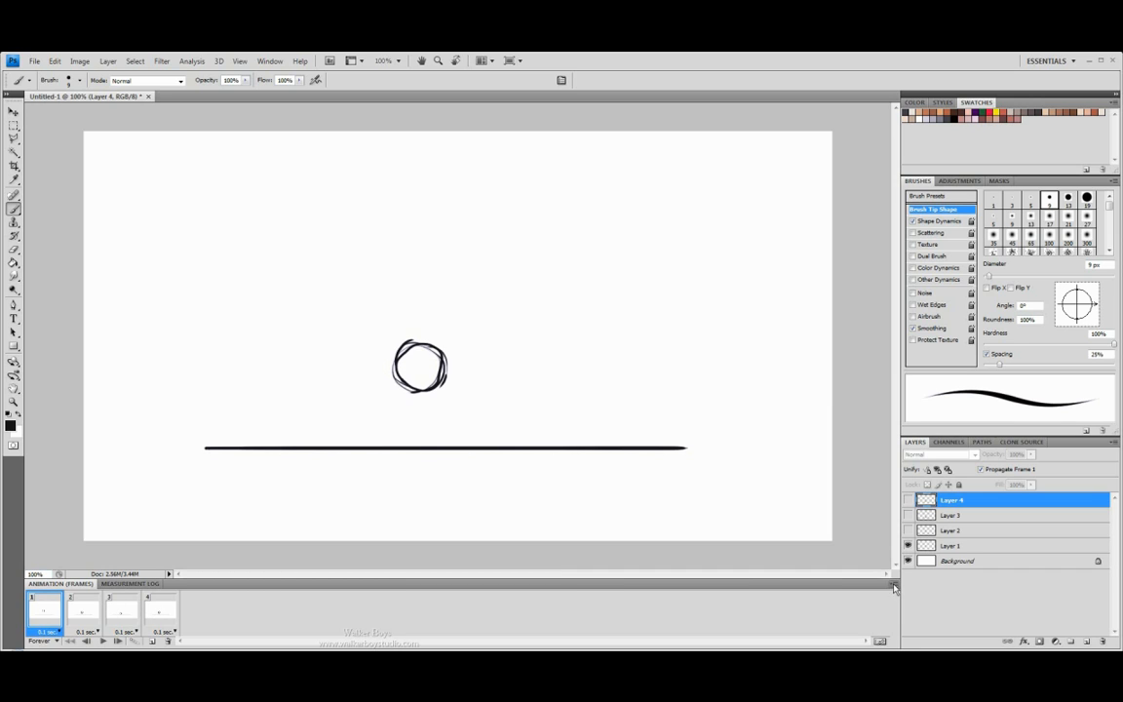
pyautogui.click(889, 583)
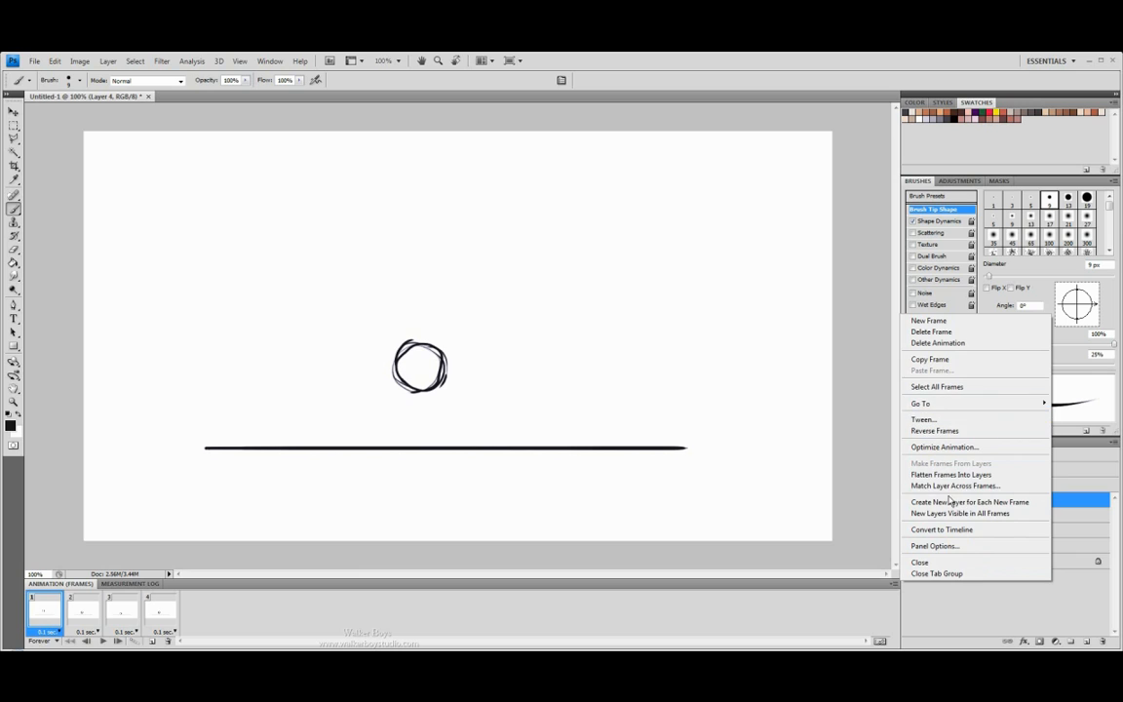
pyautogui.moveTo(955, 486)
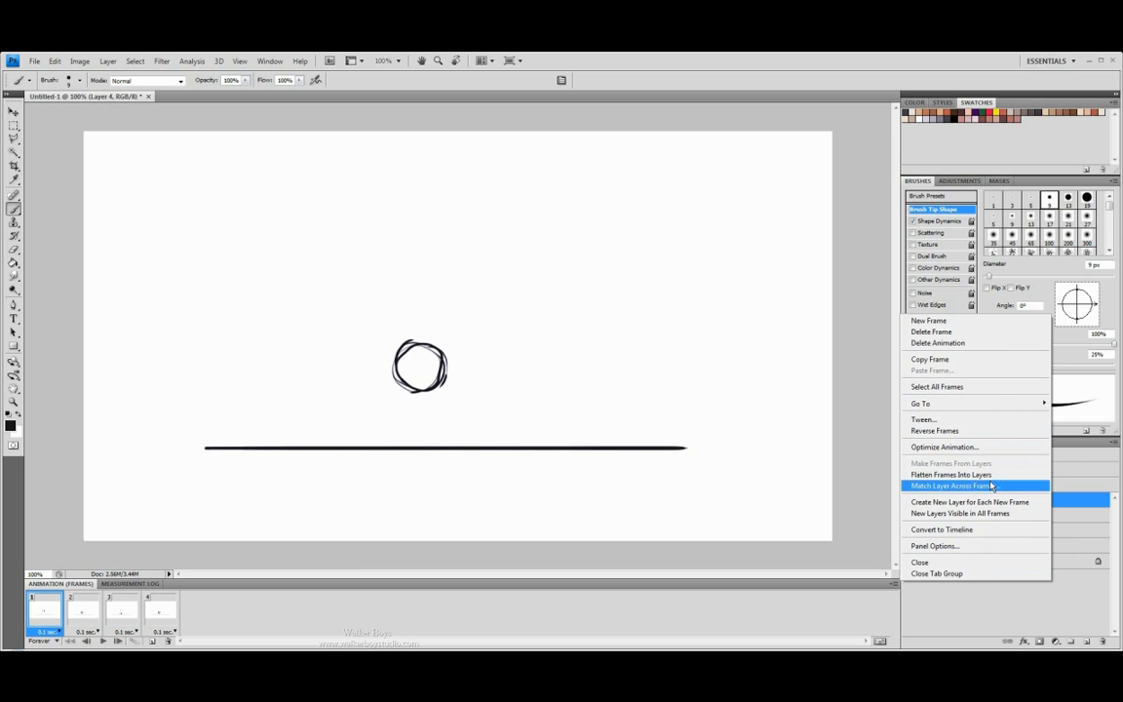
pyautogui.moveTo(970, 500)
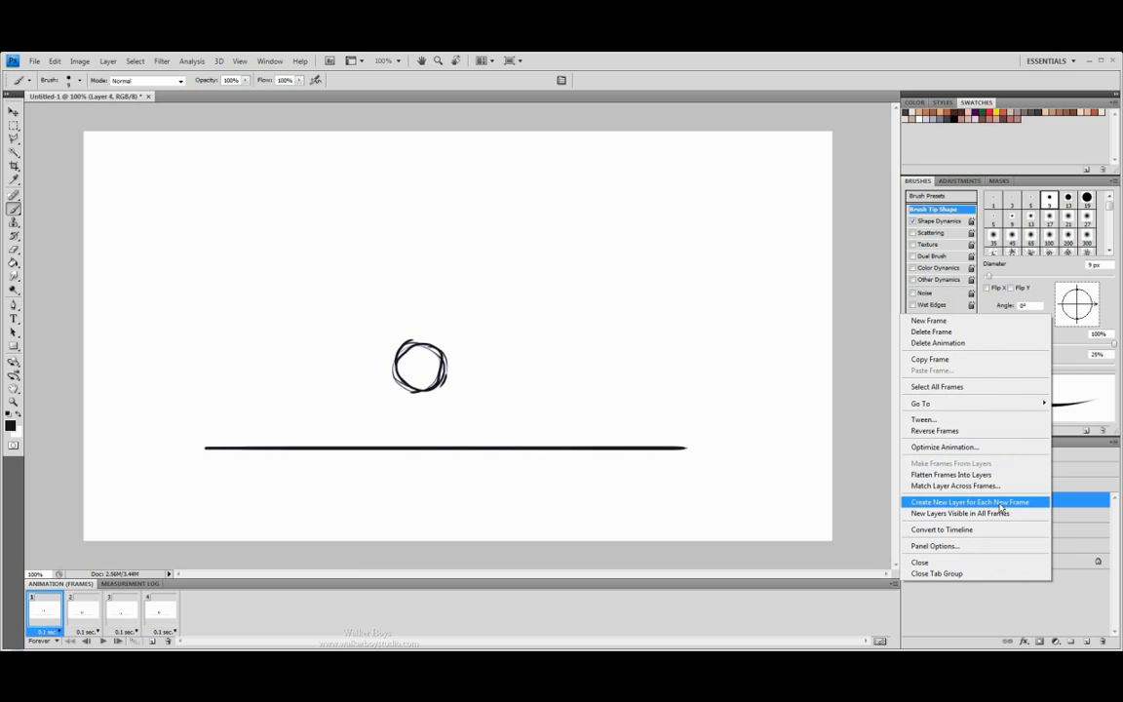
pyautogui.moveTo(965, 514)
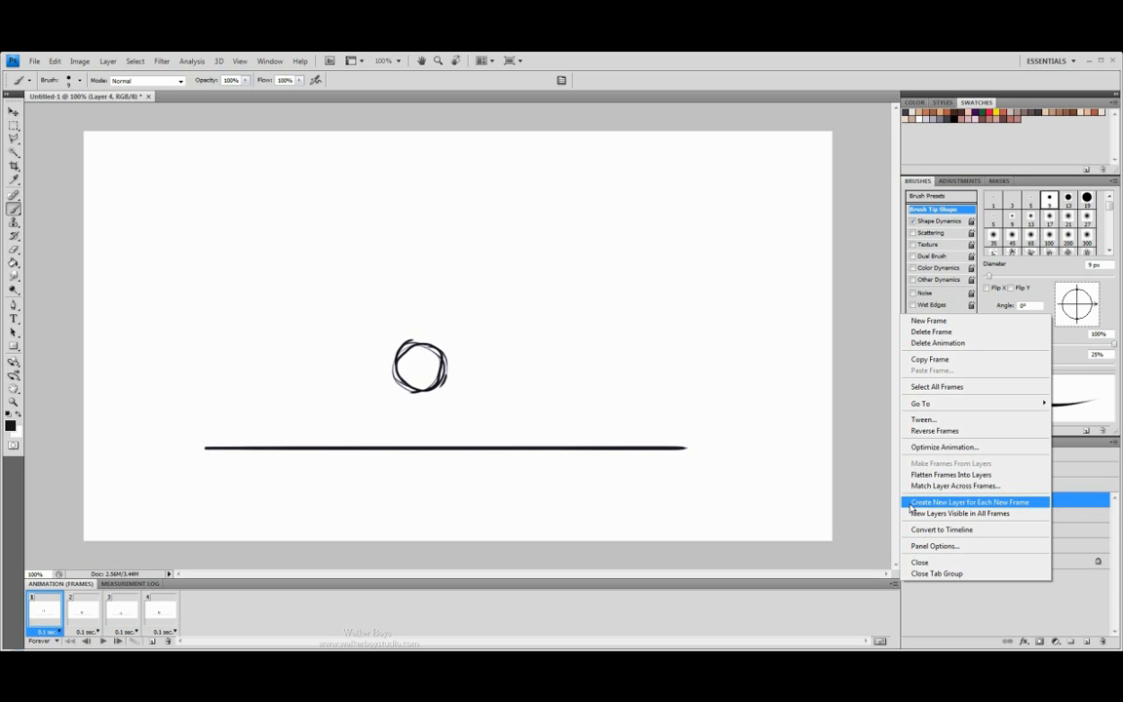
pyautogui.moveTo(960, 513)
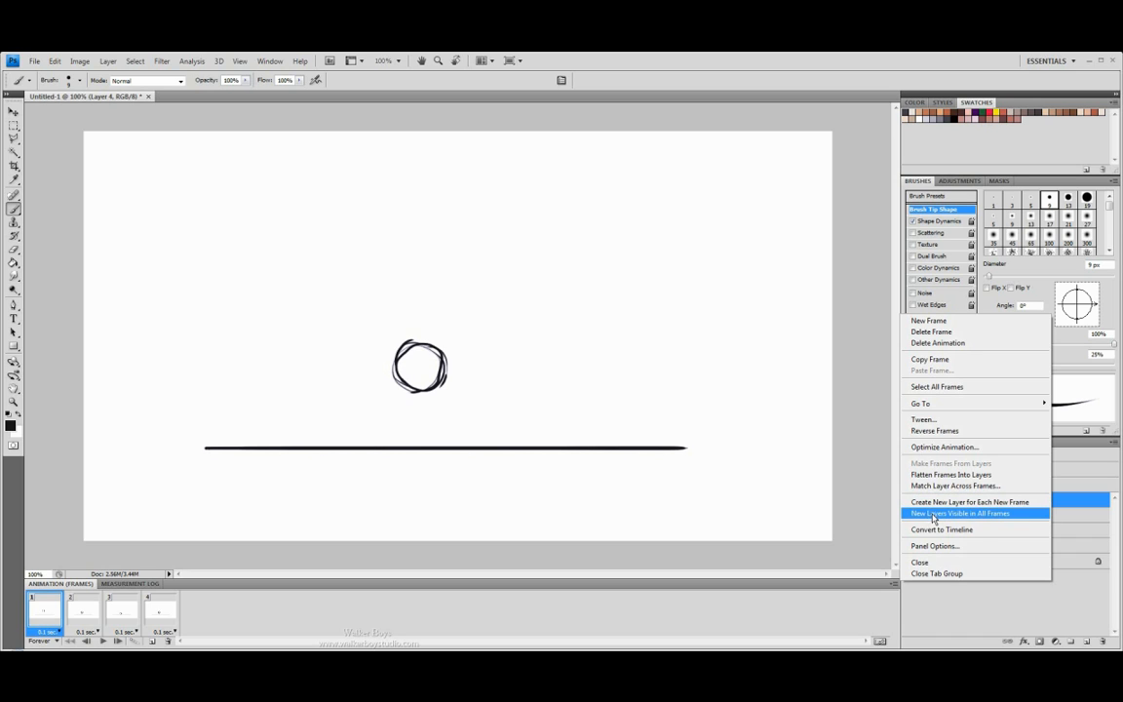
pyautogui.moveTo(970, 502)
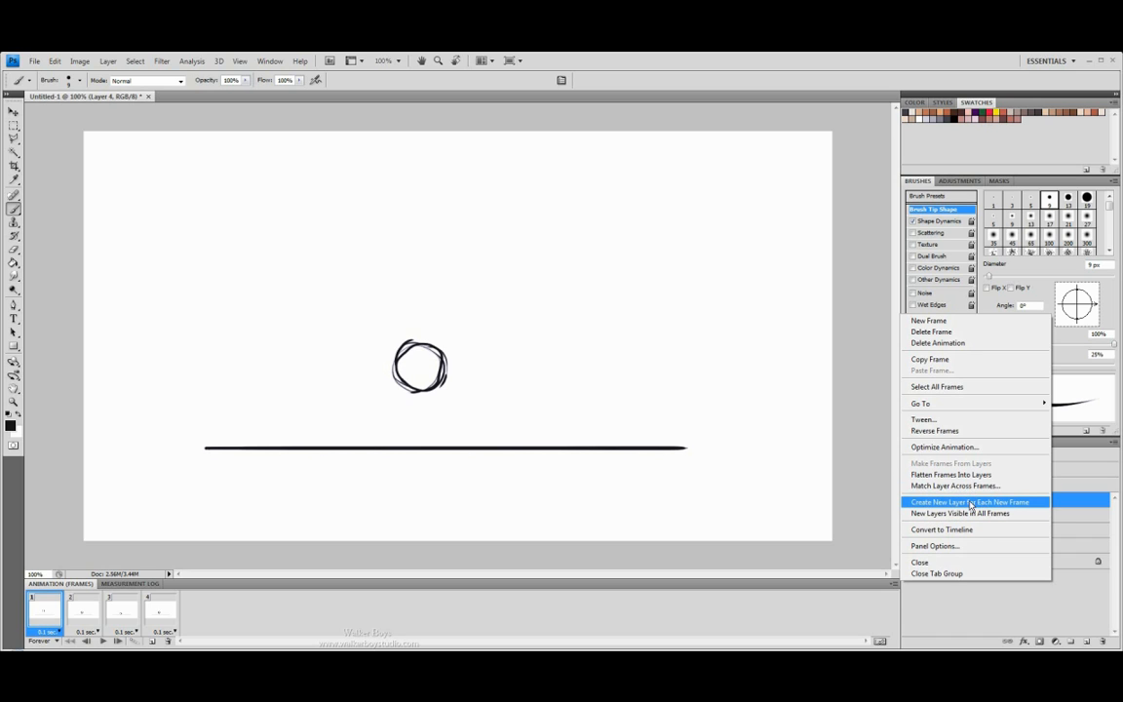
pyautogui.moveTo(943, 447)
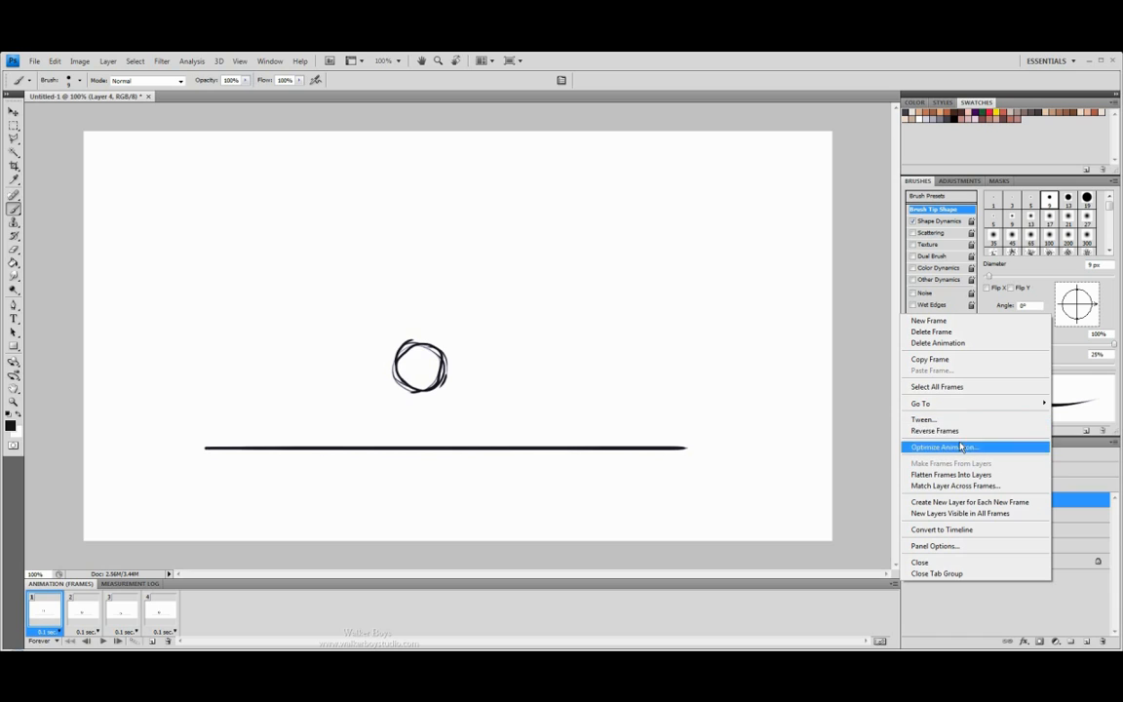
pyautogui.moveTo(955, 342)
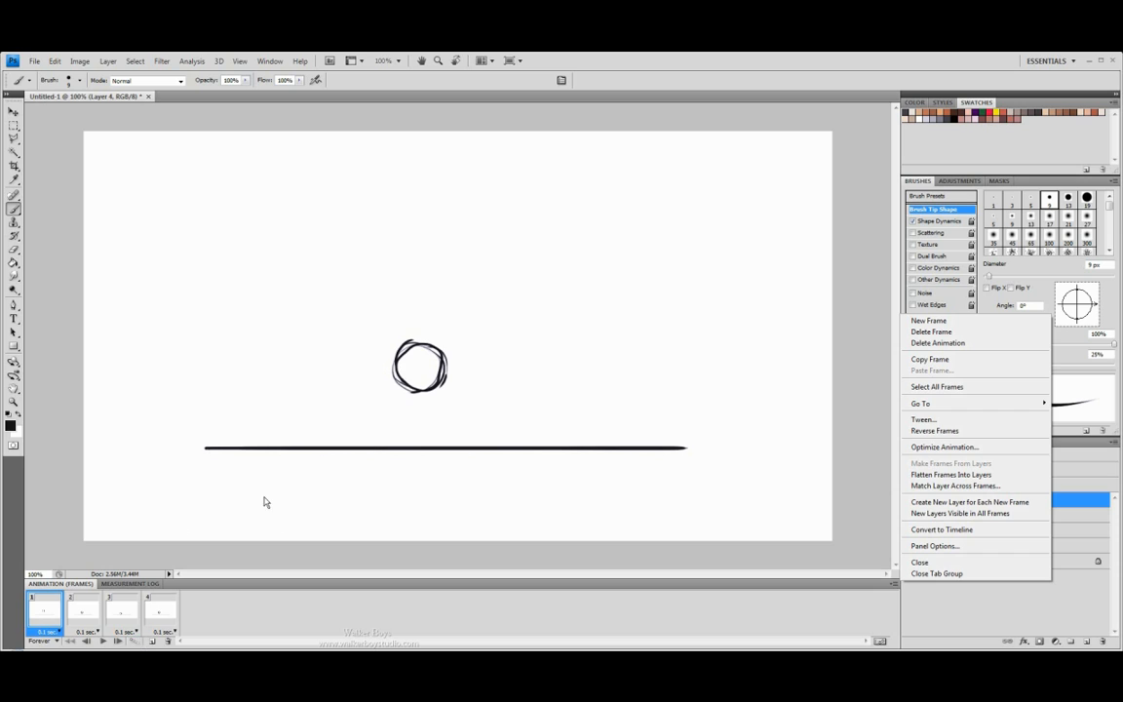
pyautogui.moveTo(950, 463)
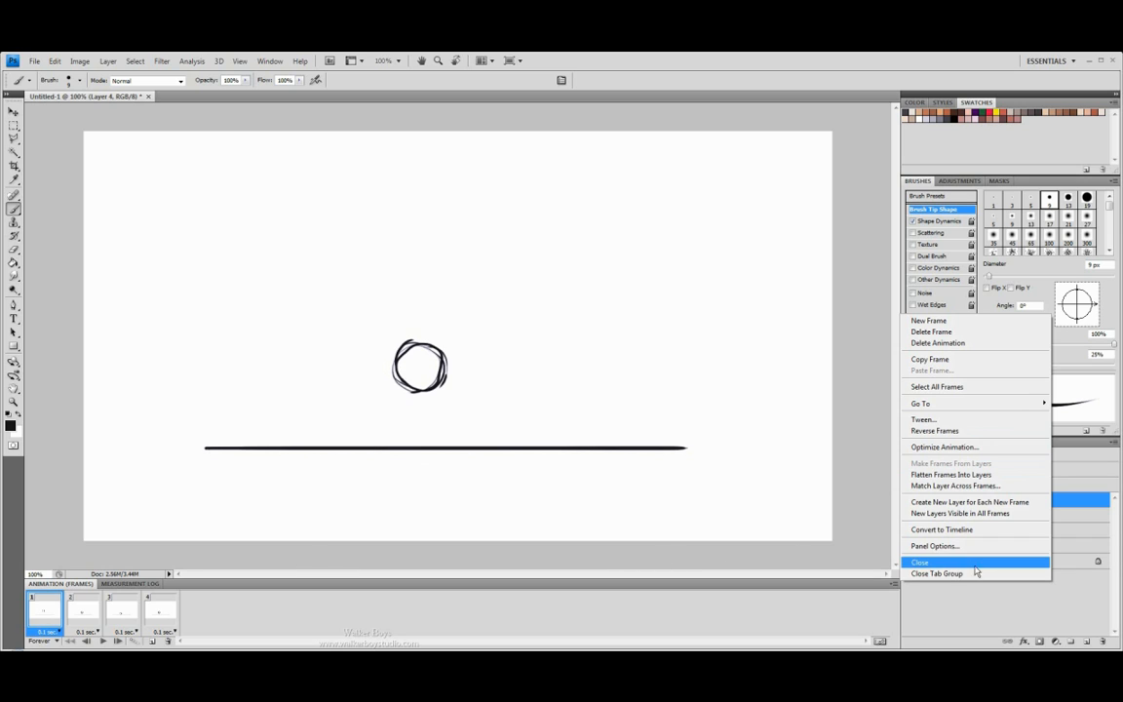
pyautogui.moveTo(950, 475)
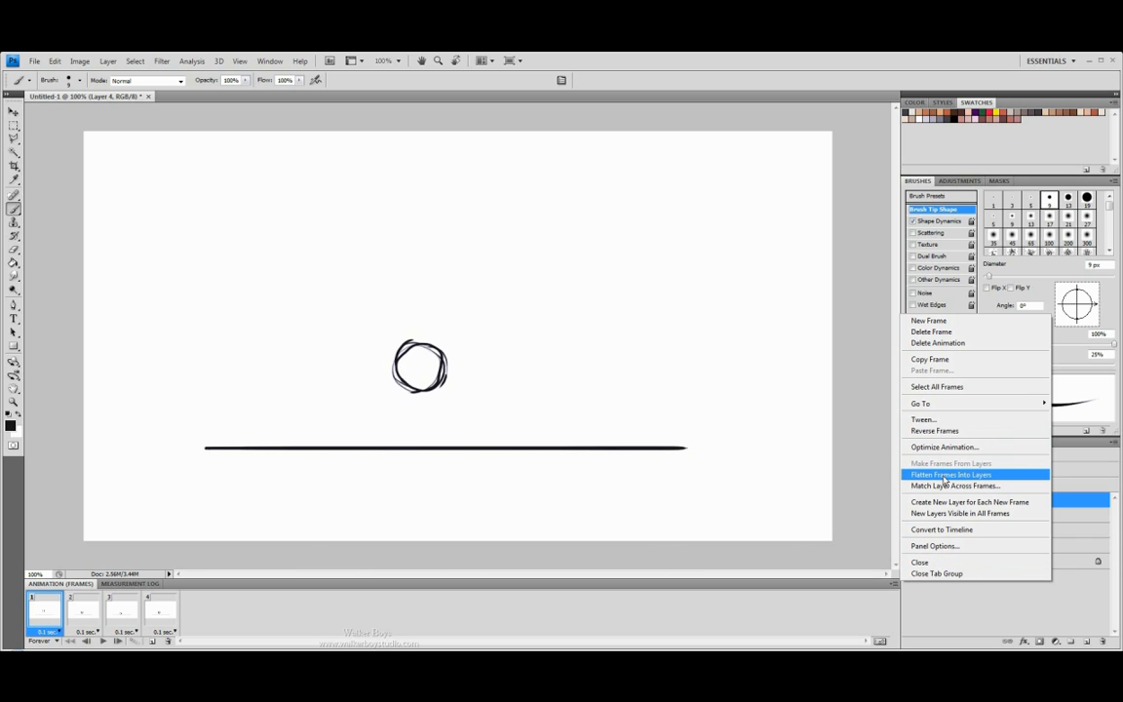
pyautogui.moveTo(991, 483)
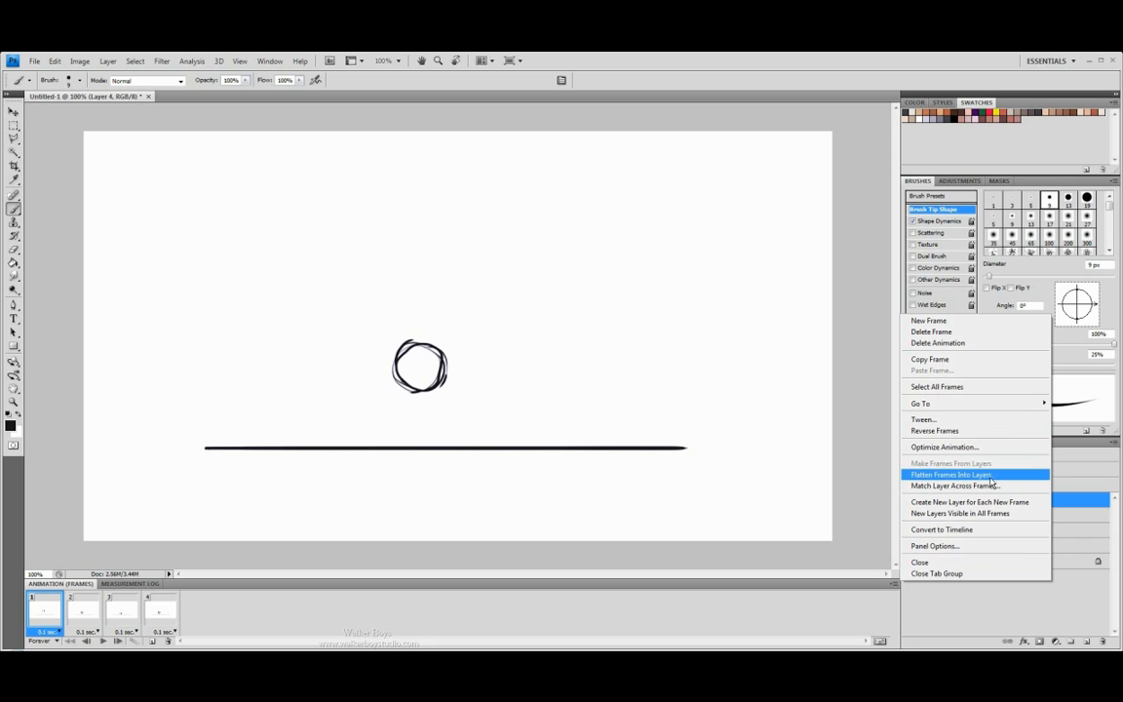
pyautogui.moveTo(929, 482)
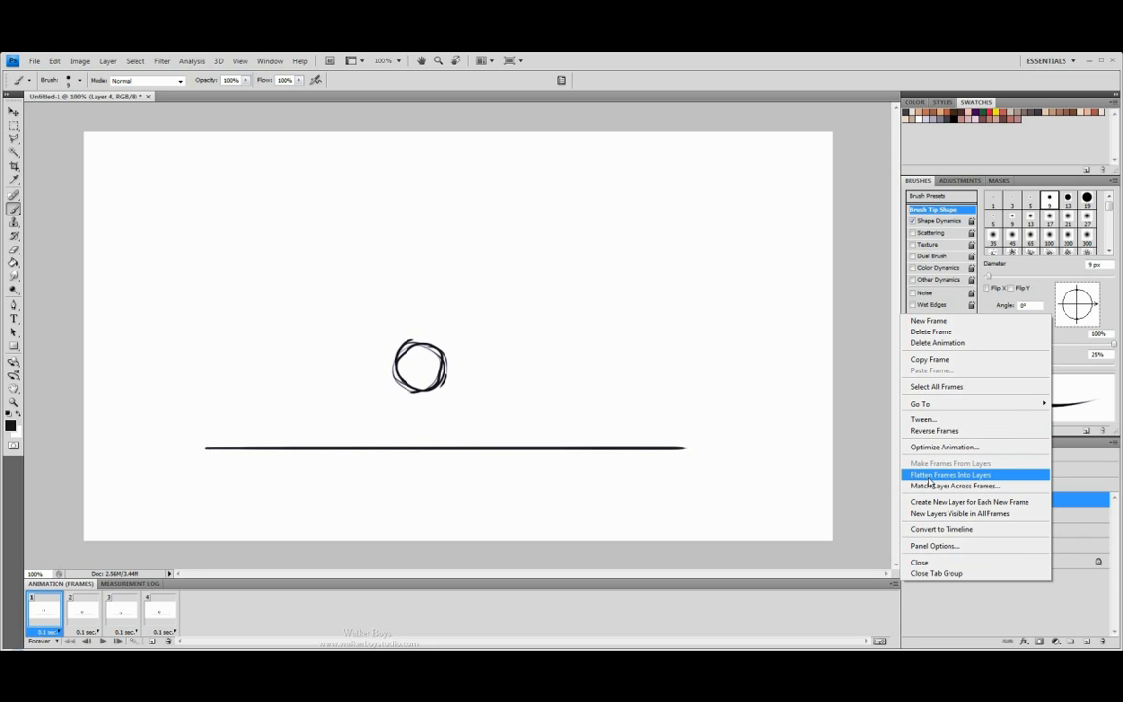
pyautogui.moveTo(927, 483)
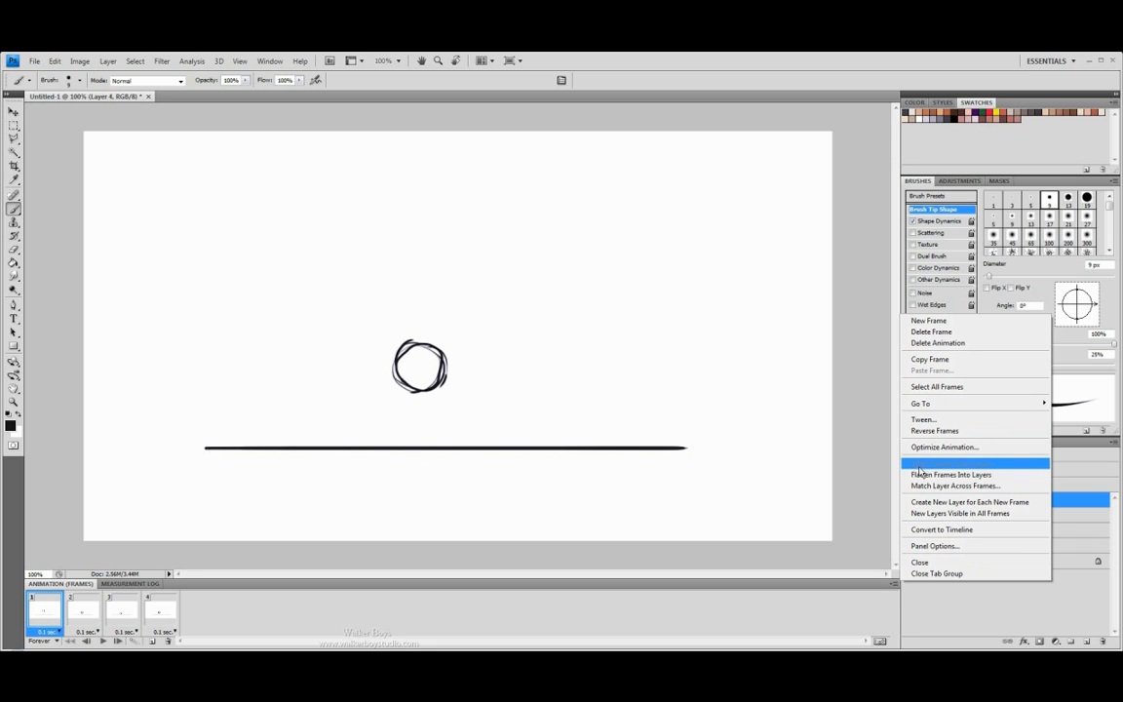
pyautogui.moveTo(951, 475)
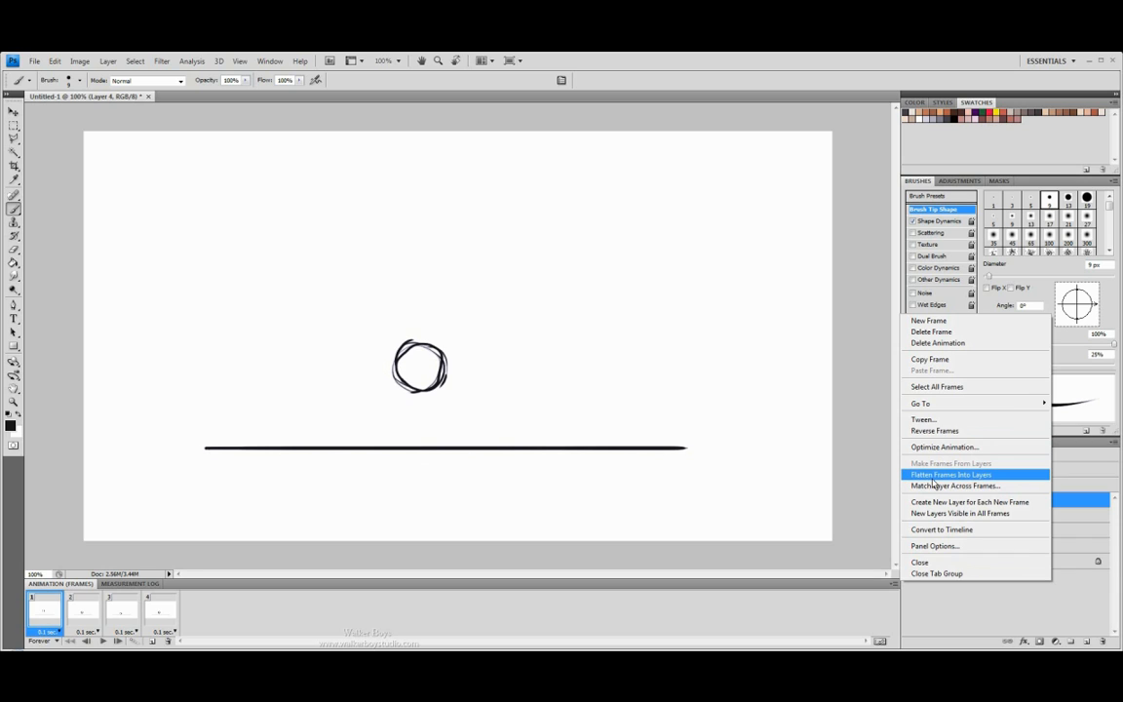
pyautogui.moveTo(943, 486)
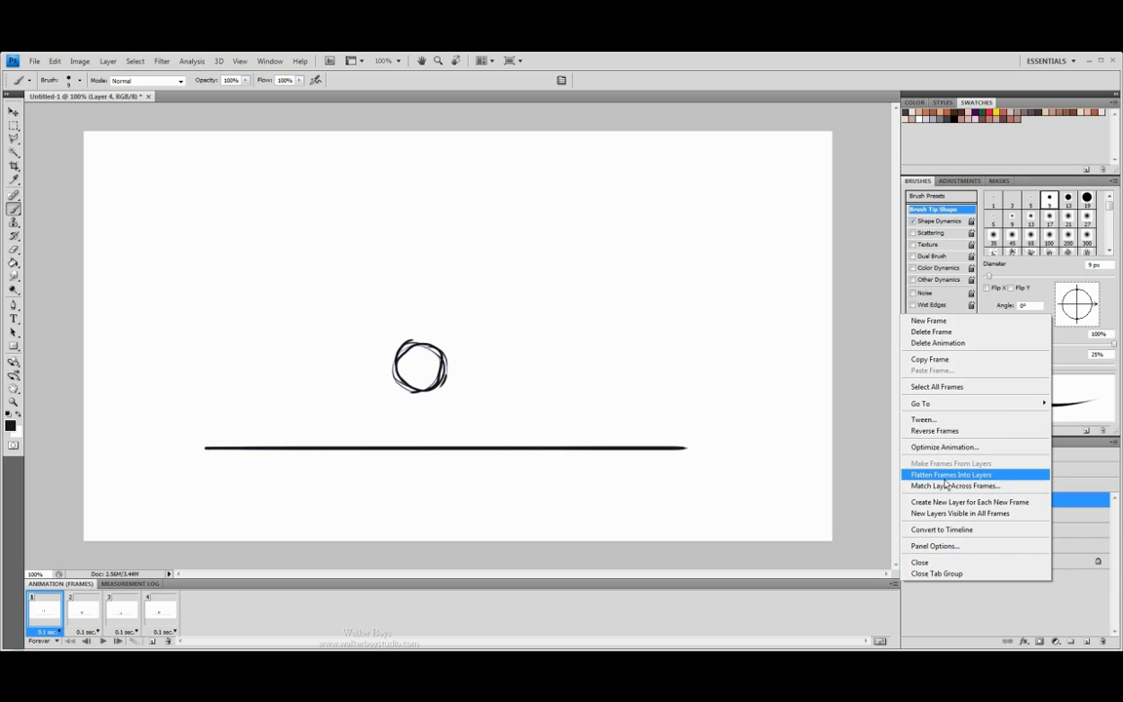
pyautogui.moveTo(466, 480)
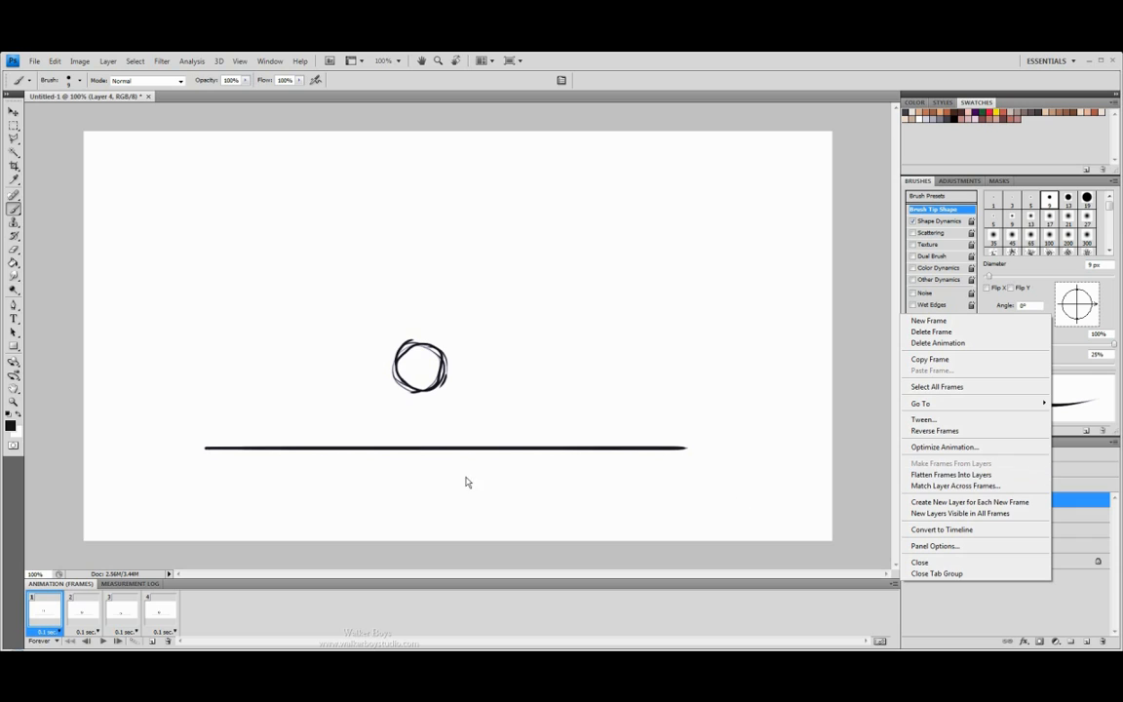
pyautogui.moveTo(241, 564)
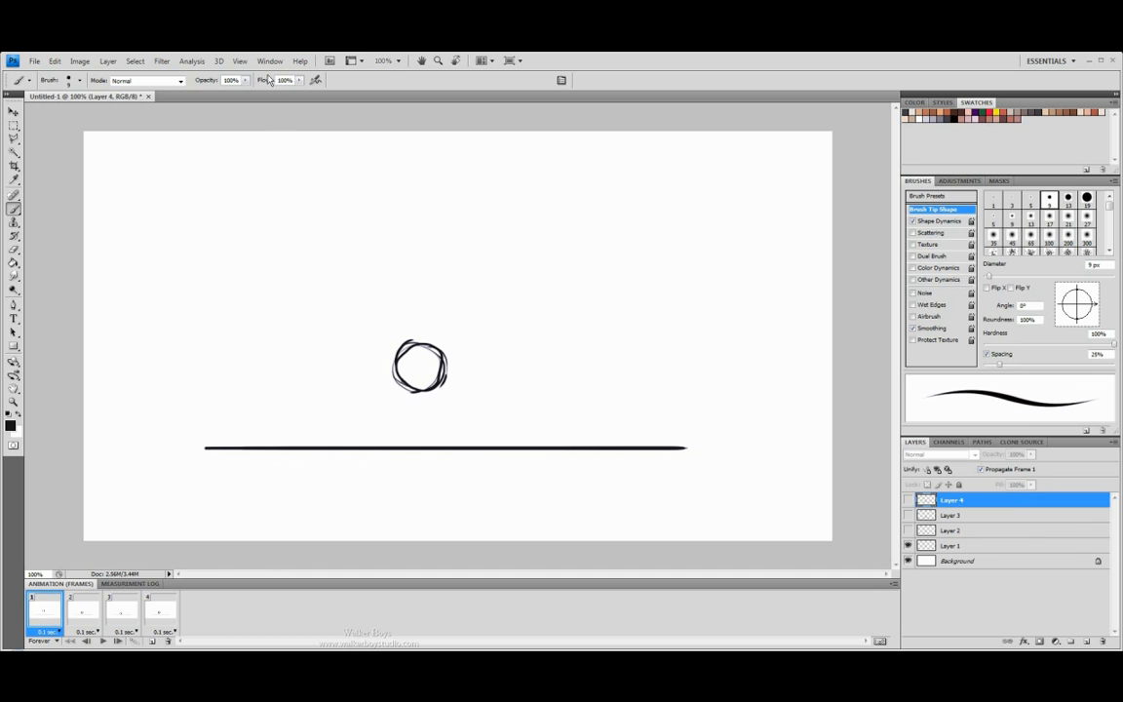
pyautogui.click(270, 61)
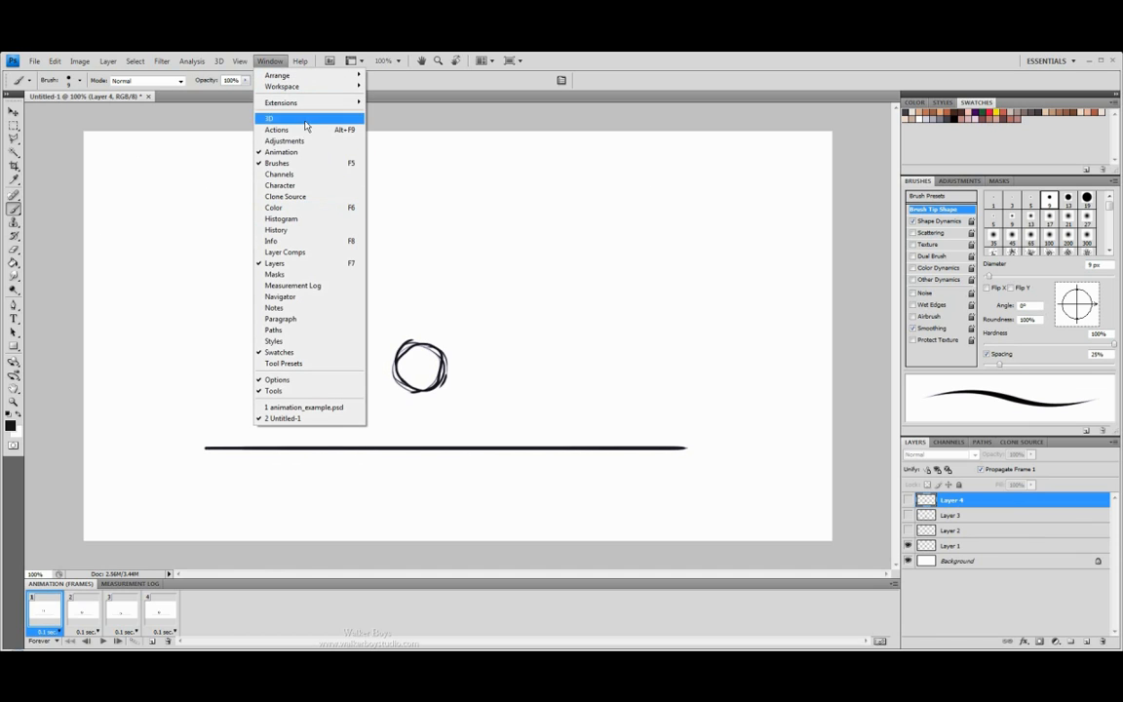
pyautogui.moveTo(291, 151)
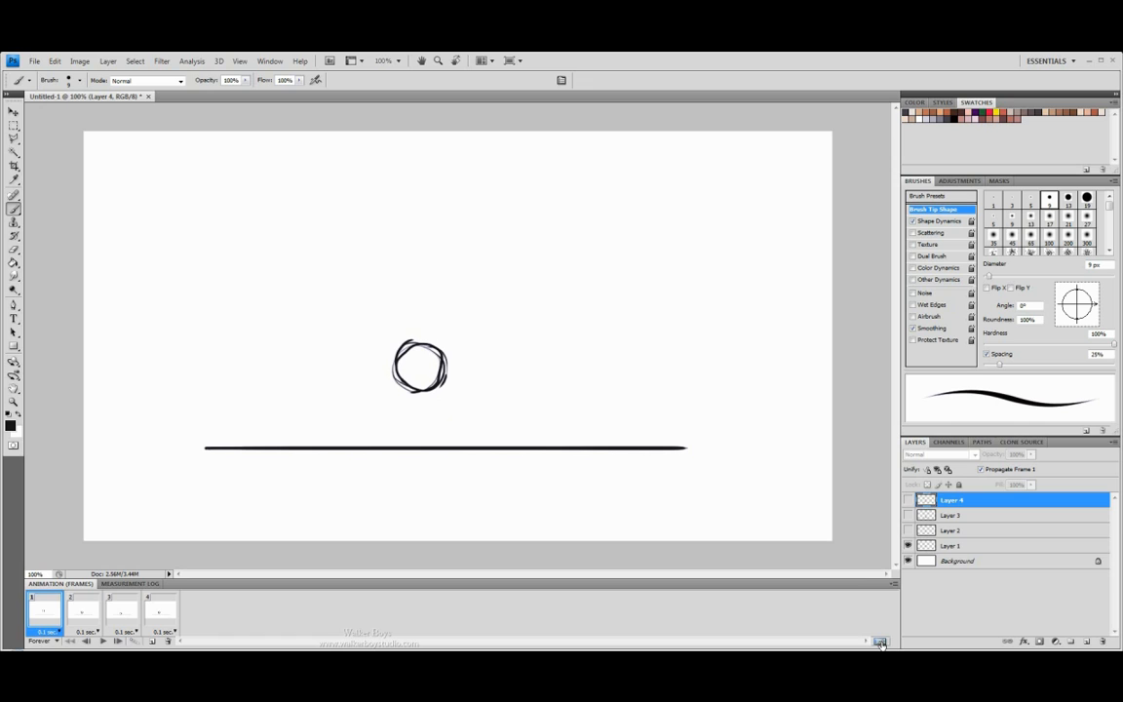
# Step: Convert the animation to a timeline and back to four frames, confirming the warning
pyautogui.click(878, 642)
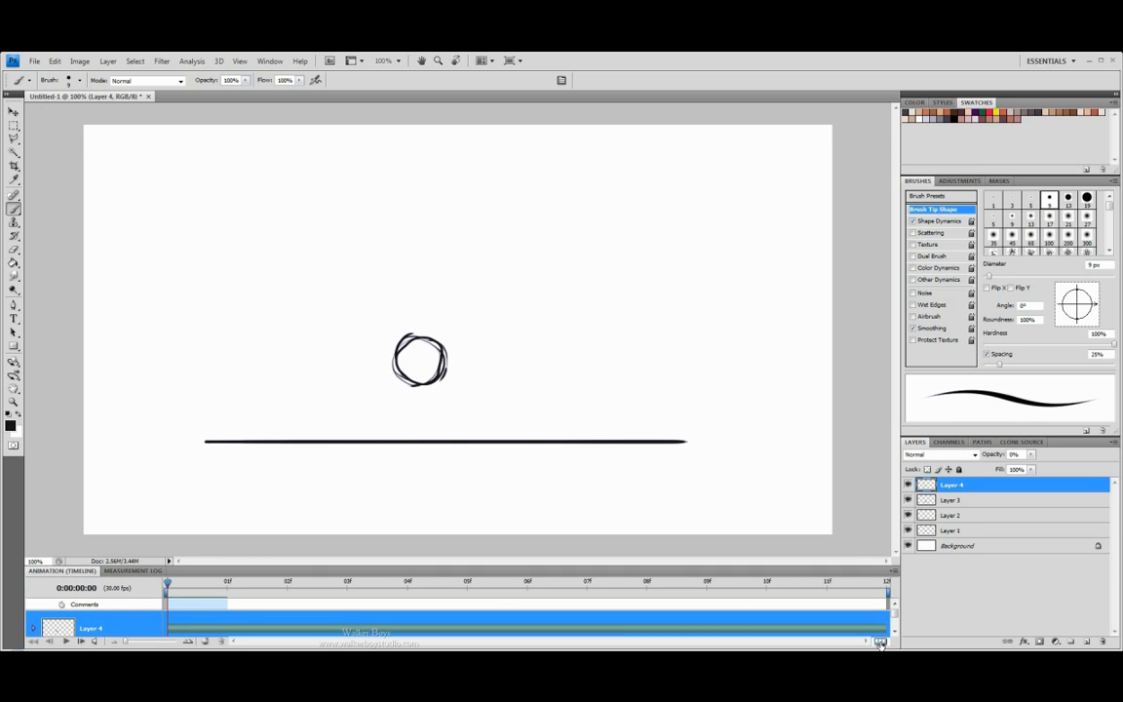
pyautogui.click(879, 641)
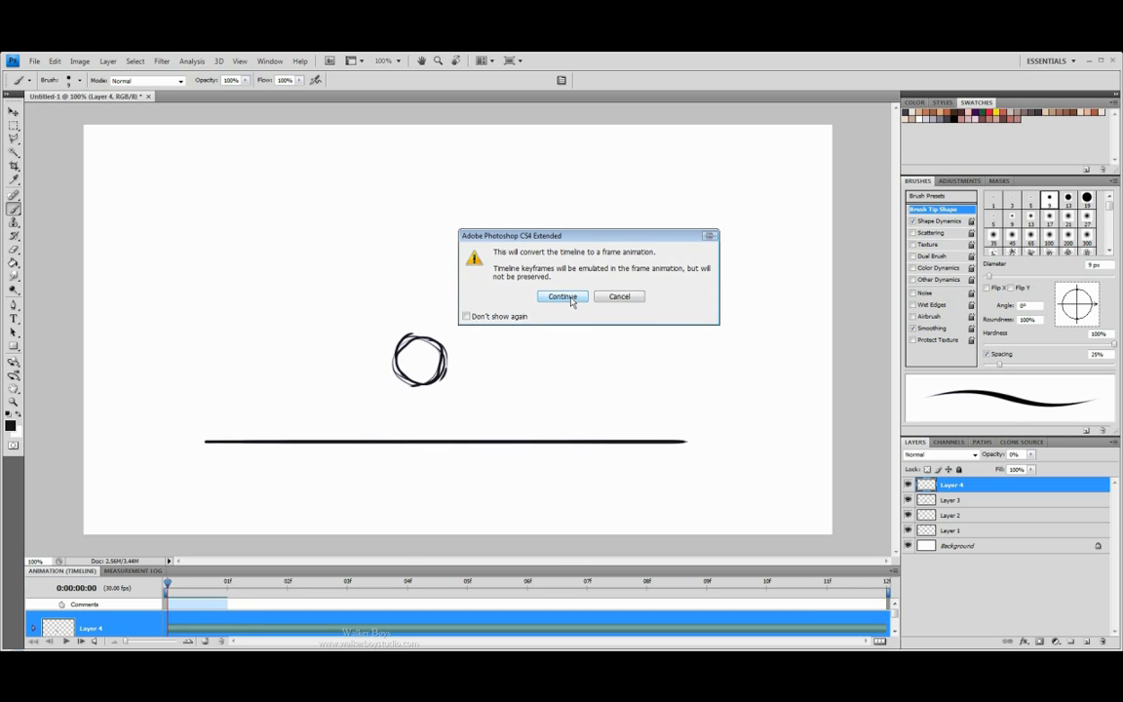
pyautogui.click(562, 296)
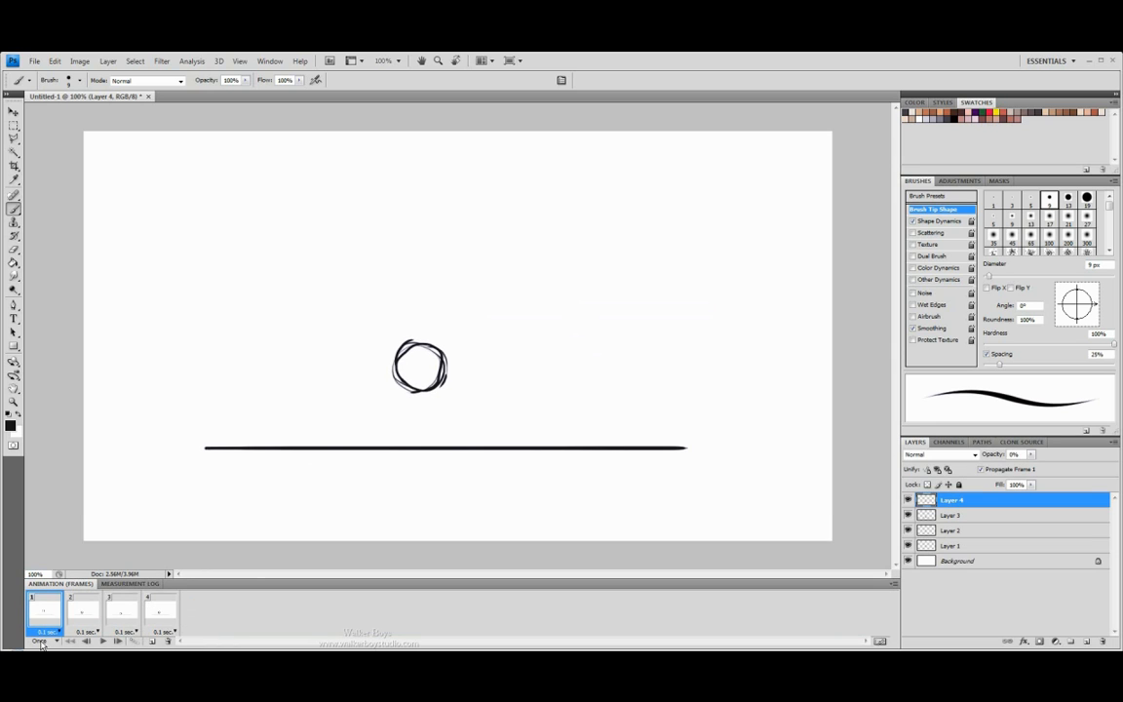
pyautogui.click(43, 641)
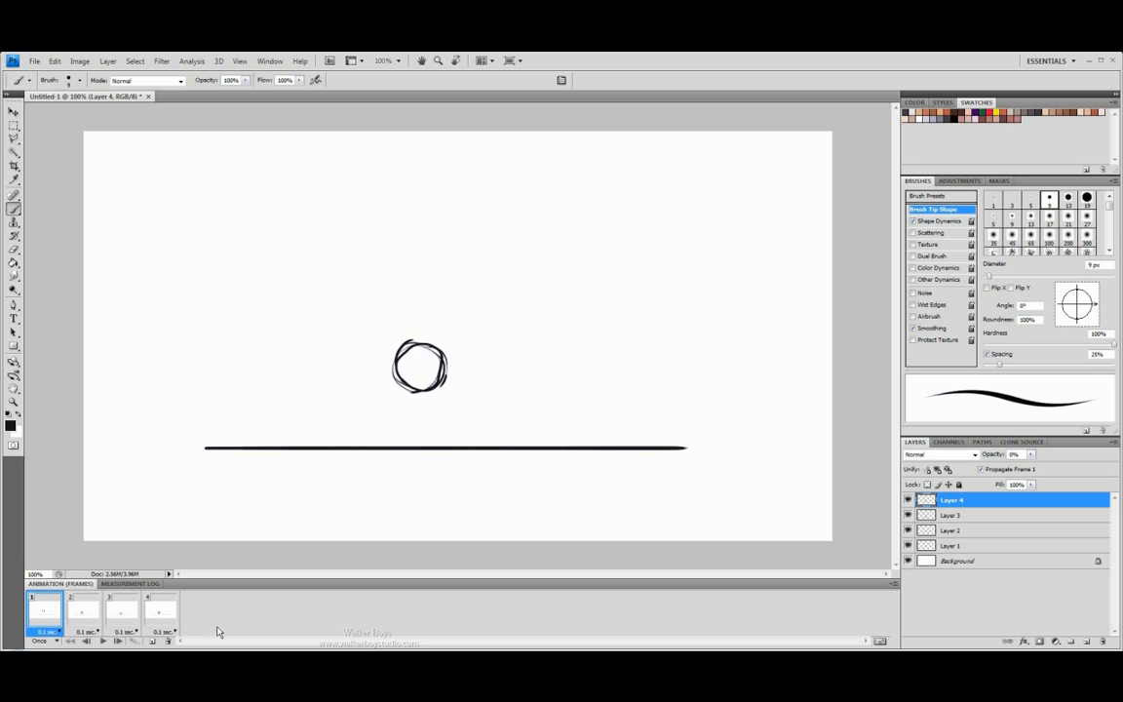
pyautogui.moveTo(190, 609)
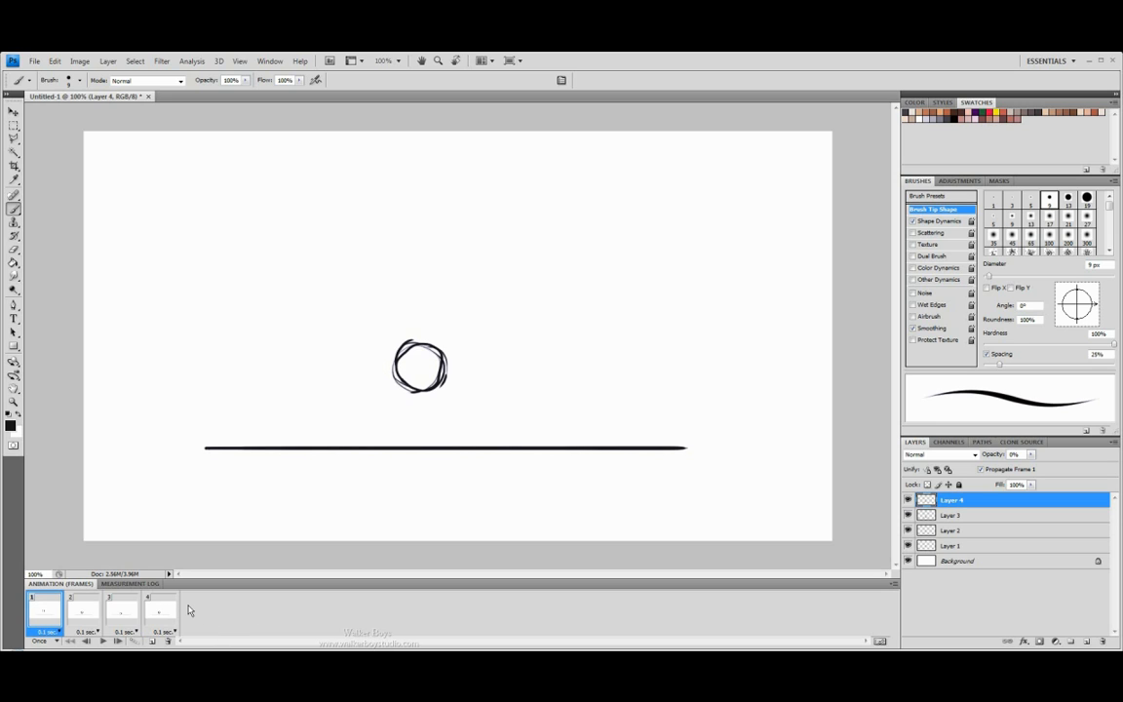
pyautogui.moveTo(86, 261)
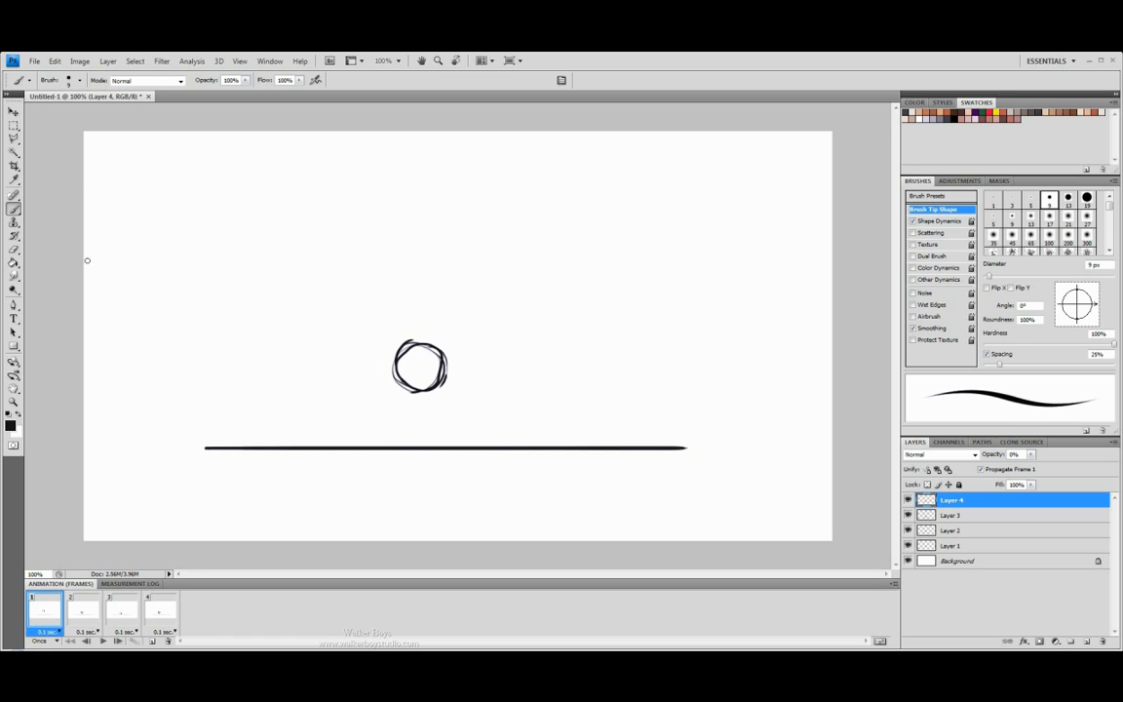
pyautogui.moveTo(822, 273)
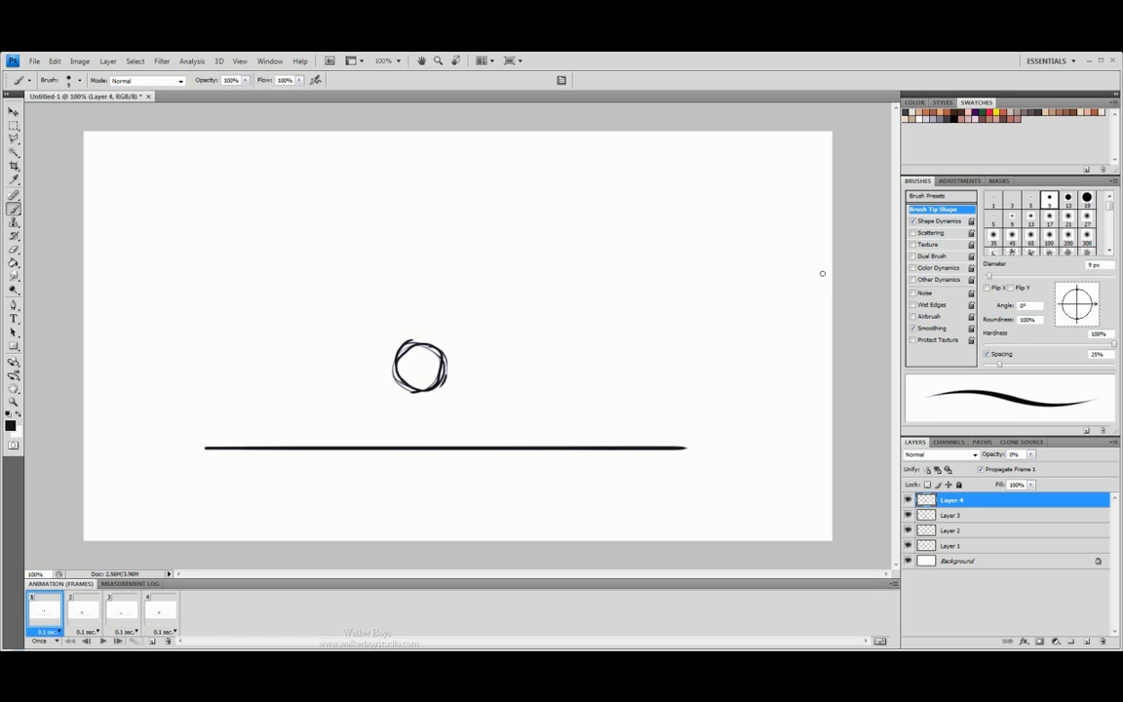